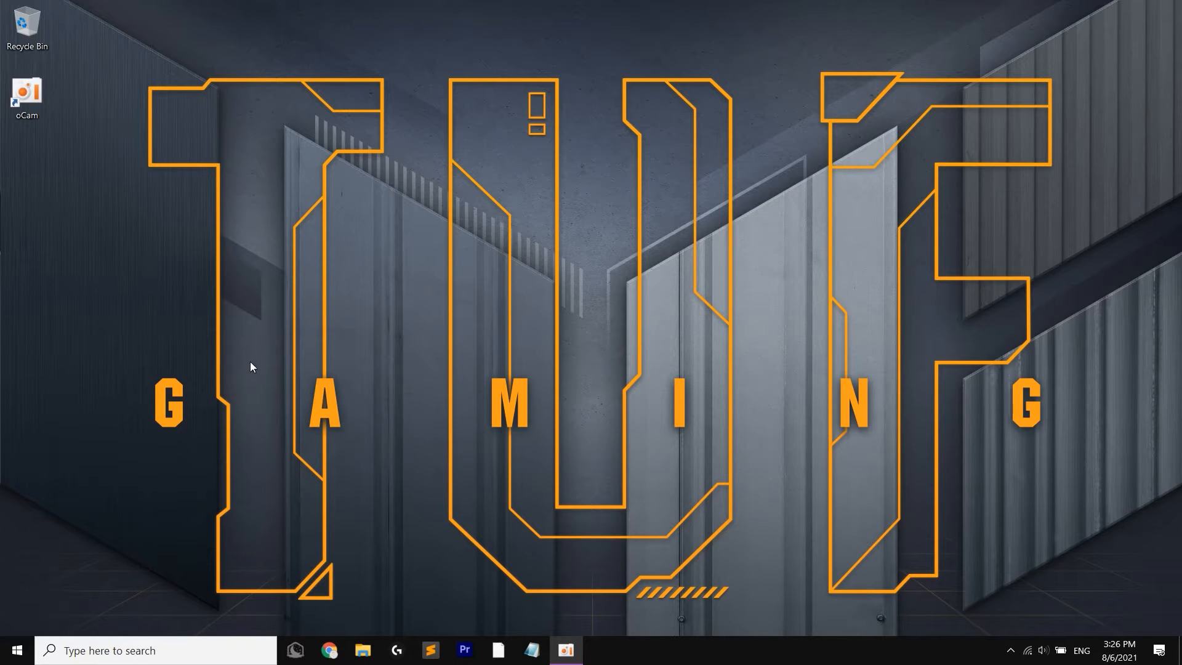
{"action": "mouse_move", "coordinate": [768, 530]}
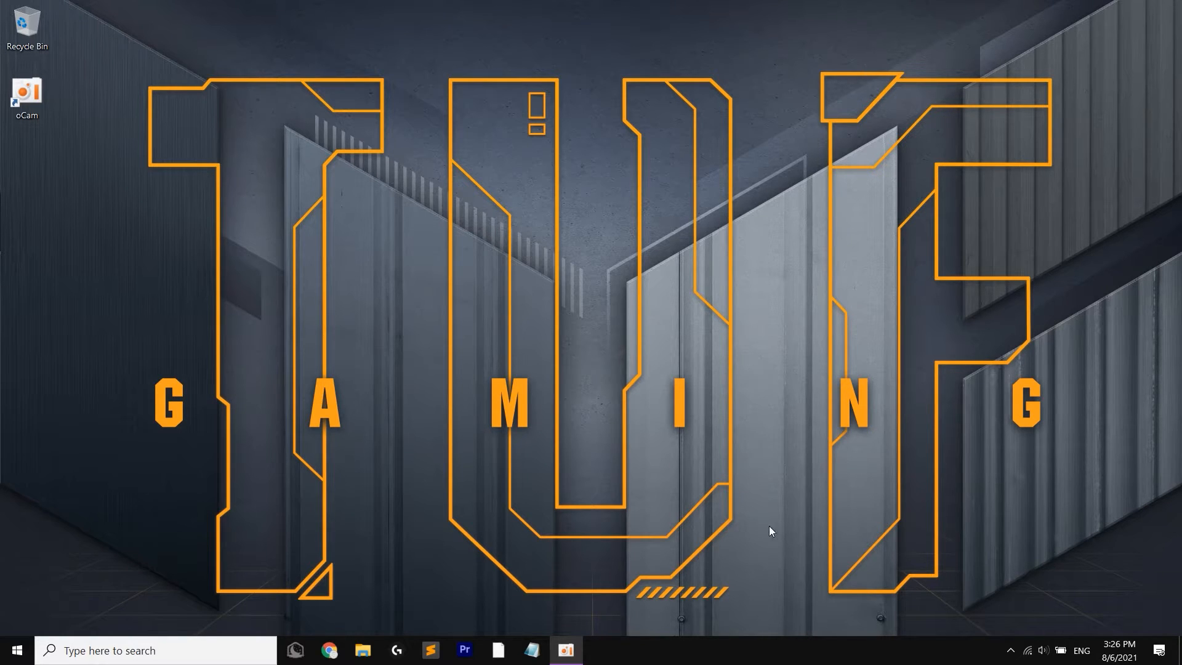
{"action": "mouse_move", "coordinate": [721, 526]}
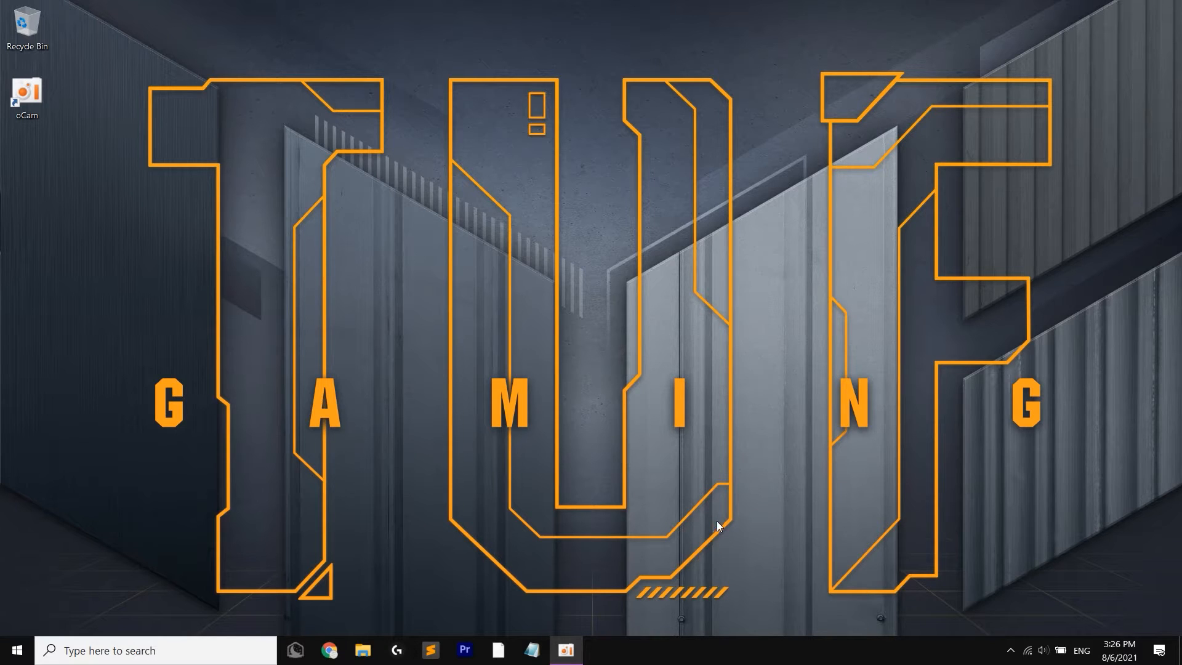
{"action": "mouse_move", "coordinate": [715, 502]}
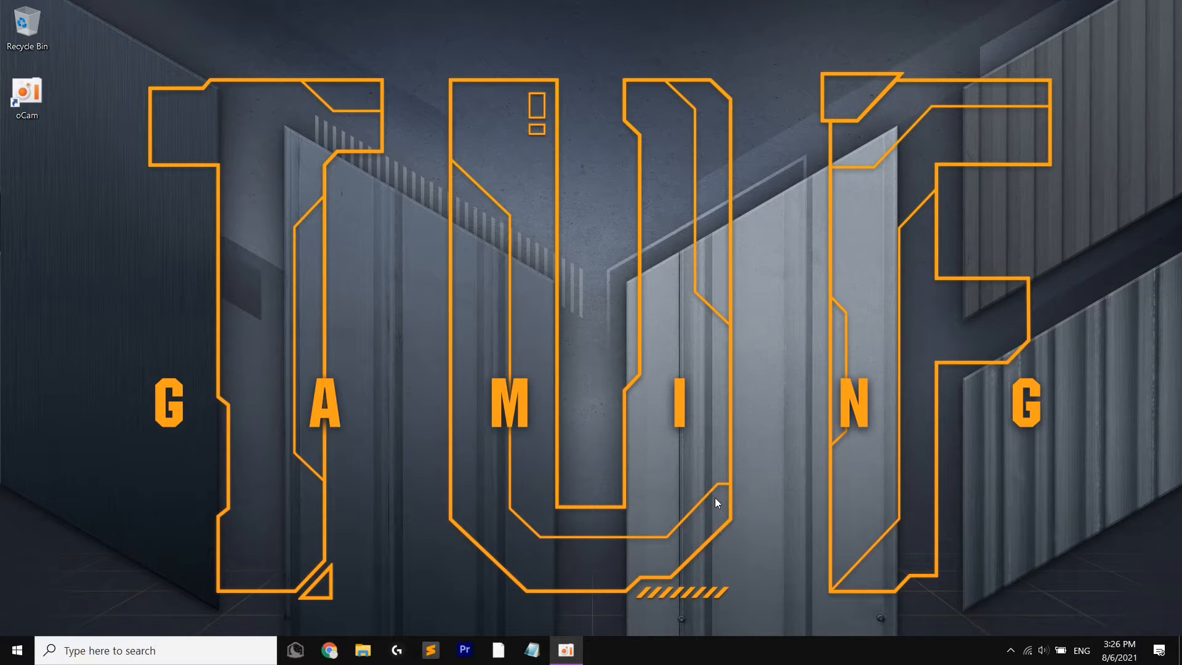
{"action": "mouse_move", "coordinate": [712, 517]}
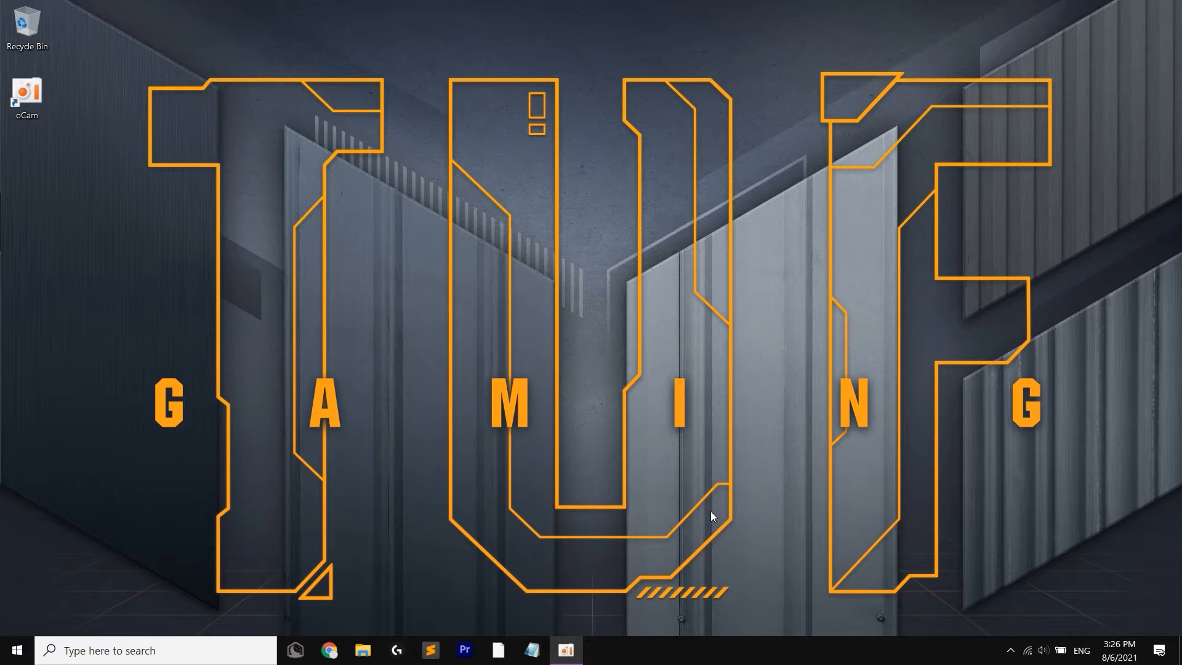
{"action": "mouse_move", "coordinate": [713, 508]}
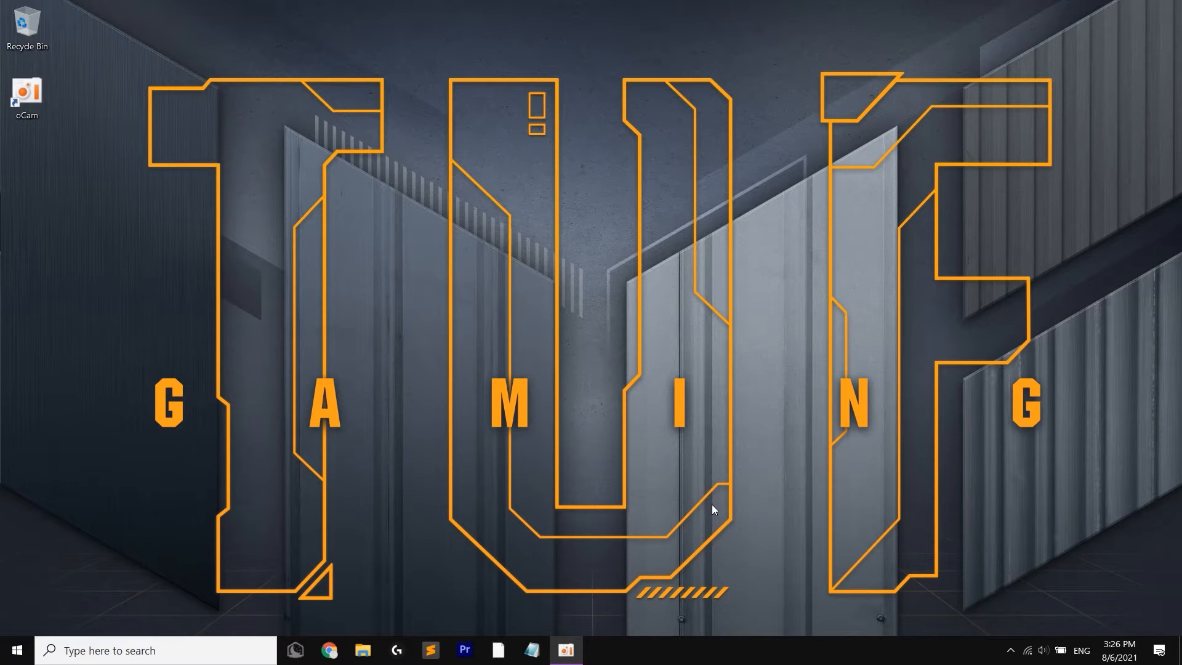
{"action": "mouse_move", "coordinate": [426, 301]}
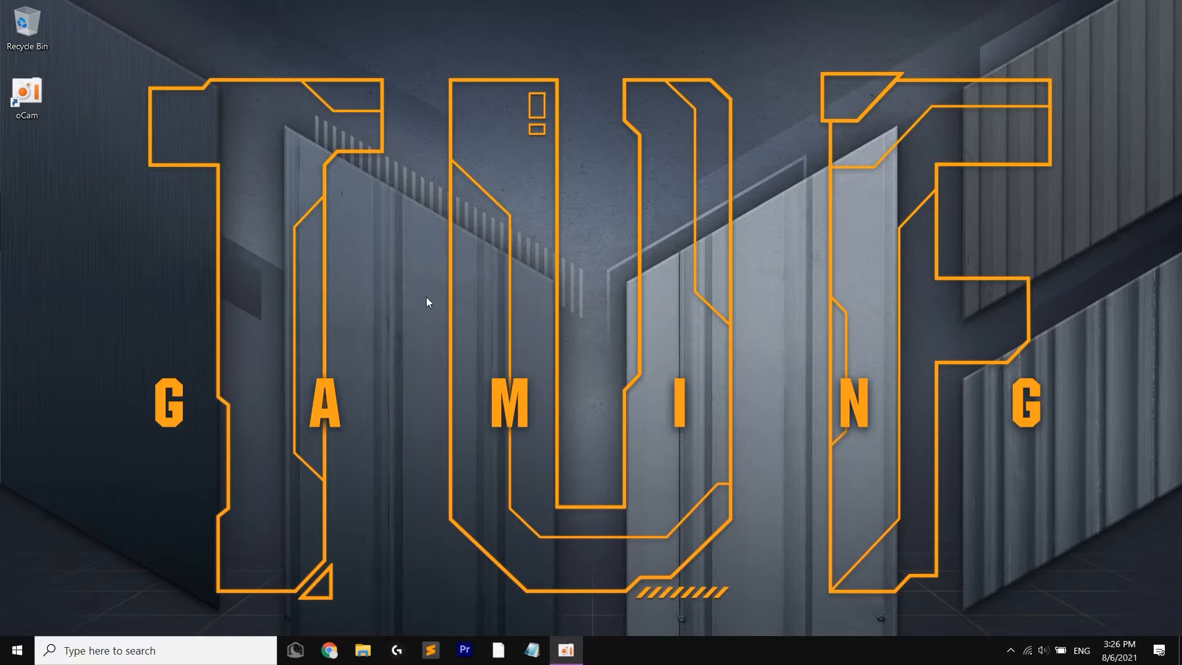
{"action": "mouse_move", "coordinate": [475, 326]}
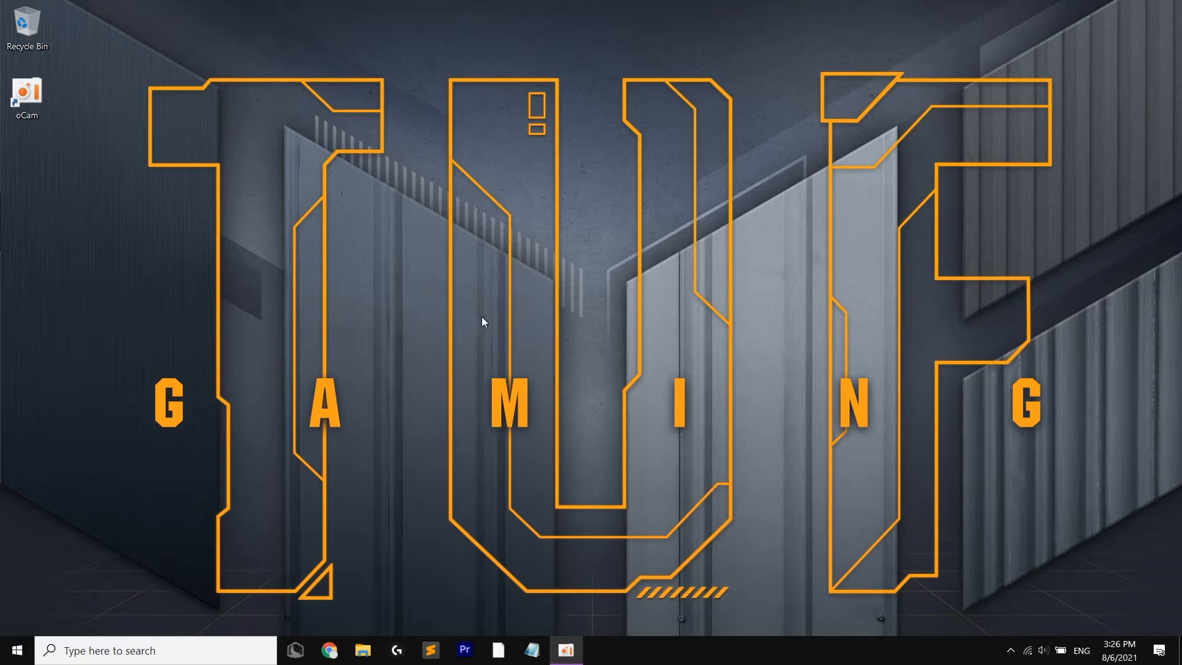
{"action": "mouse_move", "coordinate": [509, 325]}
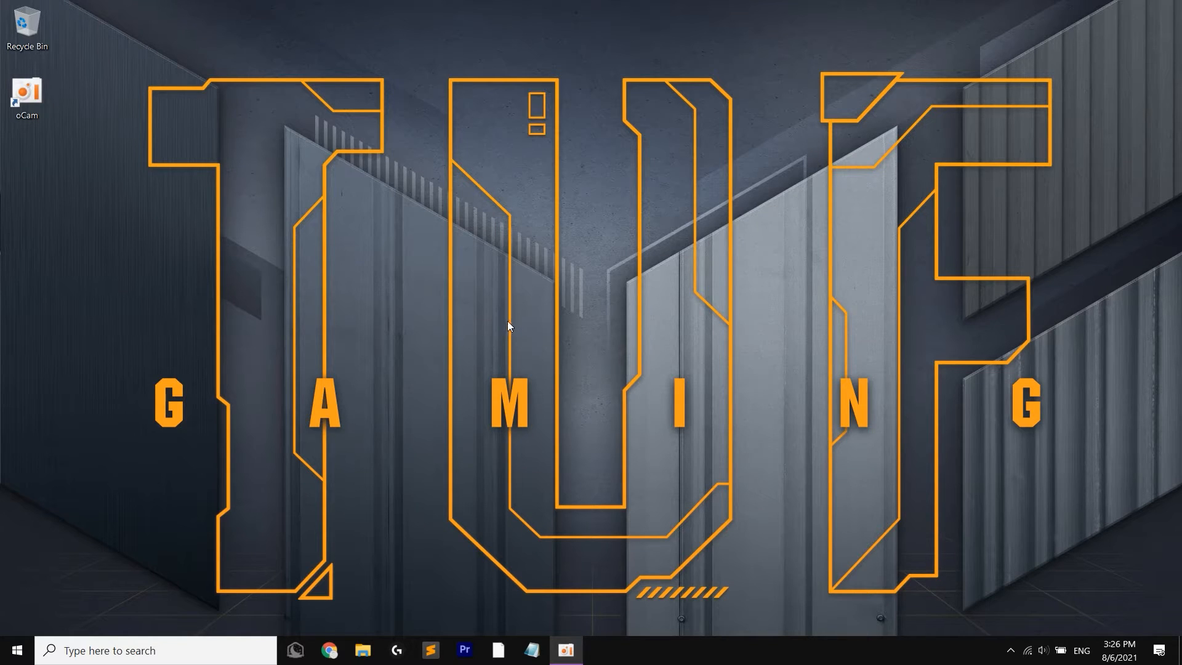
{"action": "mouse_move", "coordinate": [238, 572]}
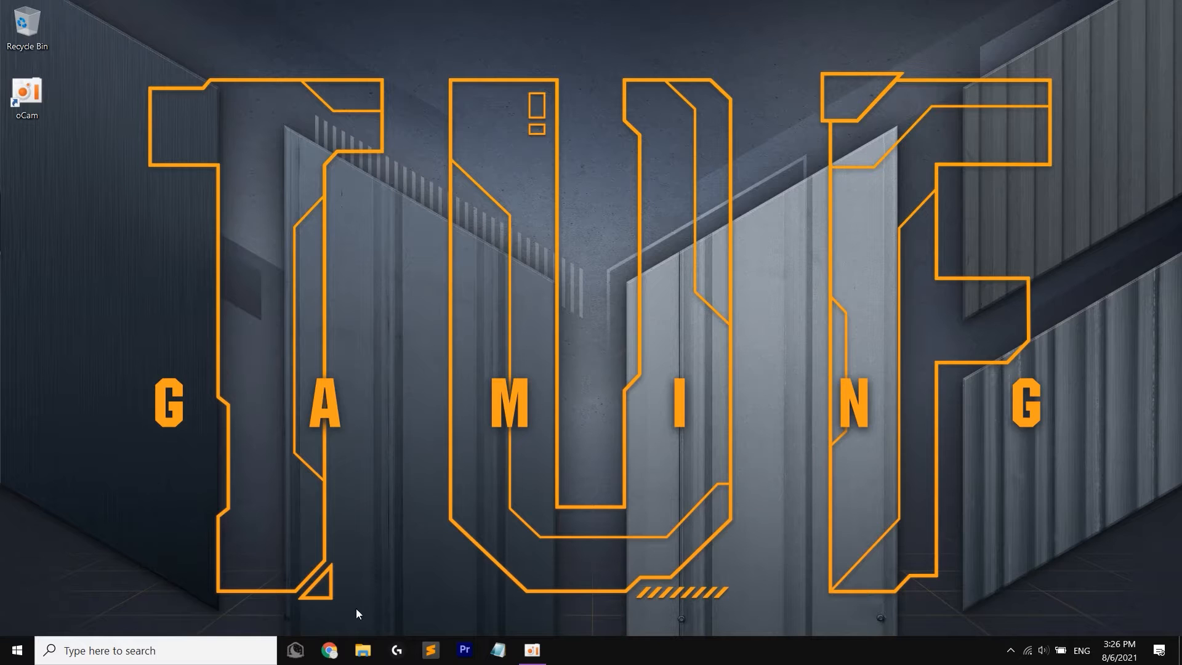
{"action": "mouse_move", "coordinate": [424, 598]}
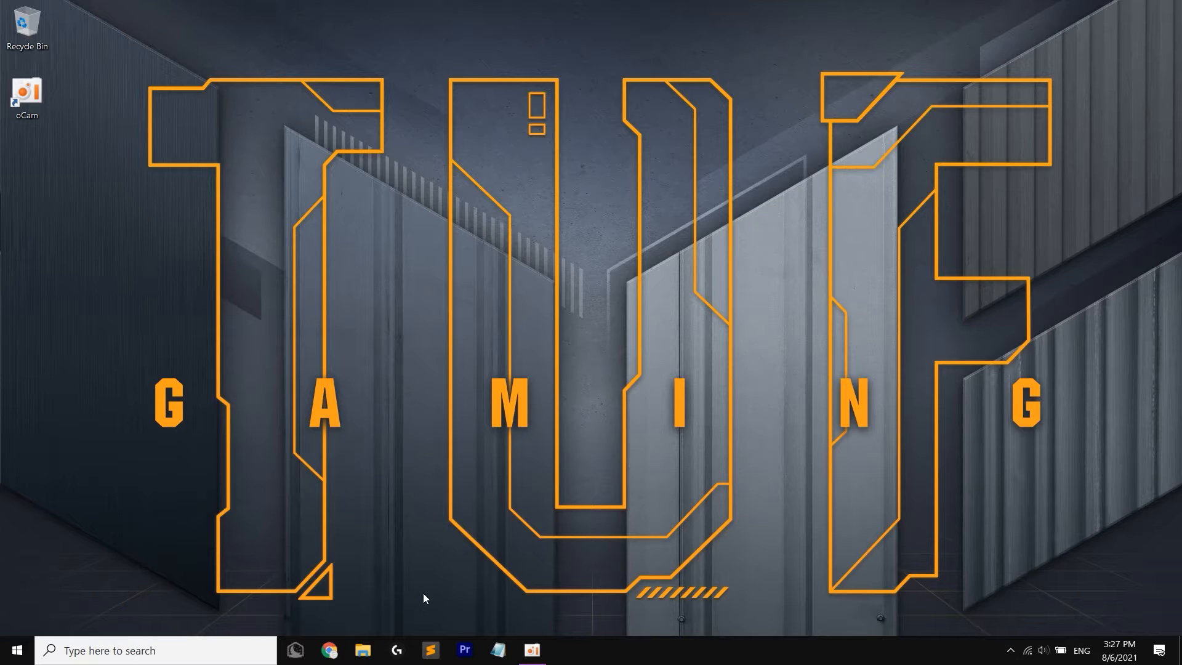
{"action": "mouse_move", "coordinate": [375, 586]}
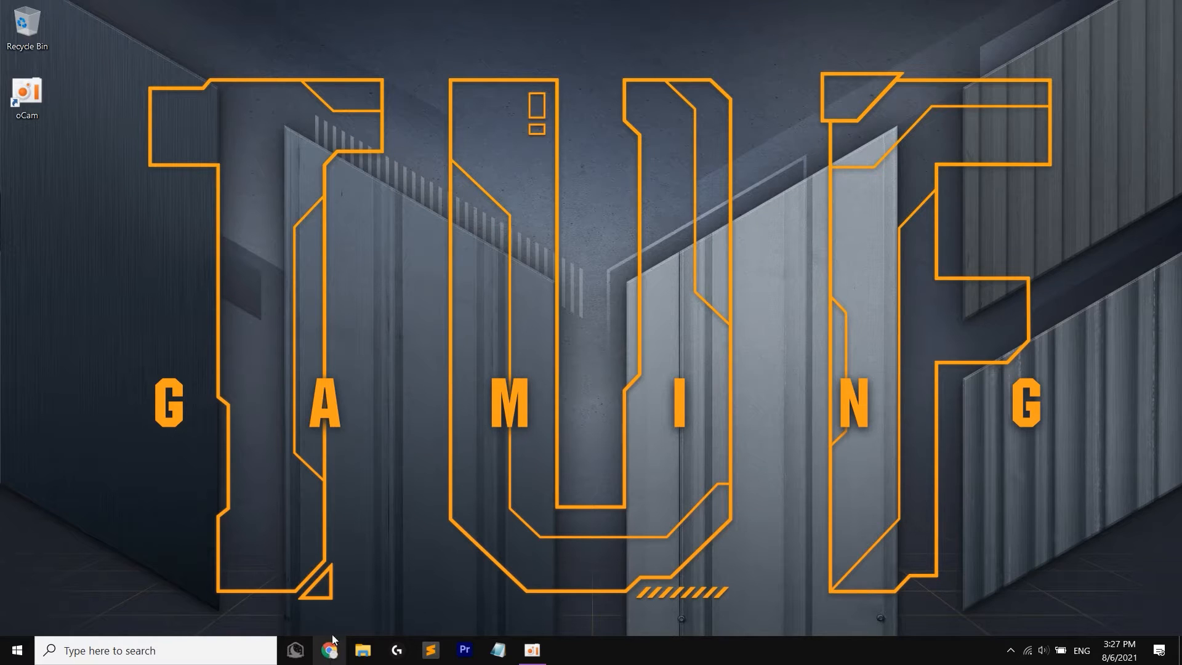
{"action": "mouse_move", "coordinate": [329, 650]}
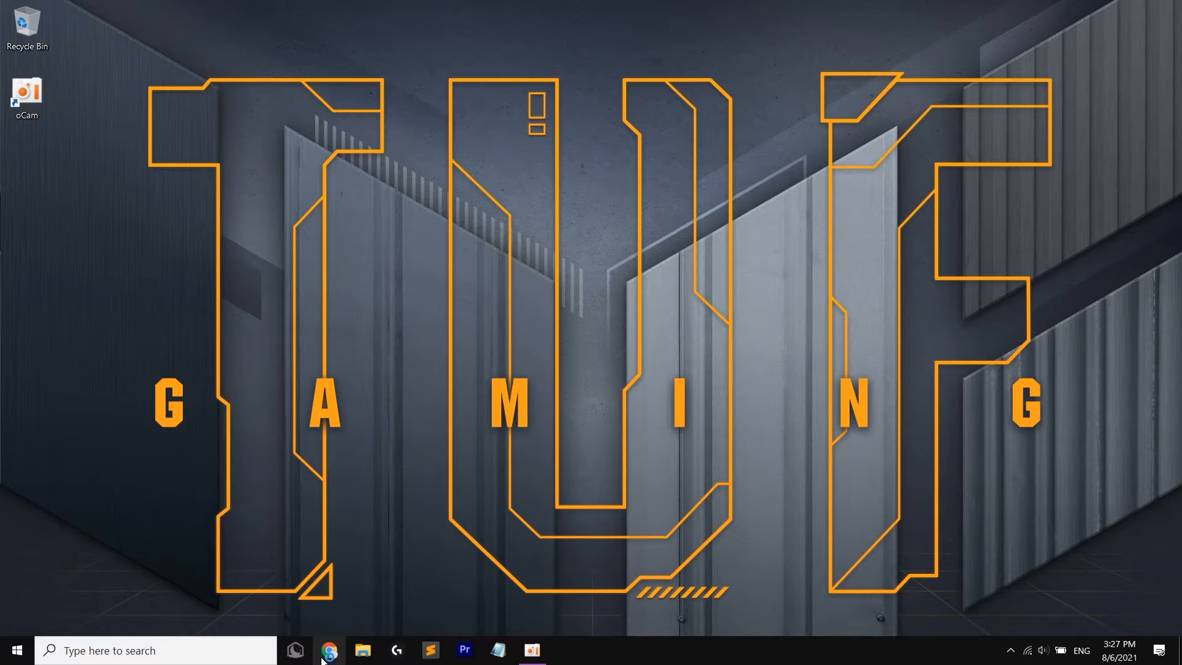
Step: Launch Chrome and go to obsproject.com to download the Windows OBS installer
{"action": "left_click", "coordinate": [327, 650]}
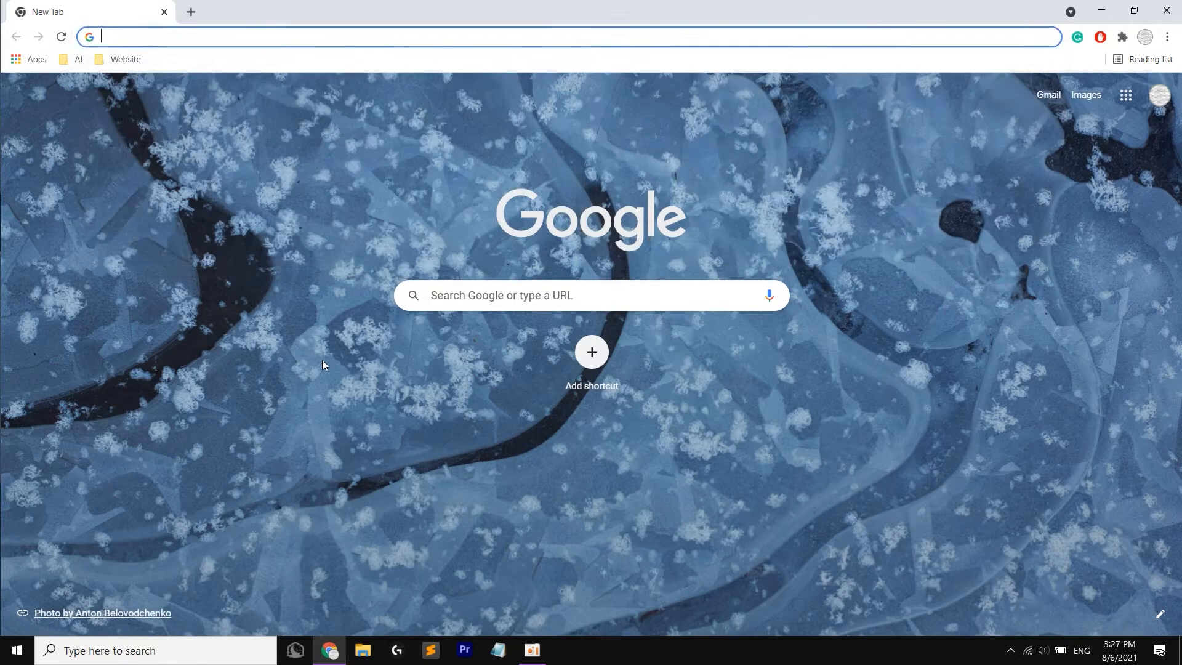
{"action": "type", "text": "obsproject.com/welcome"}
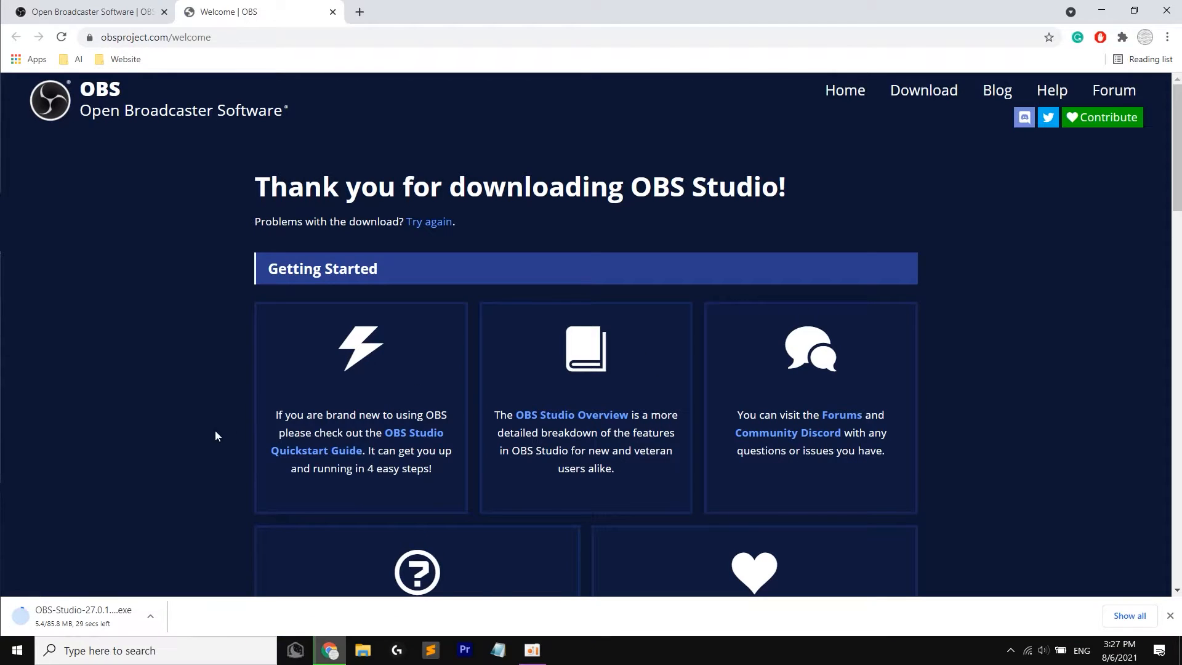
{"action": "mouse_move", "coordinate": [118, 509]}
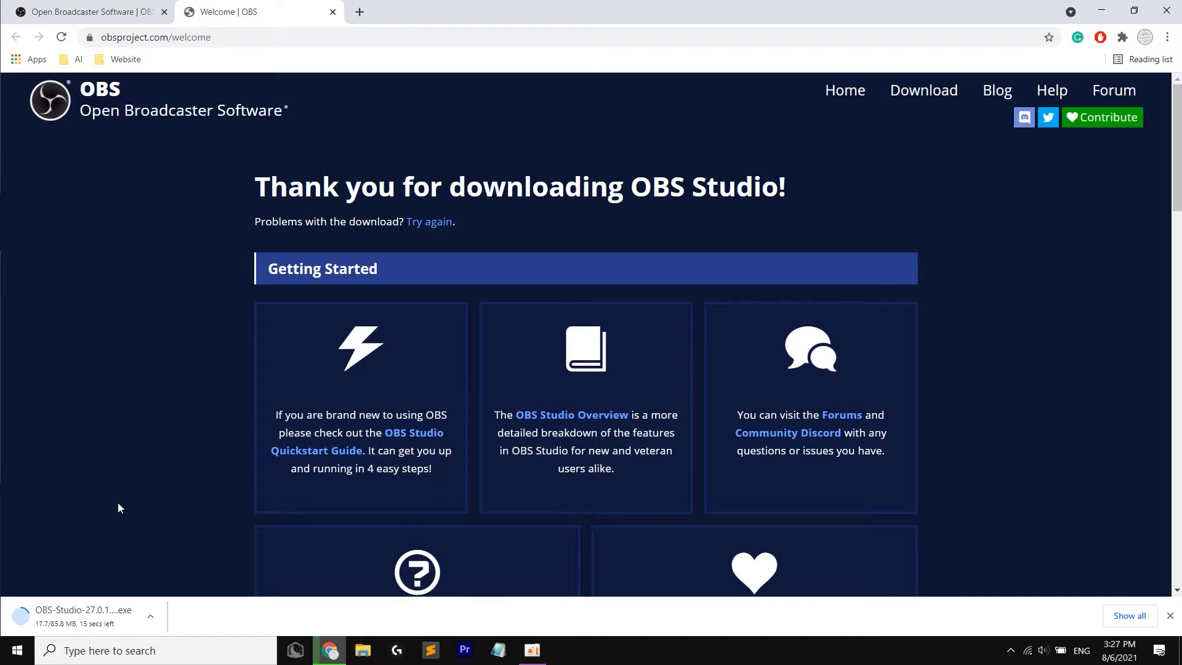
{"action": "mouse_move", "coordinate": [382, 20]}
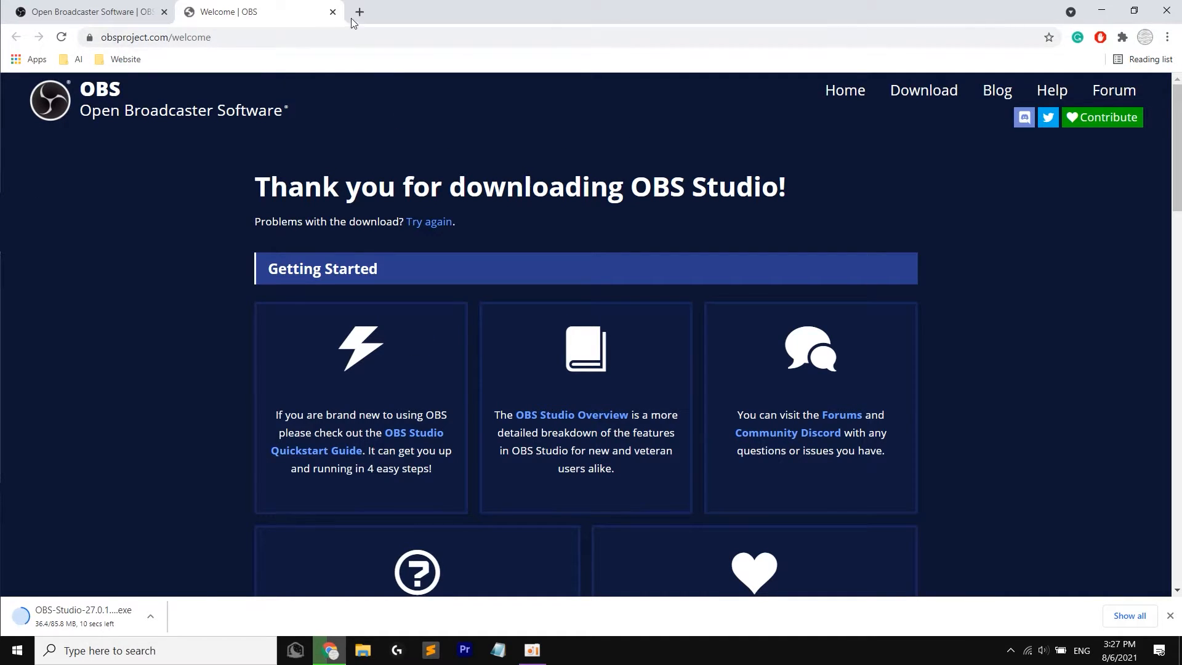
Step: Search 'obs download' in a new tab, glance at the Thaiware result, then close that tab
{"action": "left_click", "coordinate": [358, 11]}
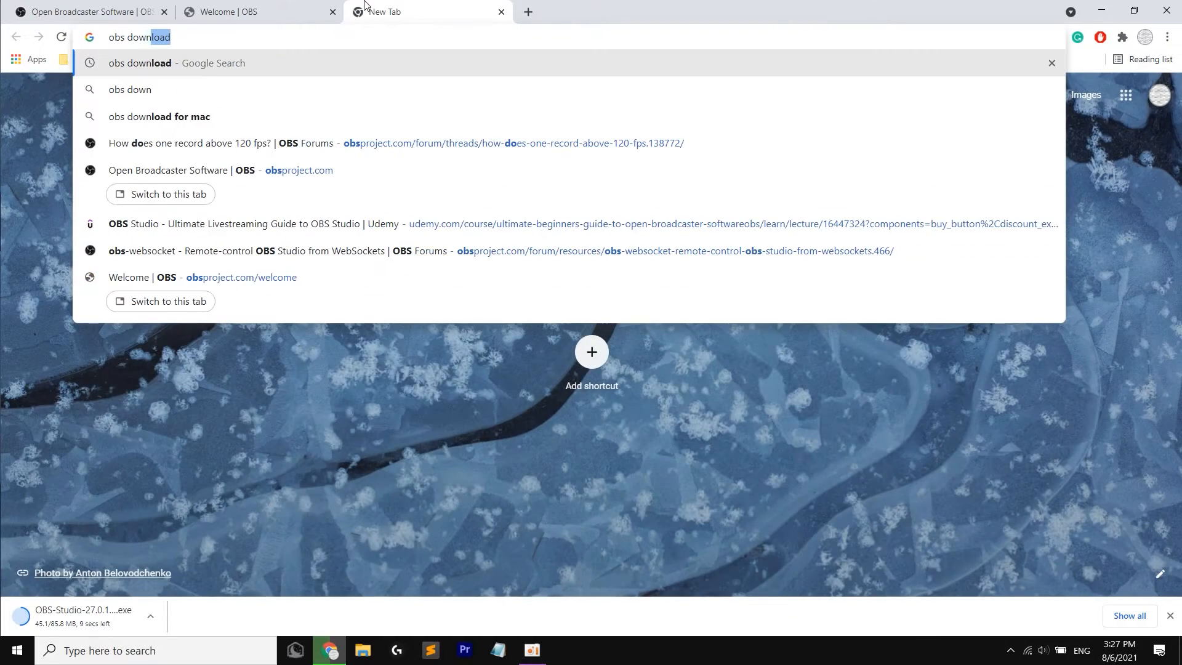
{"action": "key", "text": "Return"}
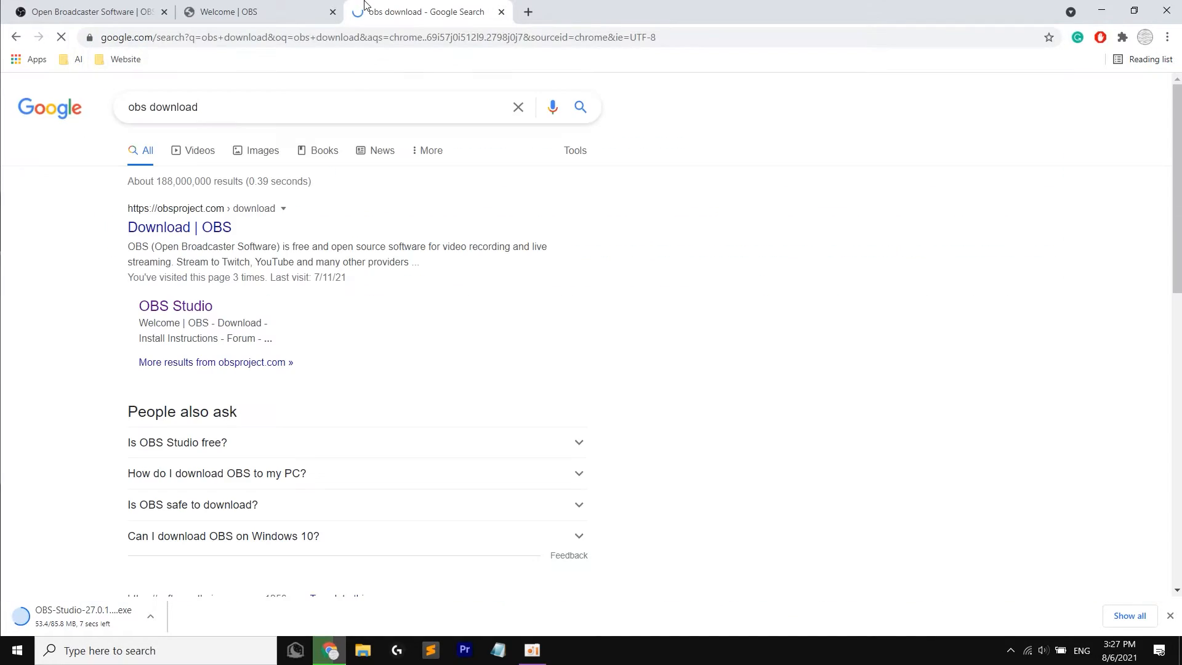
{"action": "scroll", "scroll_direction": "down", "scroll_amount": 3}
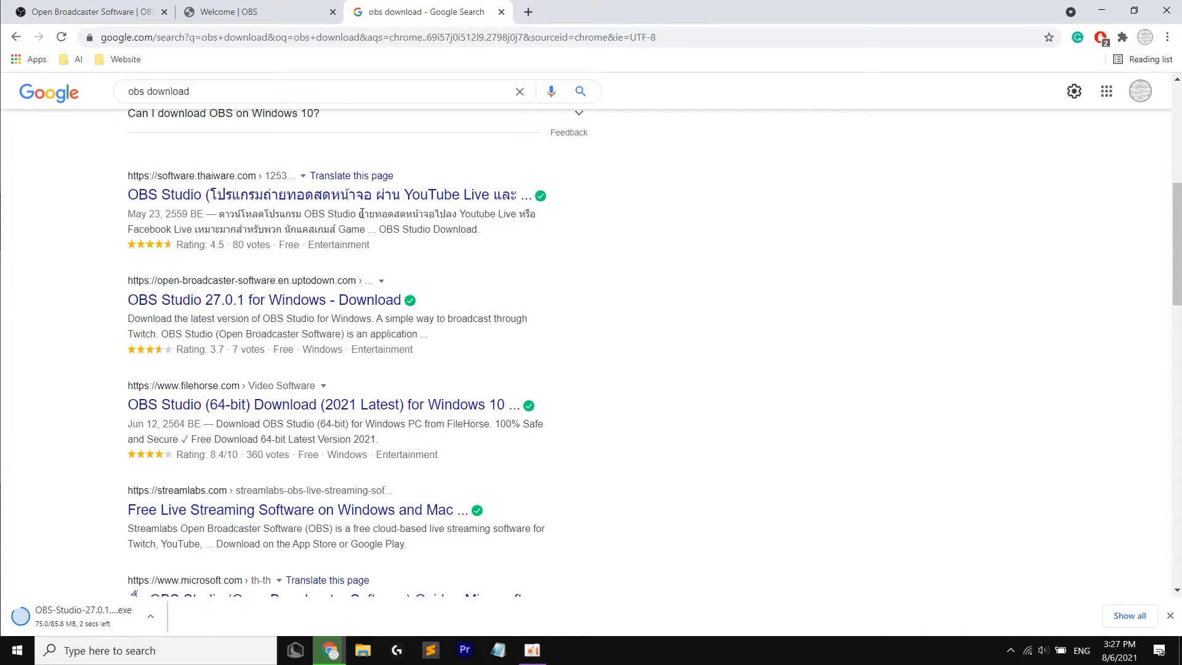
{"action": "left_click", "coordinate": [325, 195]}
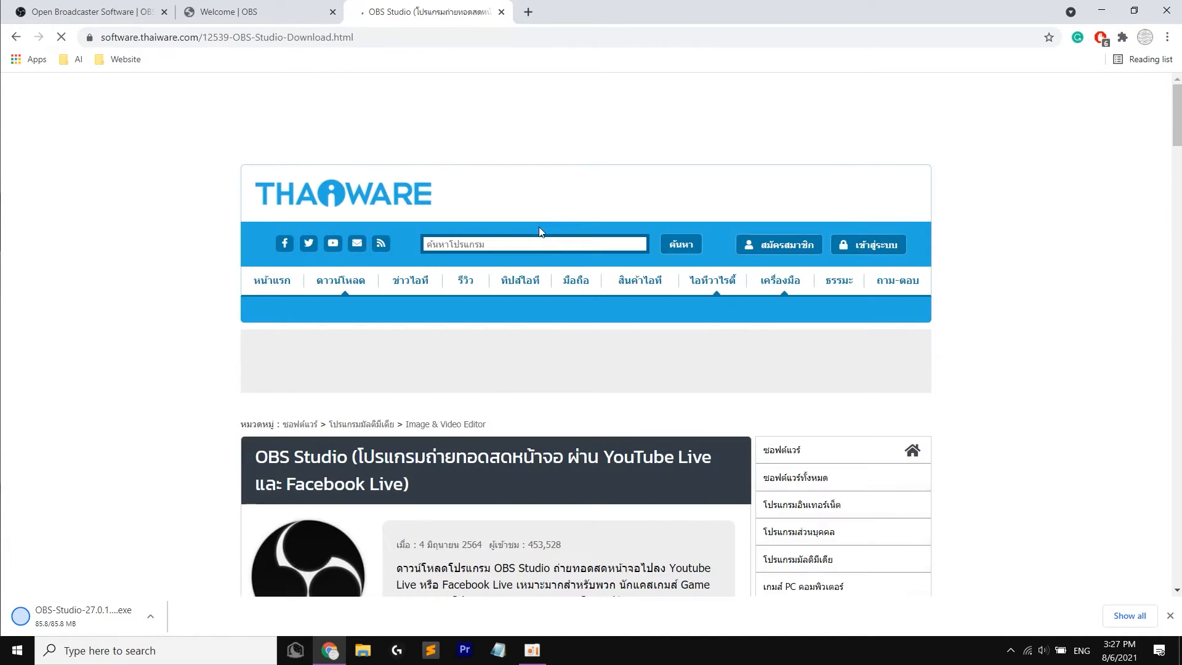
{"action": "left_click", "coordinate": [1025, 36]}
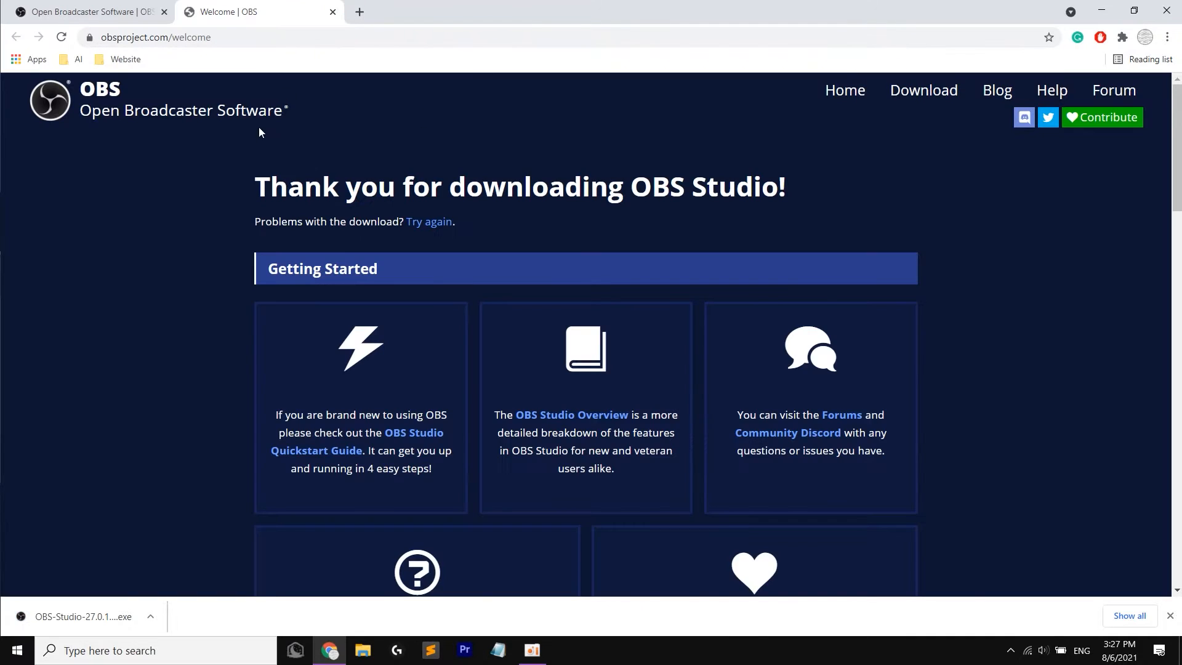
{"action": "mouse_move", "coordinate": [141, 55]}
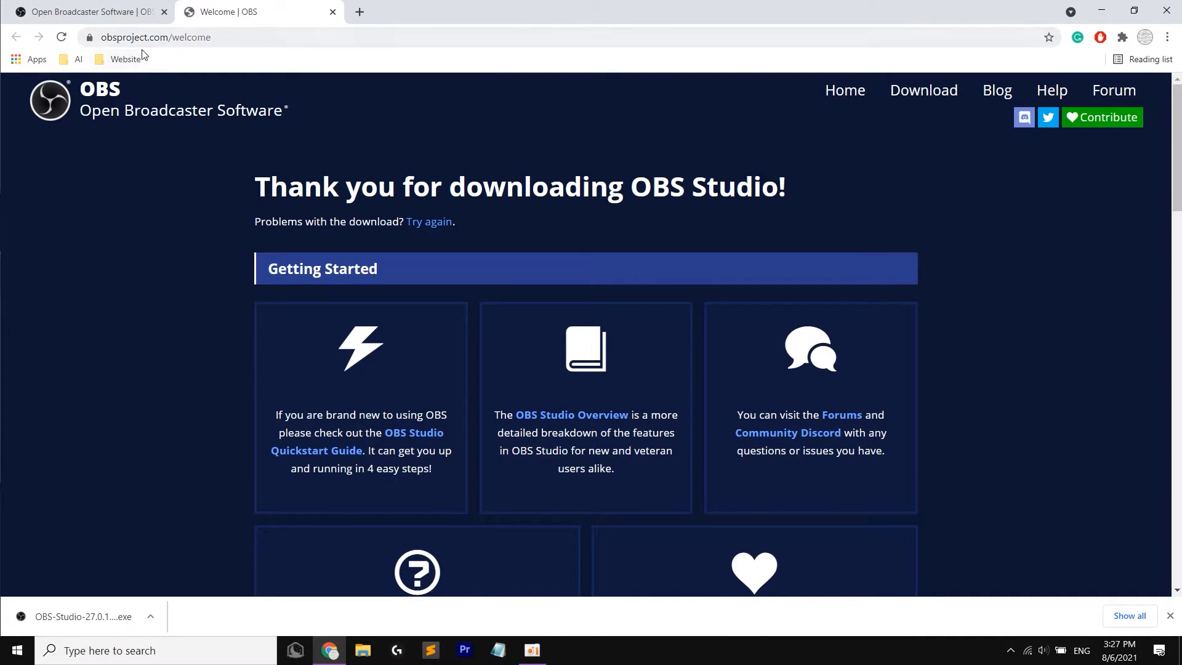
{"action": "mouse_move", "coordinate": [190, 538]}
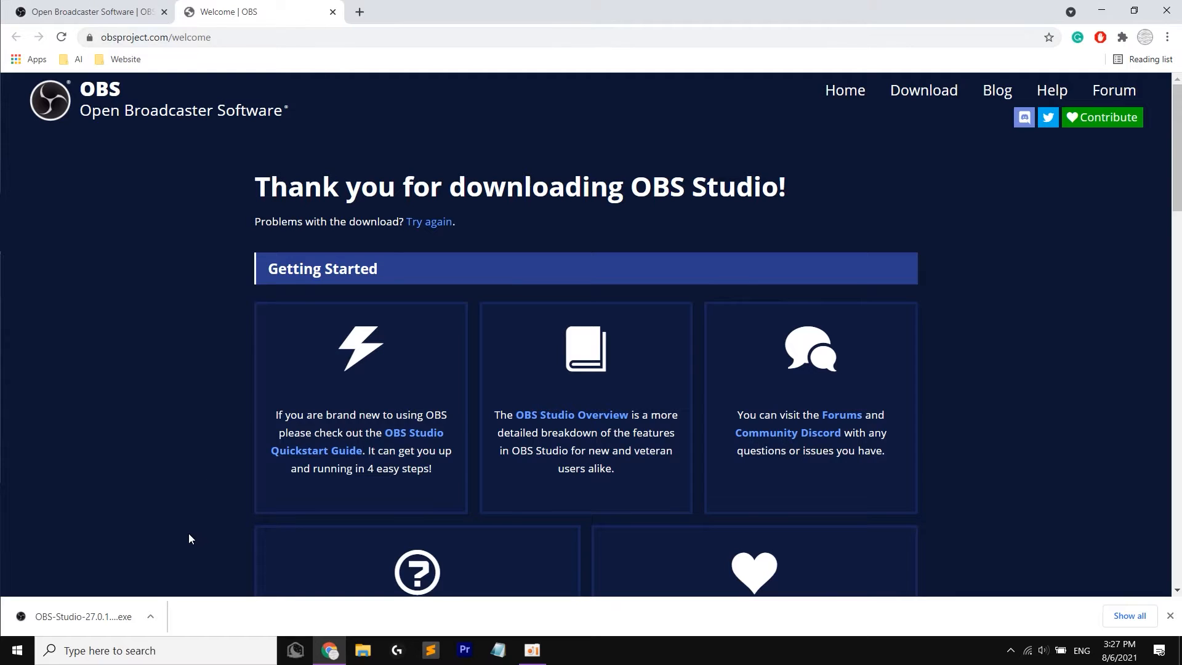
{"action": "mouse_move", "coordinate": [81, 609]}
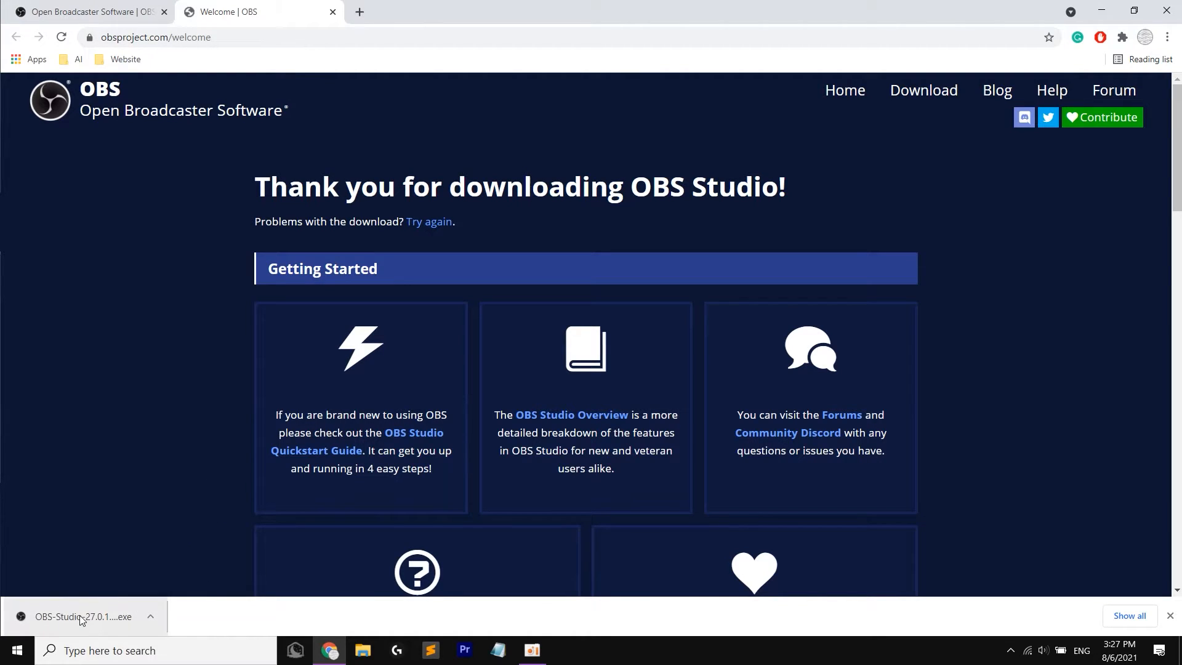
Step: Run the OBS Studio installer into the default folder and finish with OBS set to launch
{"action": "left_click", "coordinate": [81, 615]}
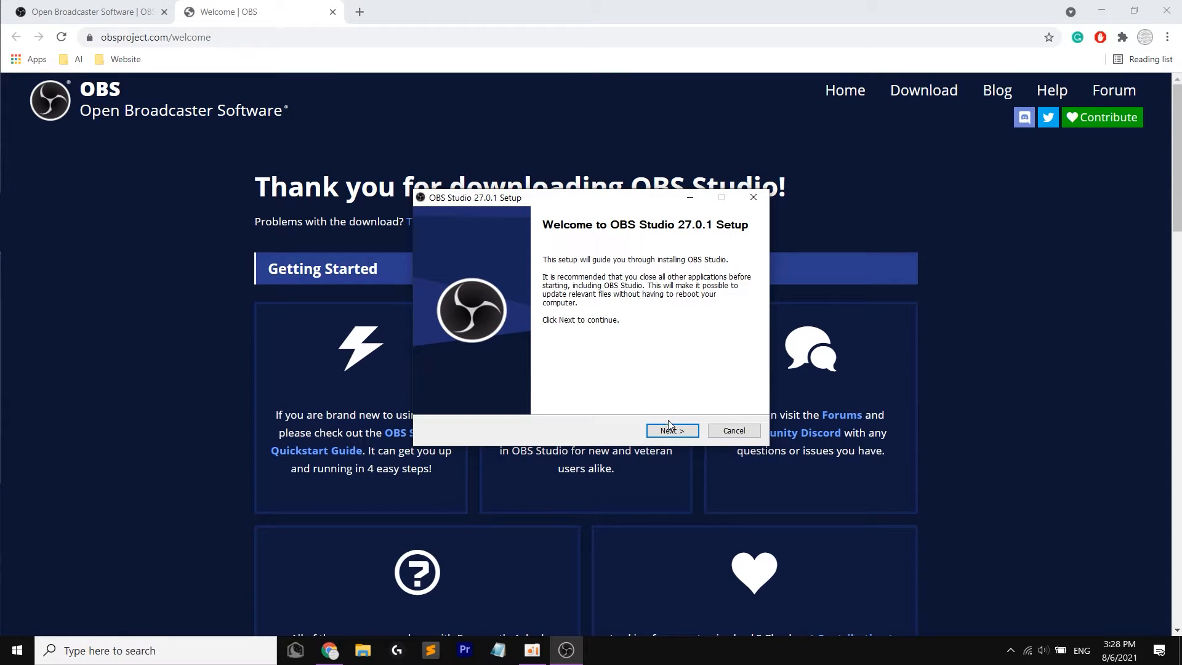
{"action": "left_click", "coordinate": [671, 431]}
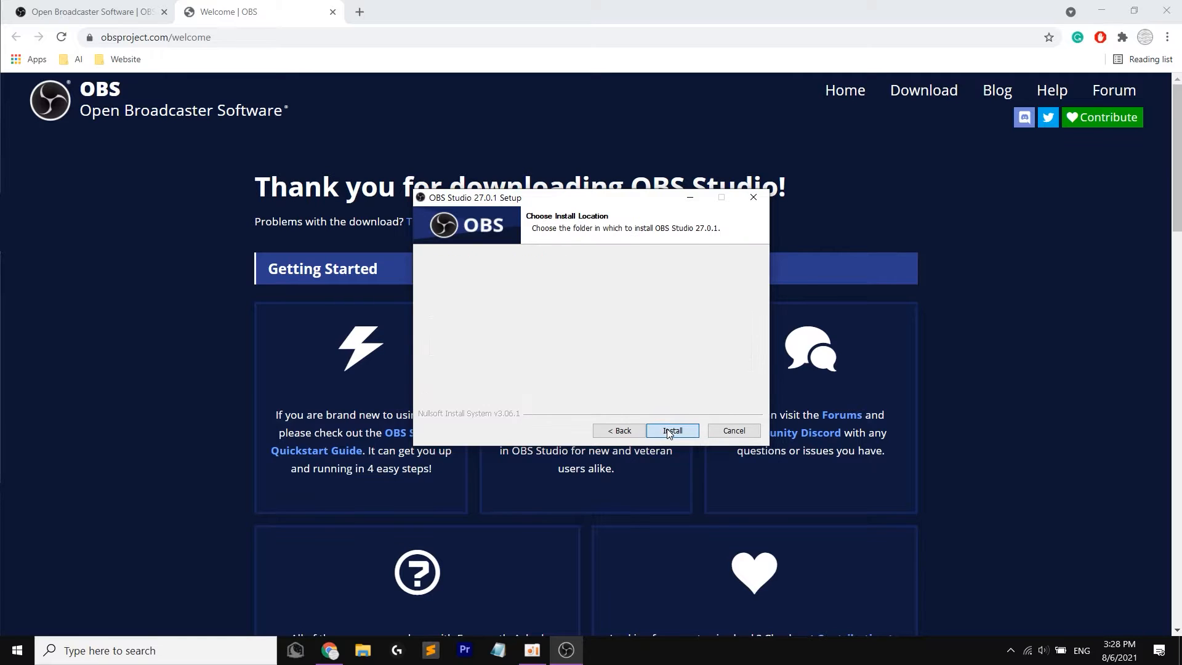
{"action": "left_click", "coordinate": [671, 431]}
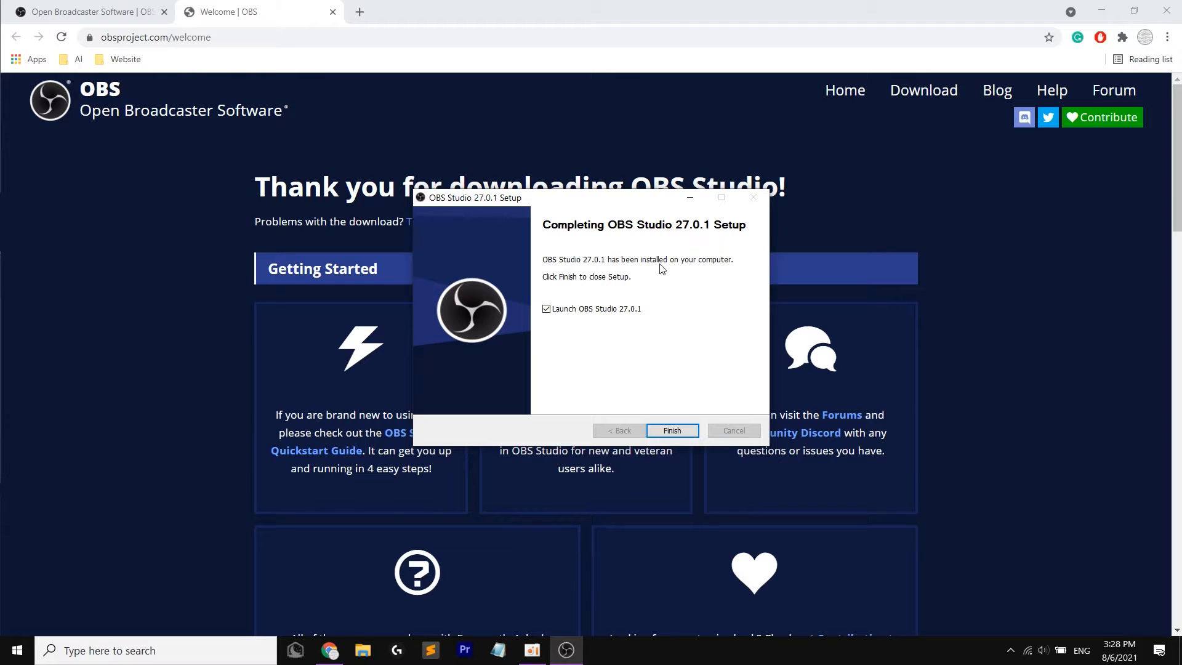
{"action": "left_click", "coordinate": [545, 307]}
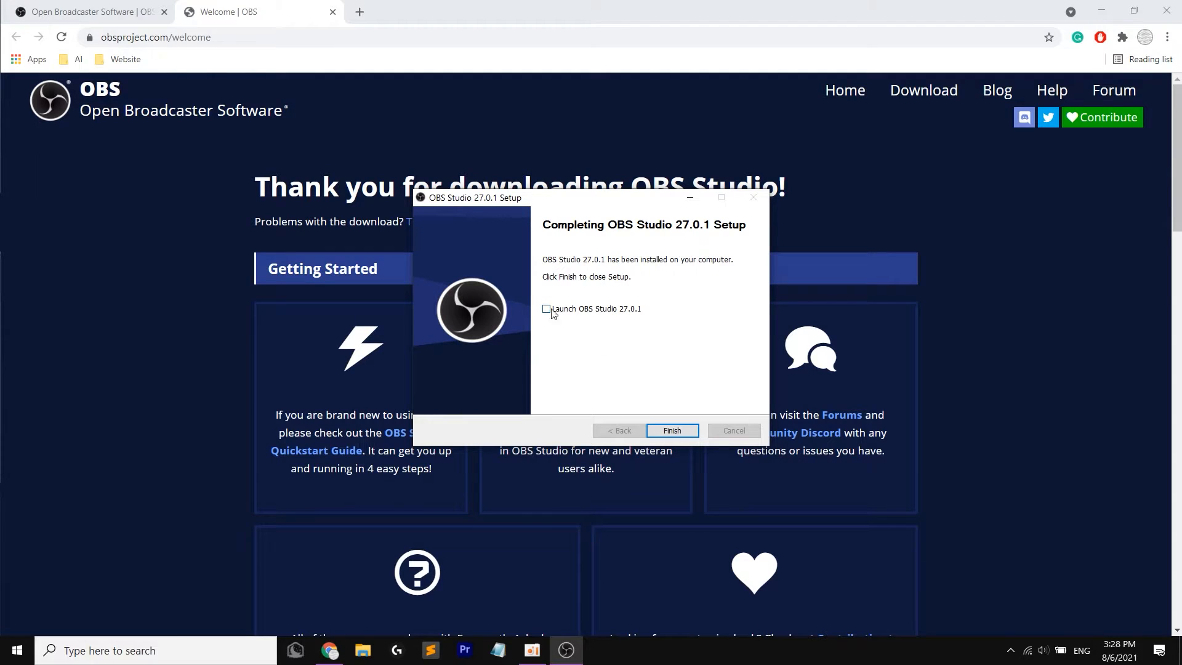
{"action": "left_click", "coordinate": [545, 308]}
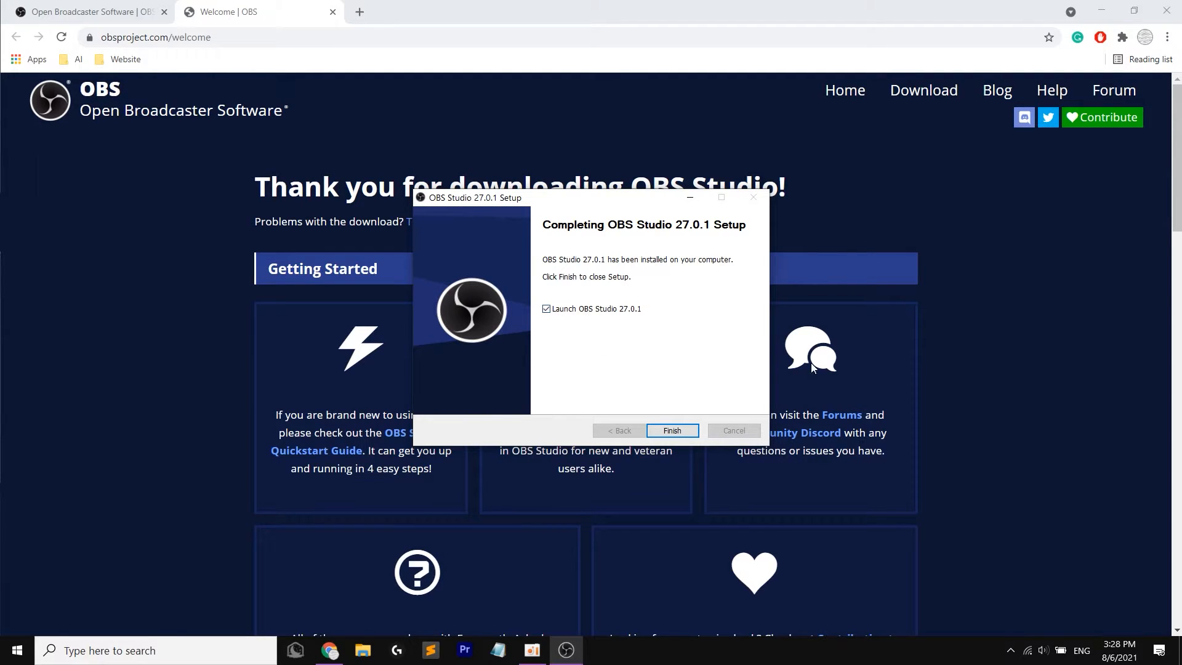
{"action": "left_click", "coordinate": [670, 431]}
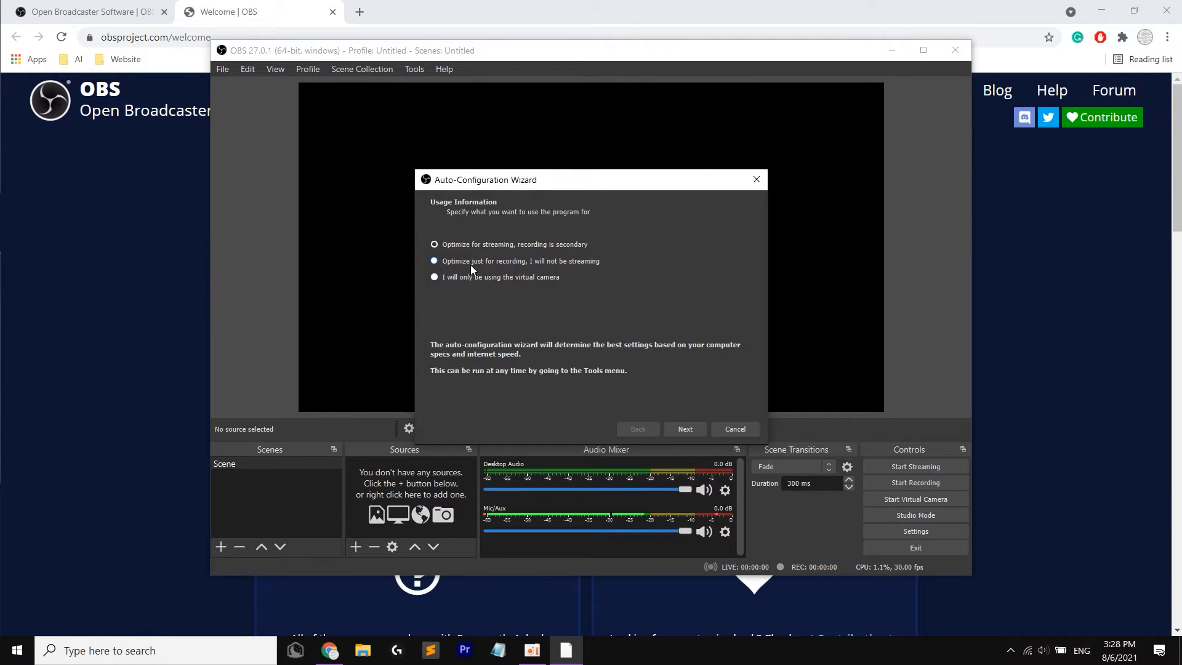
Step: Choose 'Optimize just for recording' in the wizard, then abandon it to reach the main window
{"action": "left_click", "coordinate": [435, 261]}
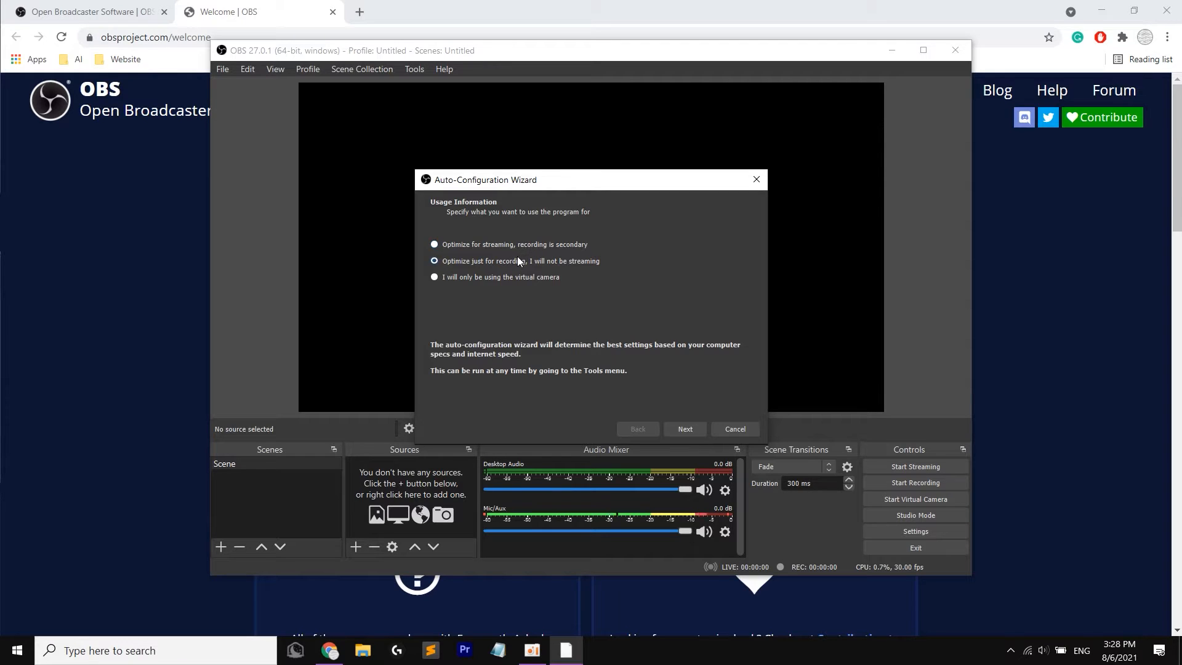
{"action": "mouse_move", "coordinate": [538, 271]}
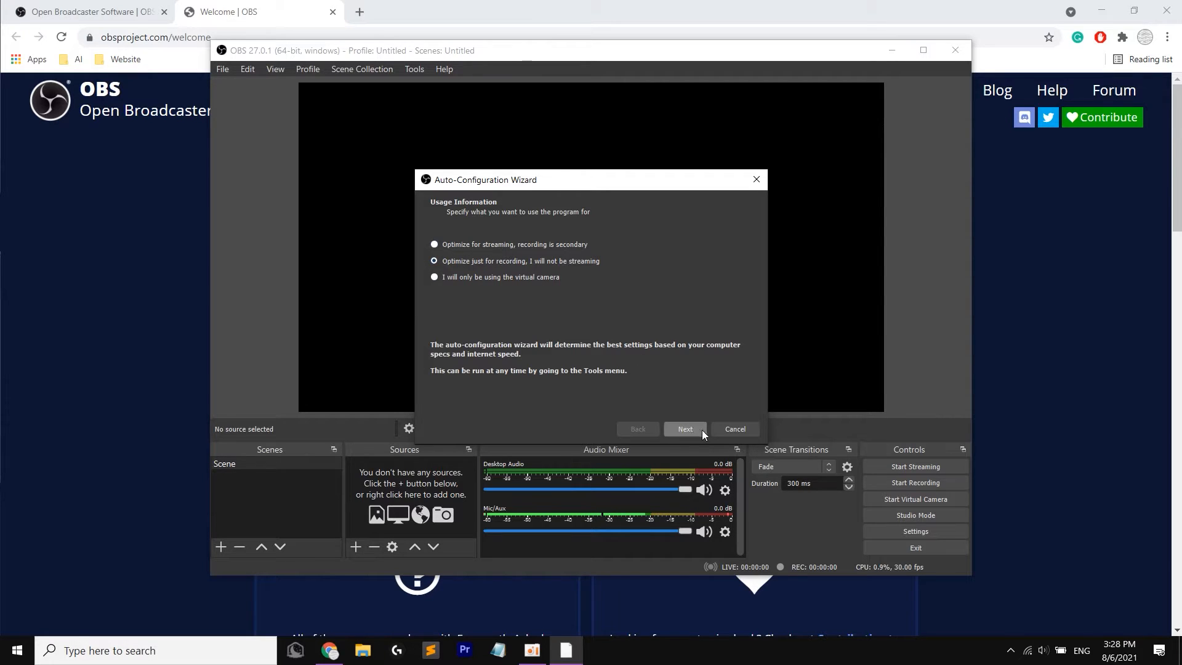
{"action": "left_click", "coordinate": [683, 428]}
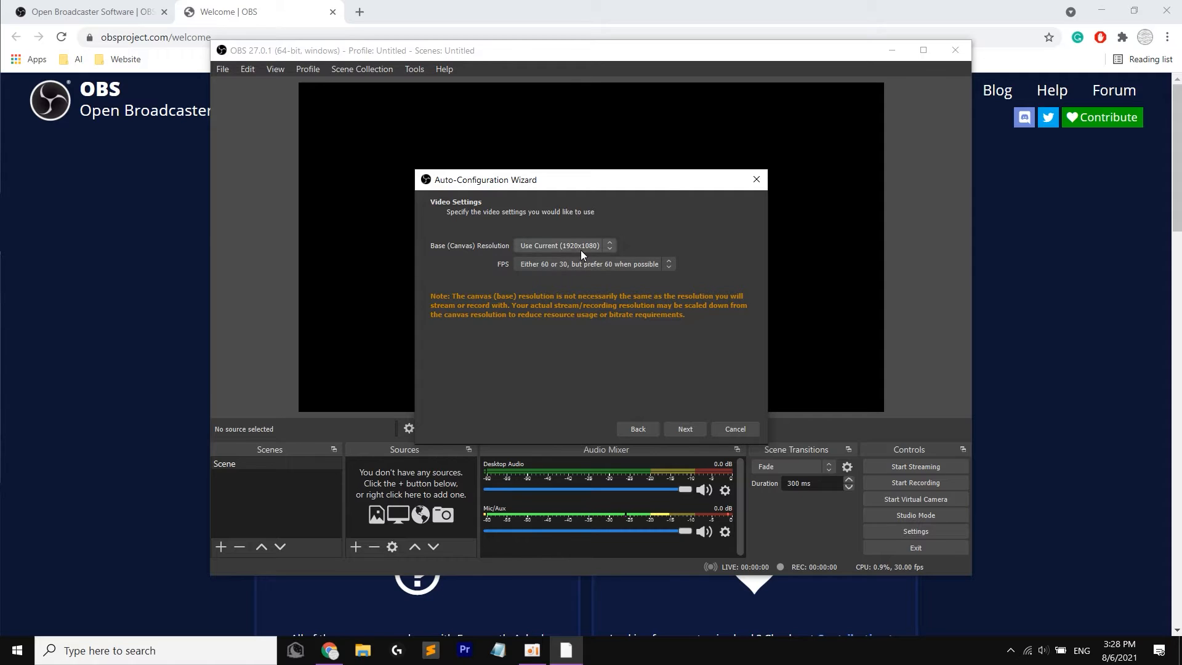
{"action": "left_click", "coordinate": [683, 428]}
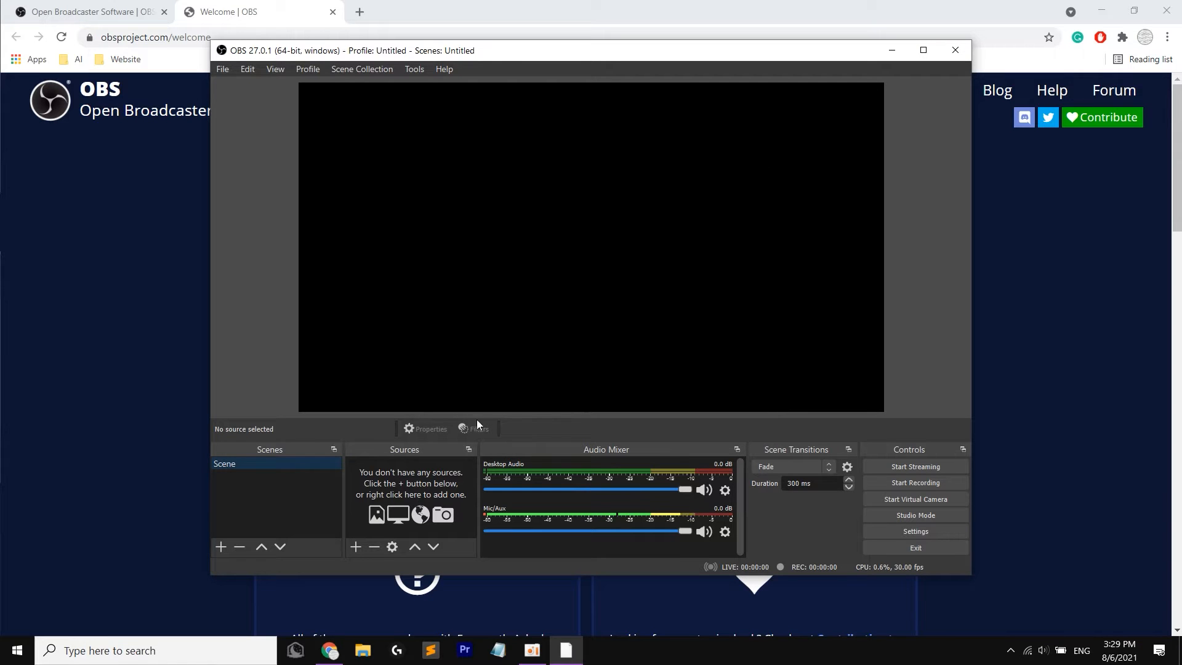
Step: Maximize the OBS Studio main window to fill the screen
{"action": "left_click", "coordinate": [922, 49]}
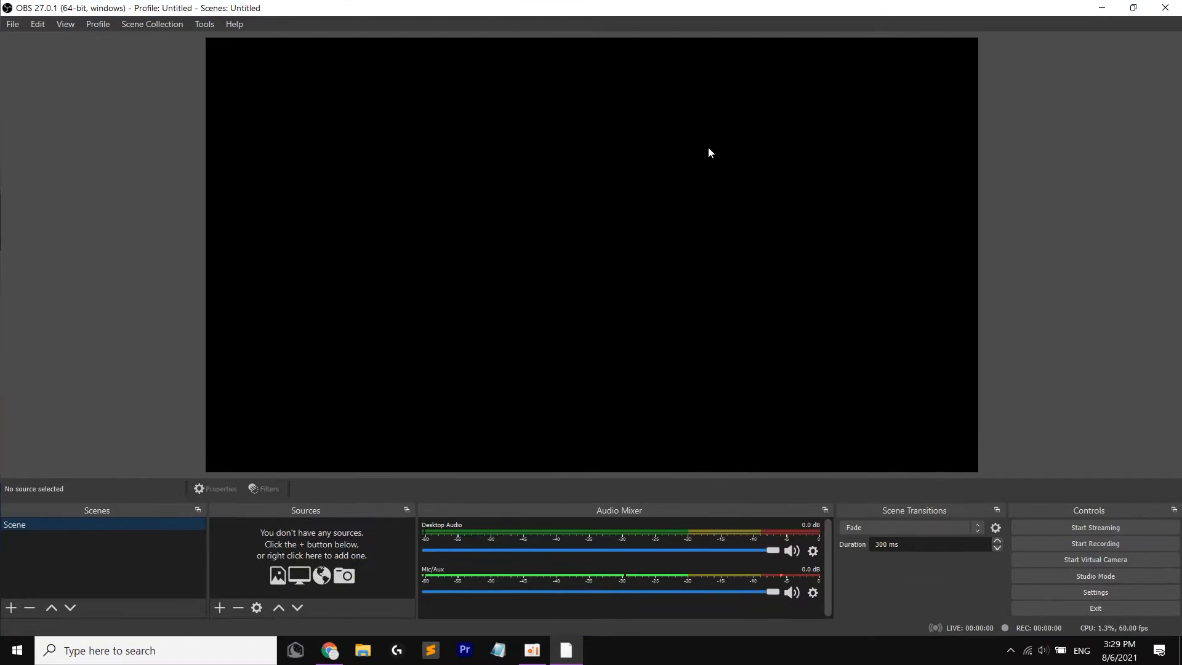
{"action": "mouse_move", "coordinate": [616, 555]}
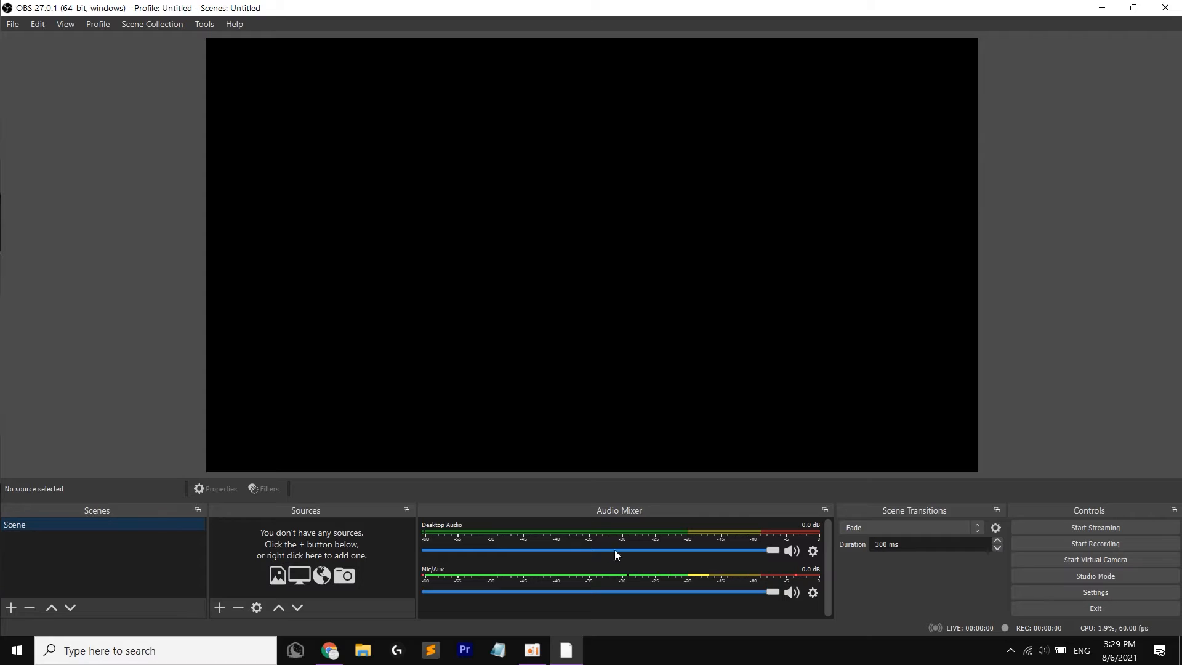
{"action": "mouse_move", "coordinate": [680, 581]}
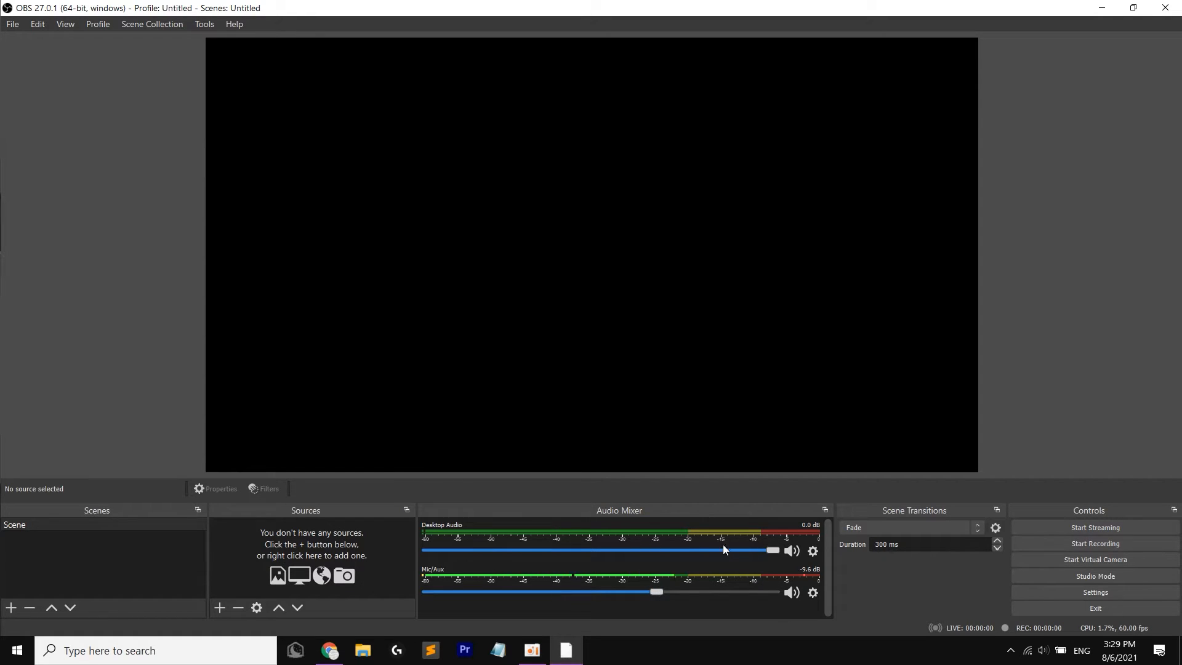
{"action": "mouse_move", "coordinate": [697, 512]}
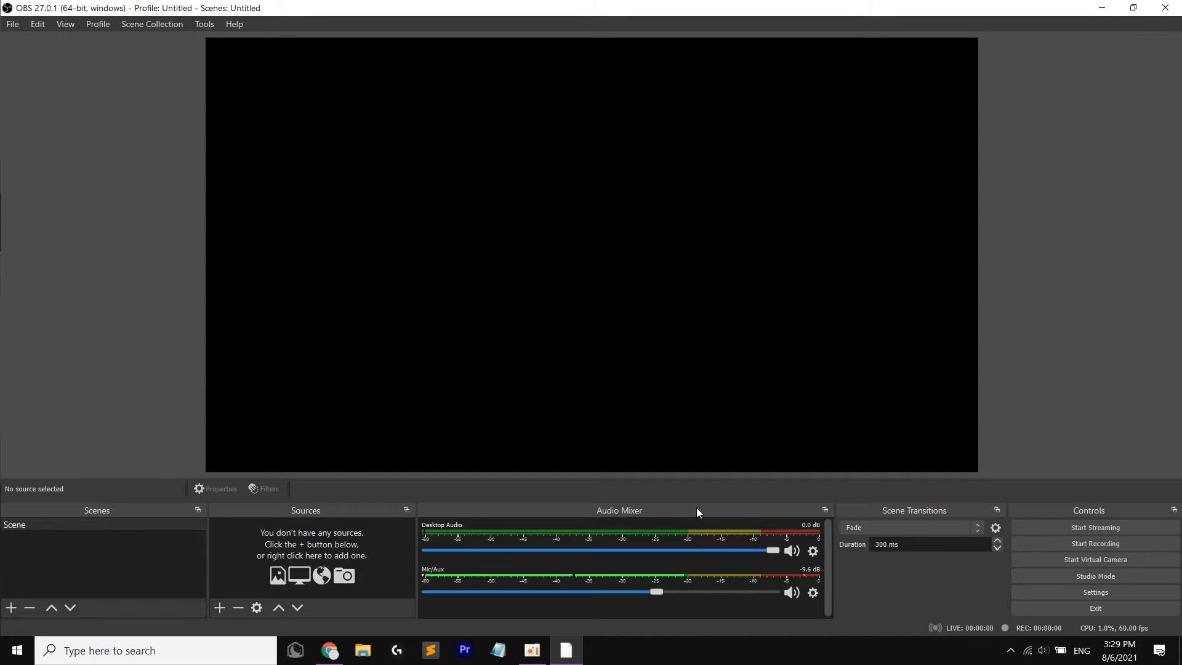
{"action": "mouse_move", "coordinate": [684, 468]}
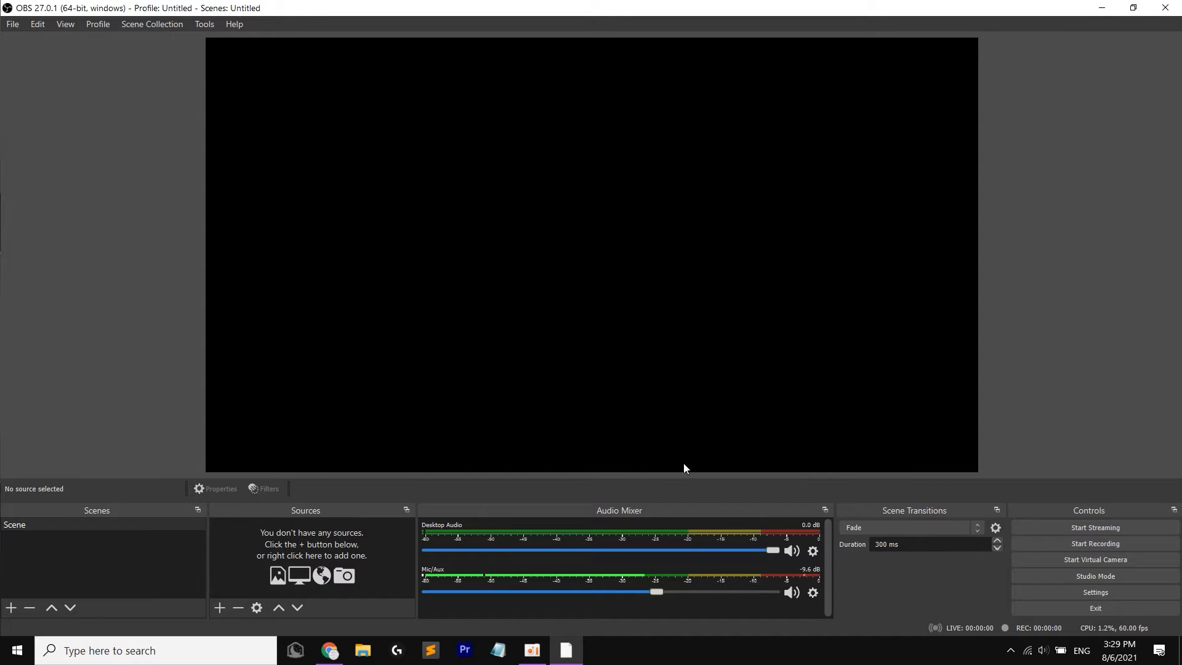
{"action": "mouse_move", "coordinate": [559, 477]}
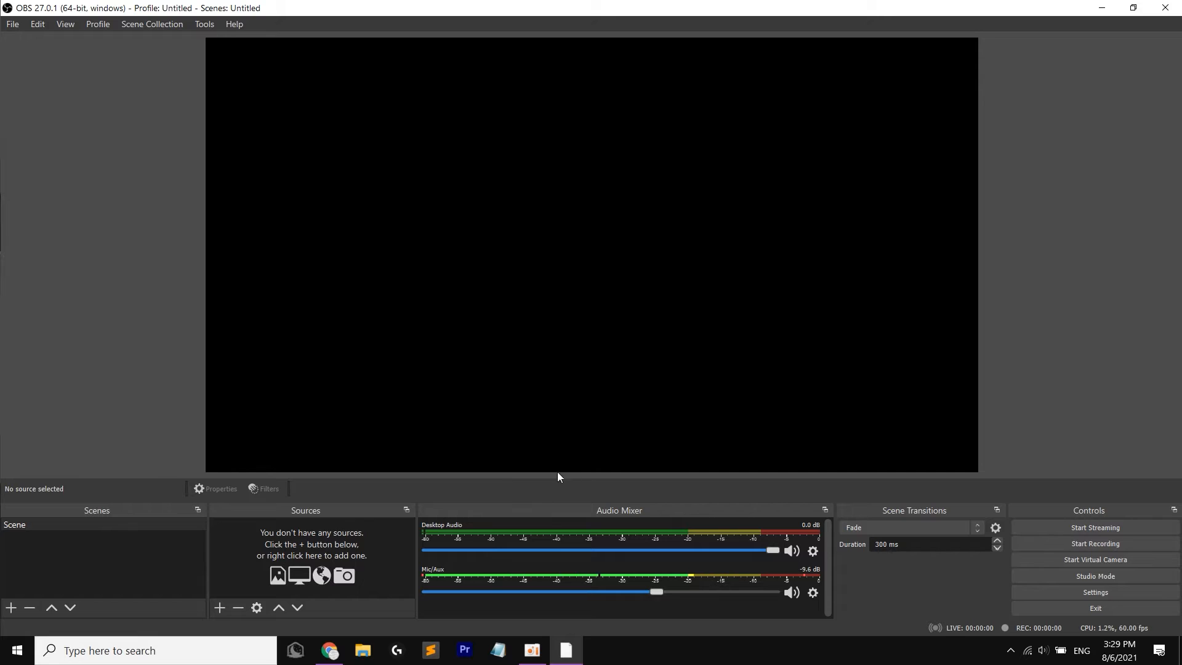
{"action": "mouse_move", "coordinate": [738, 588]}
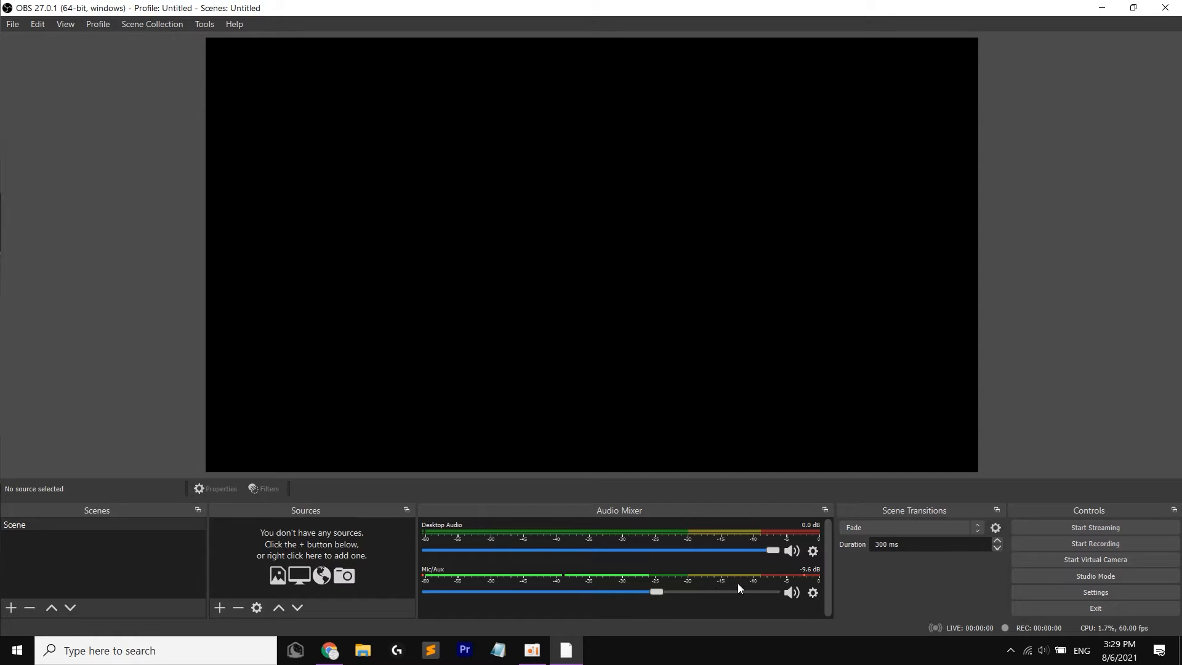
{"action": "mouse_move", "coordinate": [760, 570]}
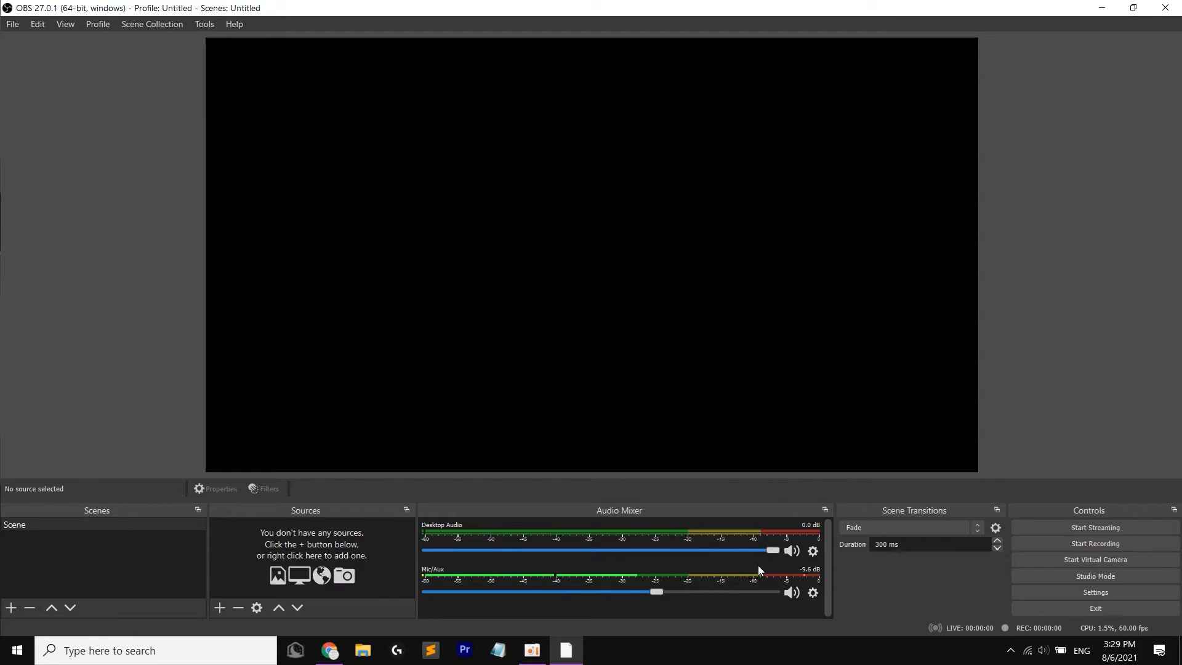
{"action": "mouse_move", "coordinate": [945, 566]}
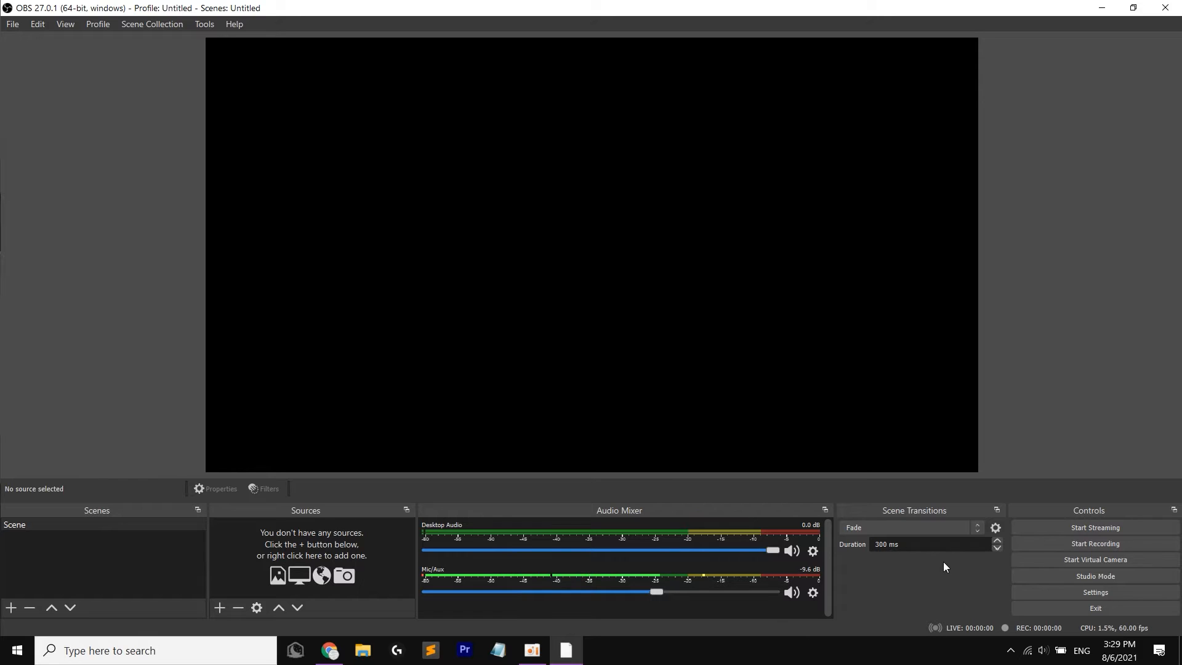
{"action": "mouse_move", "coordinate": [640, 563]}
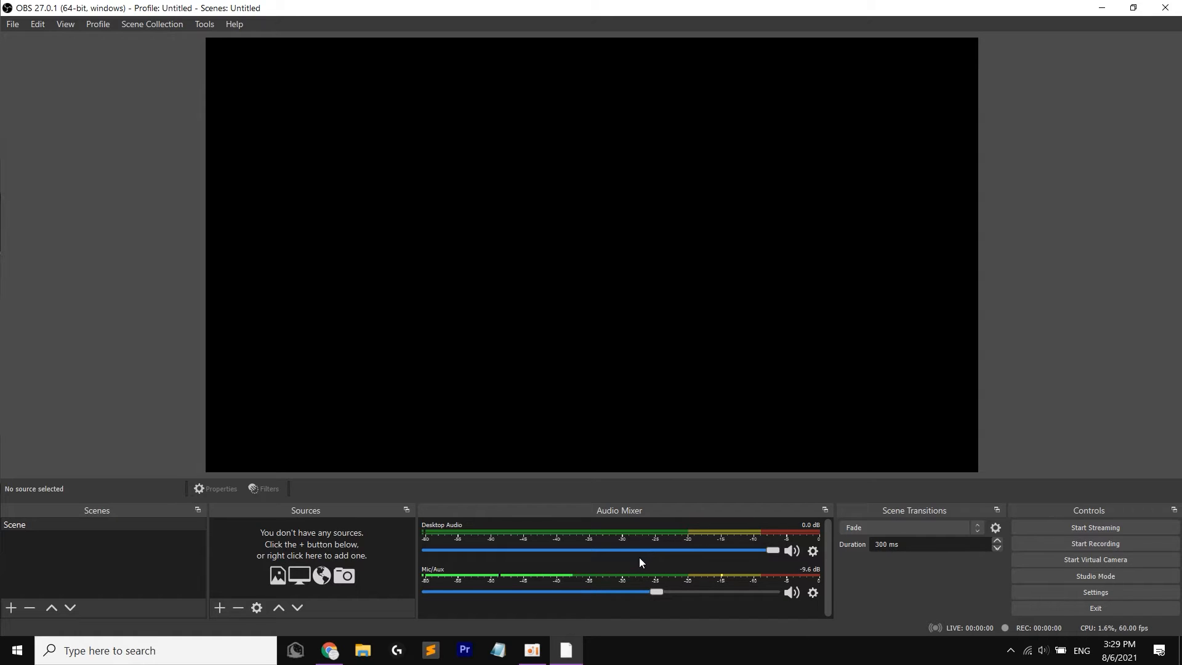
{"action": "mouse_move", "coordinate": [555, 560]}
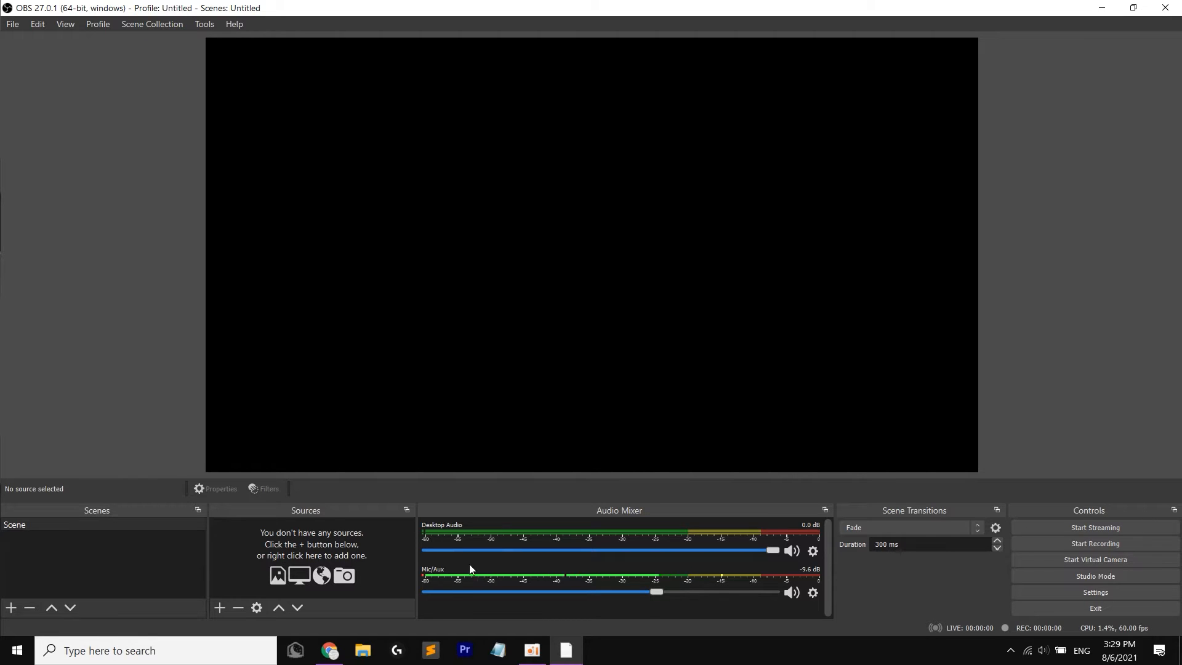
{"action": "mouse_move", "coordinate": [312, 522]}
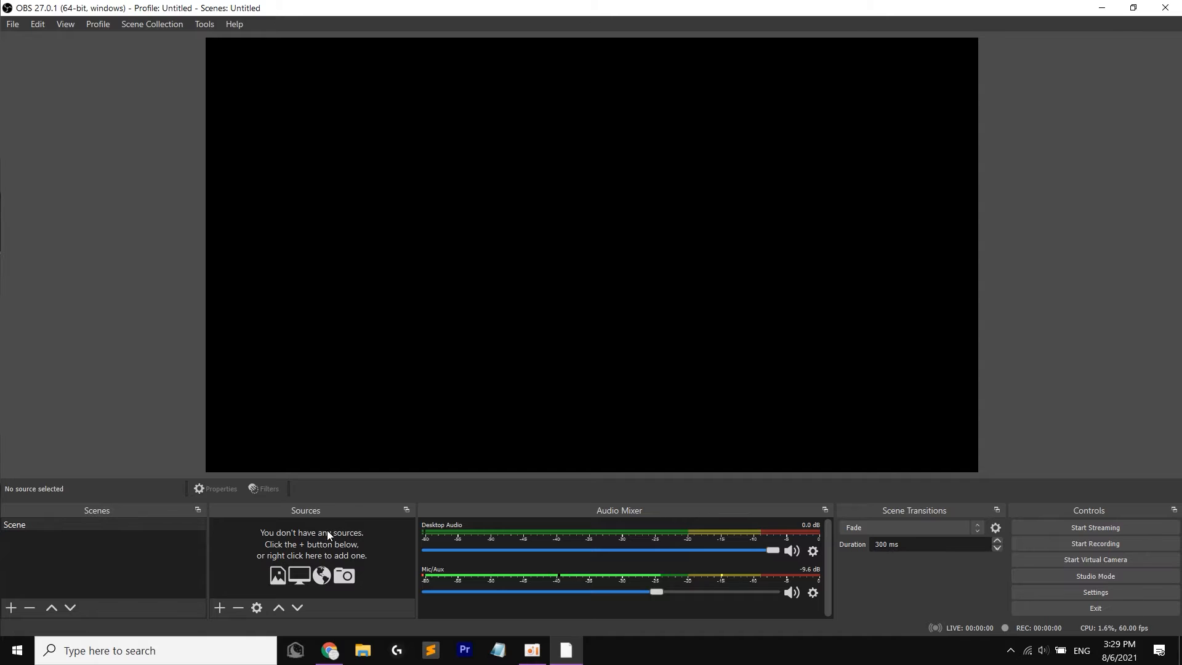
{"action": "mouse_move", "coordinate": [277, 575]}
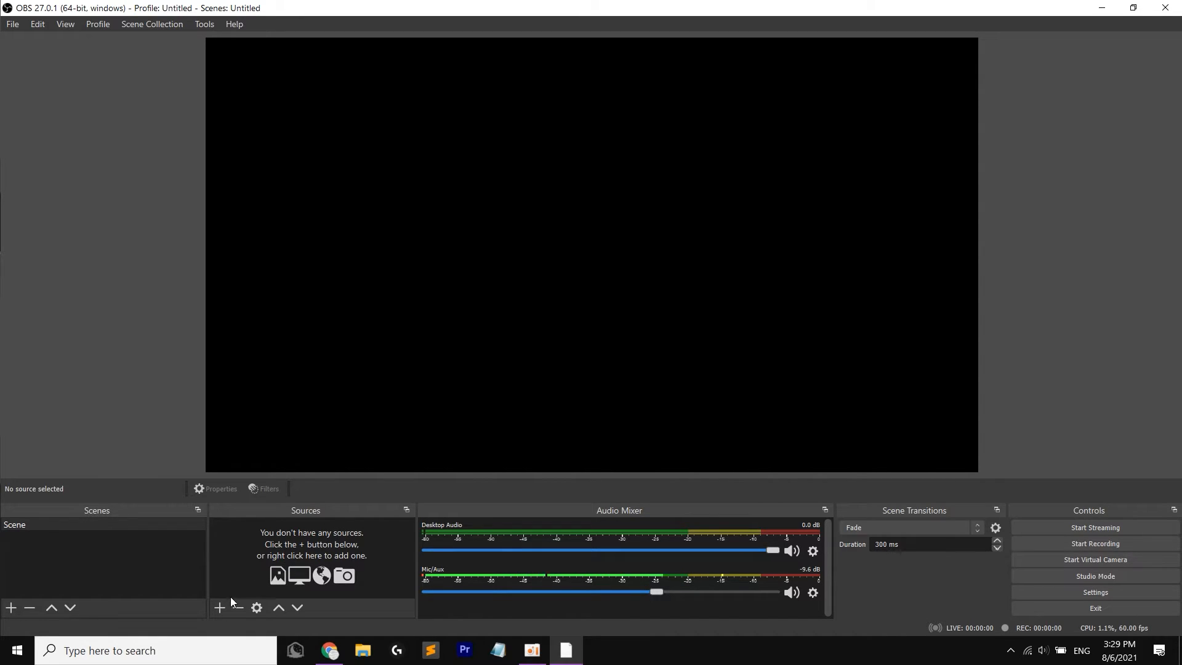
{"action": "mouse_move", "coordinate": [219, 607]}
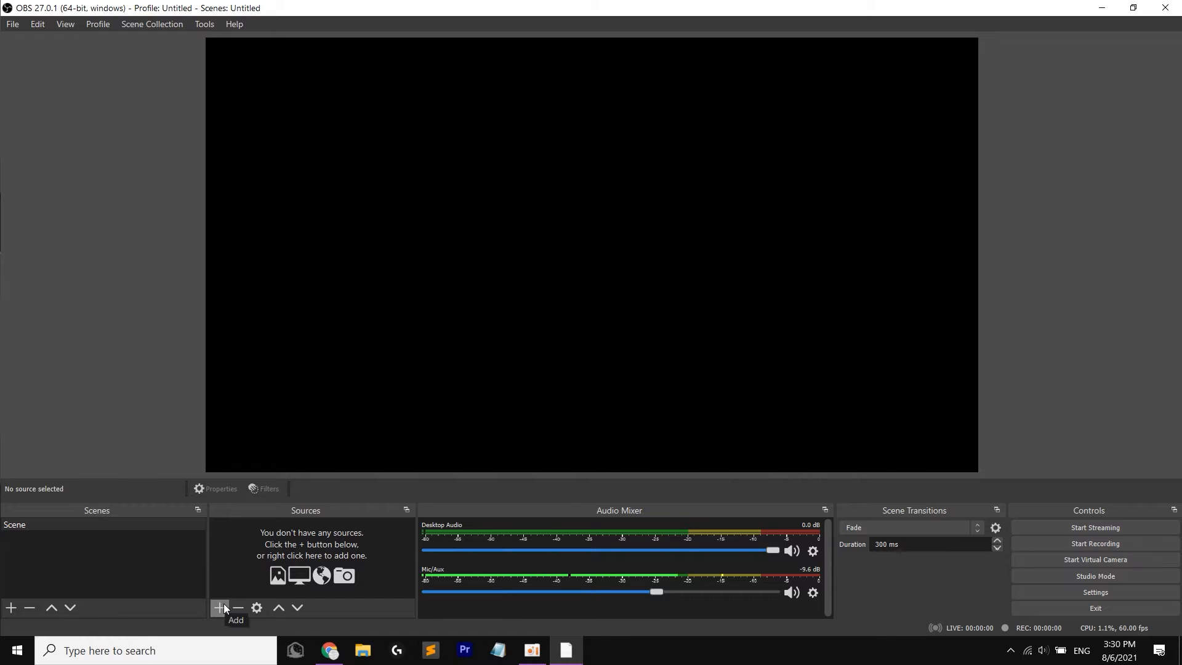
{"action": "mouse_move", "coordinate": [241, 600]}
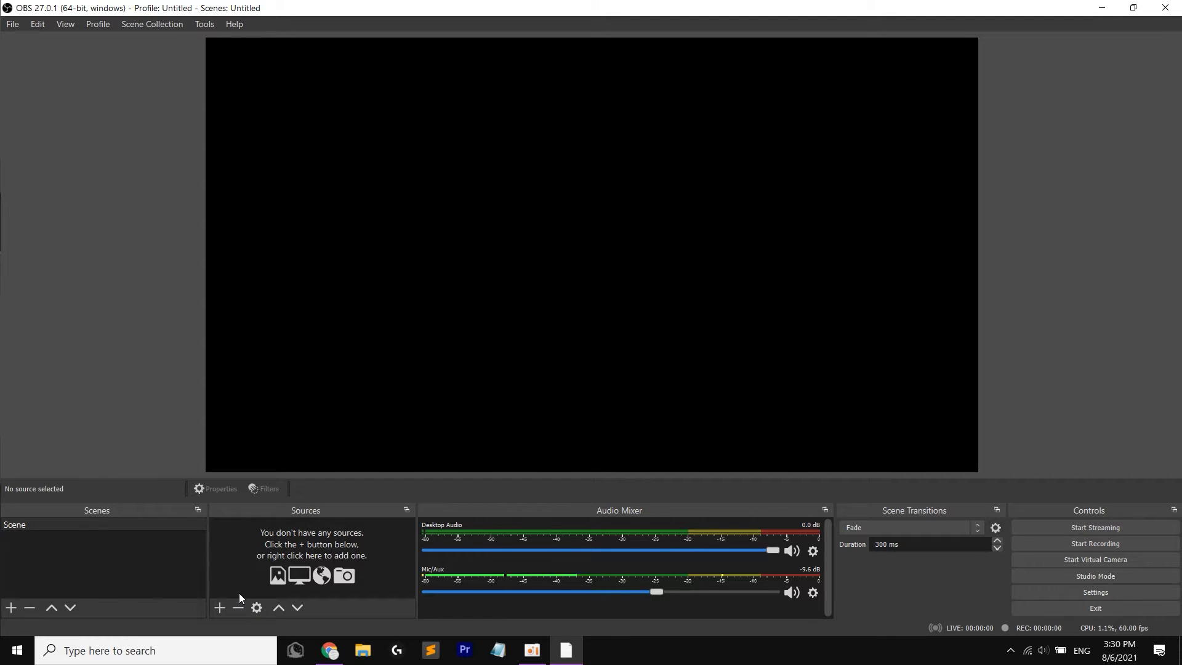
Step: Add a Display Capture source with its default name to the scene
{"action": "left_click", "coordinate": [219, 607]}
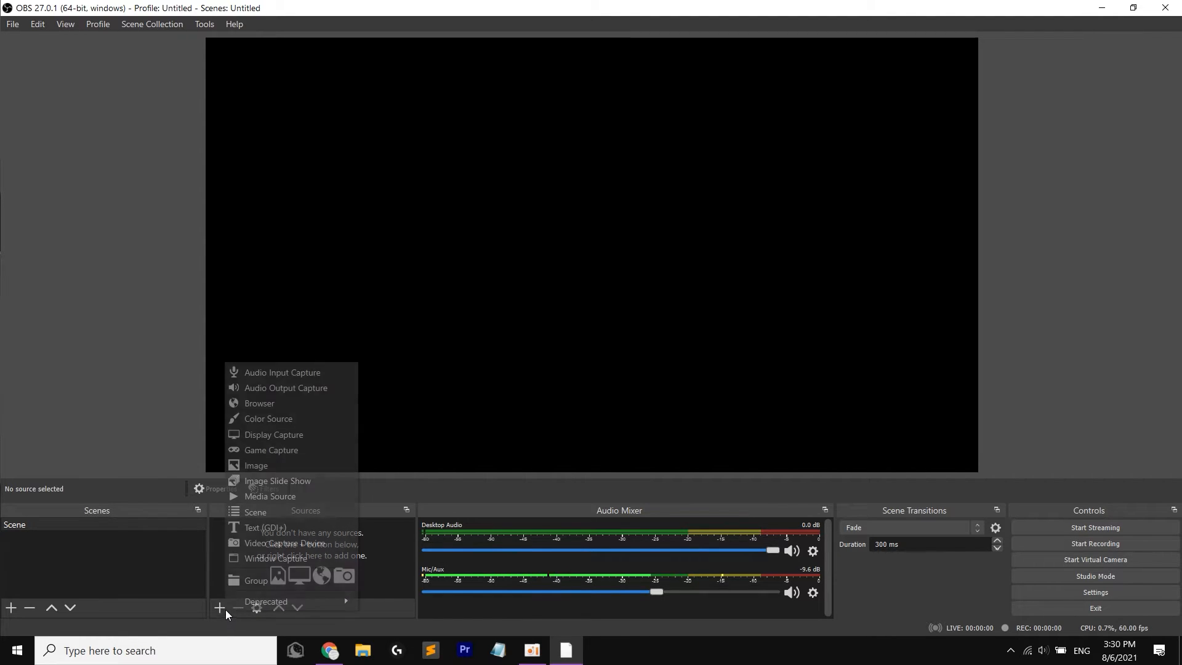
{"action": "mouse_move", "coordinate": [289, 434]}
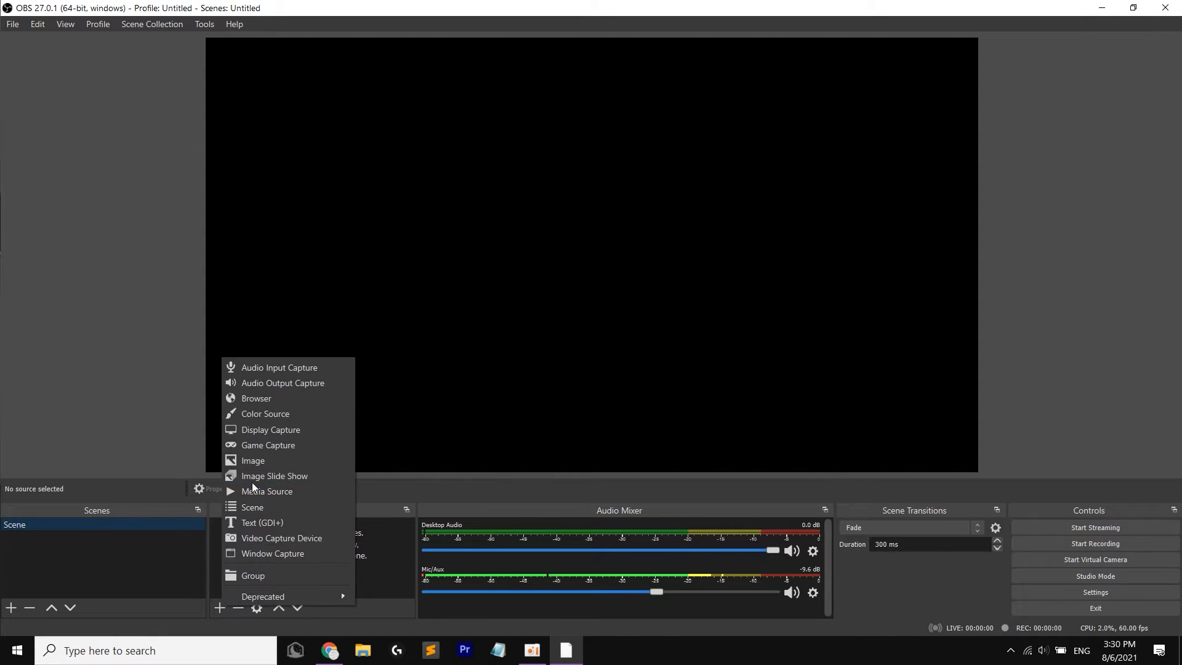
{"action": "left_click", "coordinate": [269, 430]}
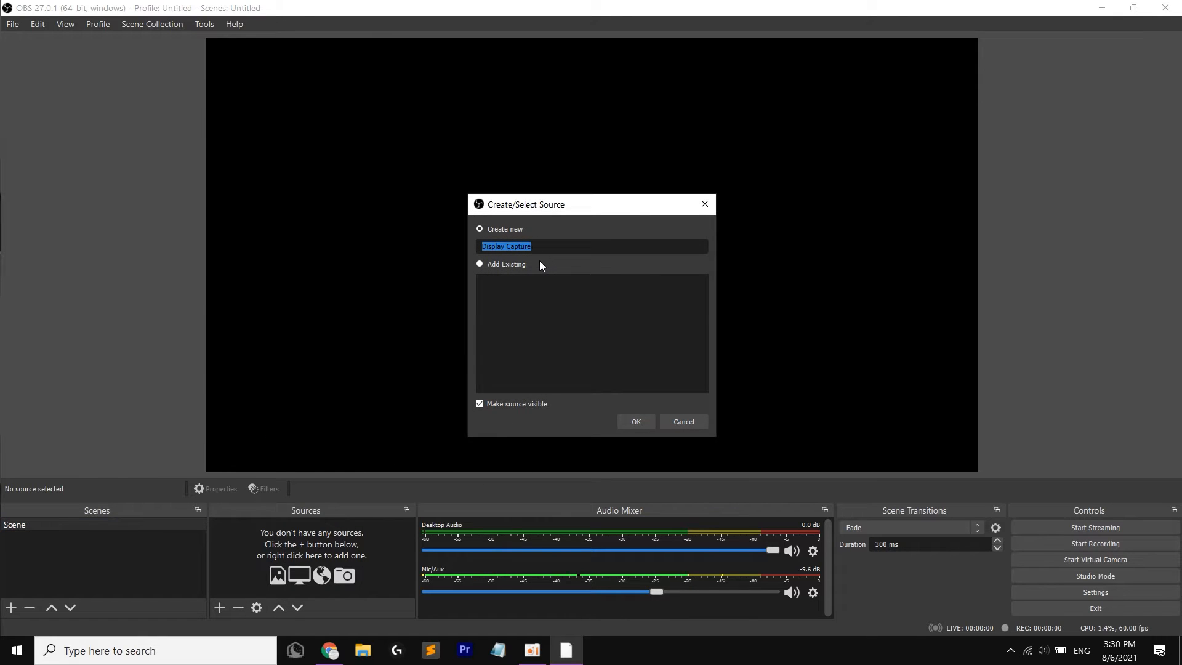
{"action": "mouse_move", "coordinate": [607, 411]}
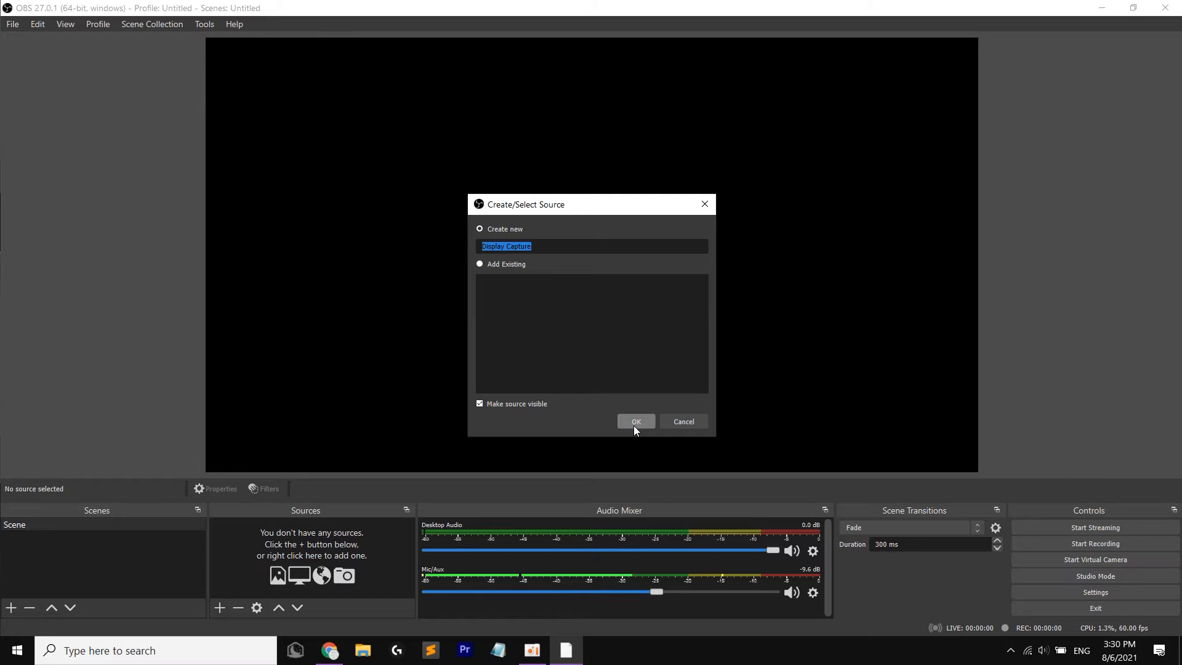
{"action": "left_click", "coordinate": [635, 421]}
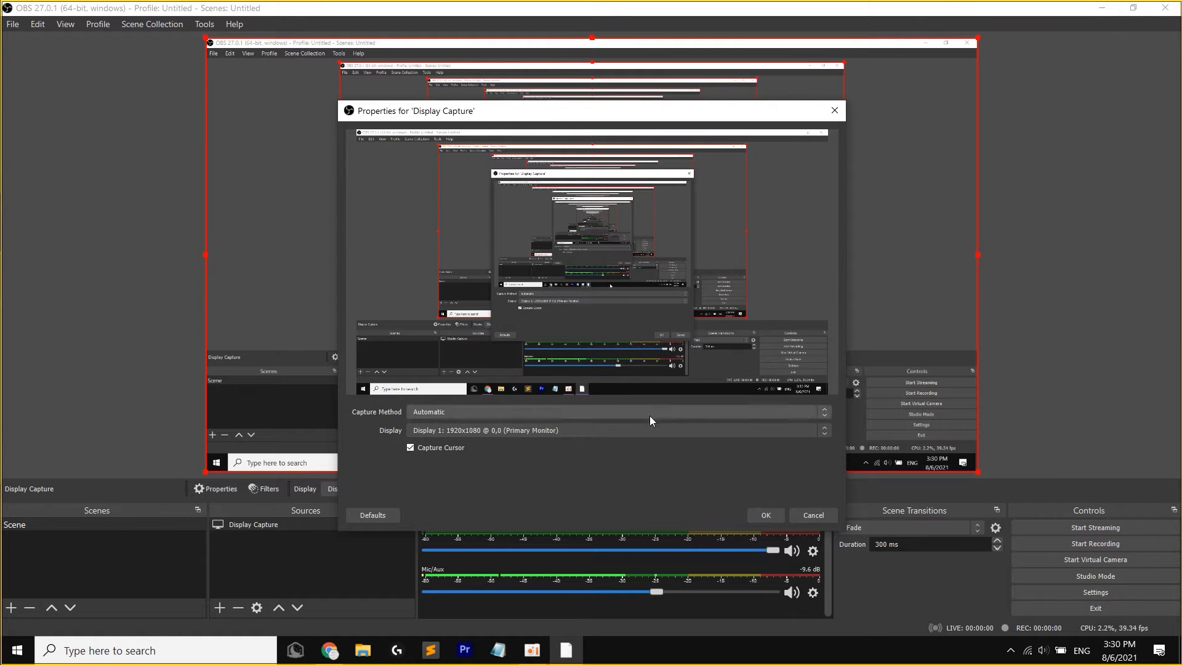
Step: Start adding a Video Capture Device source from the preview's Add menu
{"action": "right_click", "coordinate": [254, 524]}
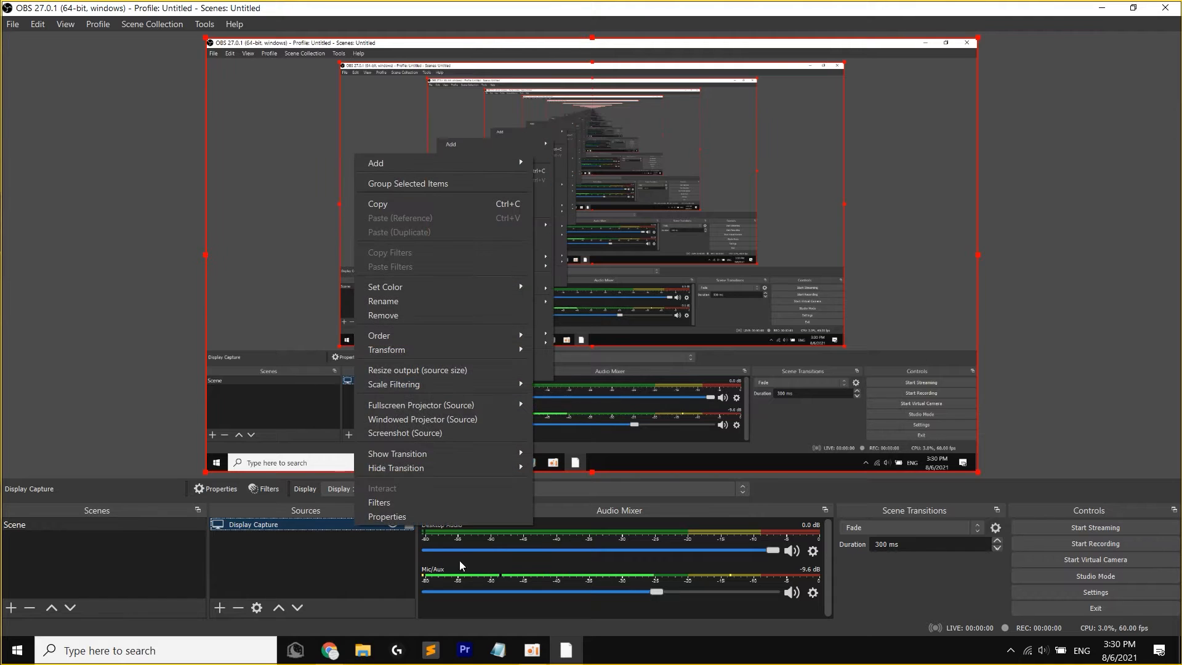
{"action": "left_click", "coordinate": [375, 163]}
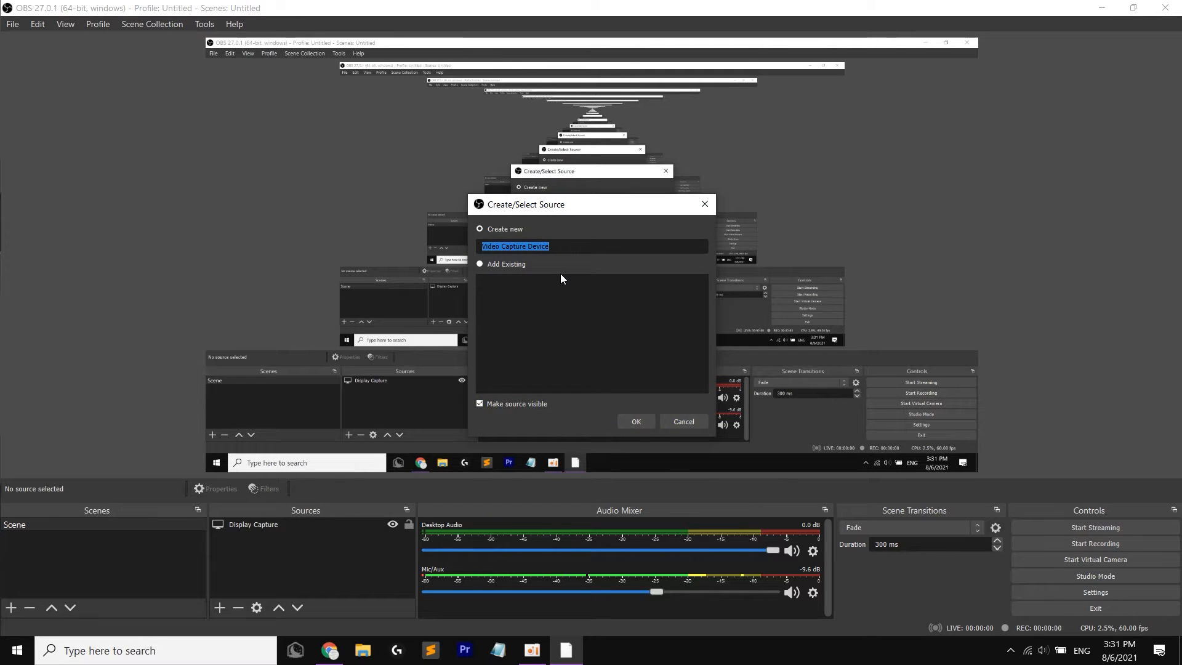
Step: Name the new source 'Webcam' and accept the USB Video Device settings
{"action": "type", "text": "Webcam"}
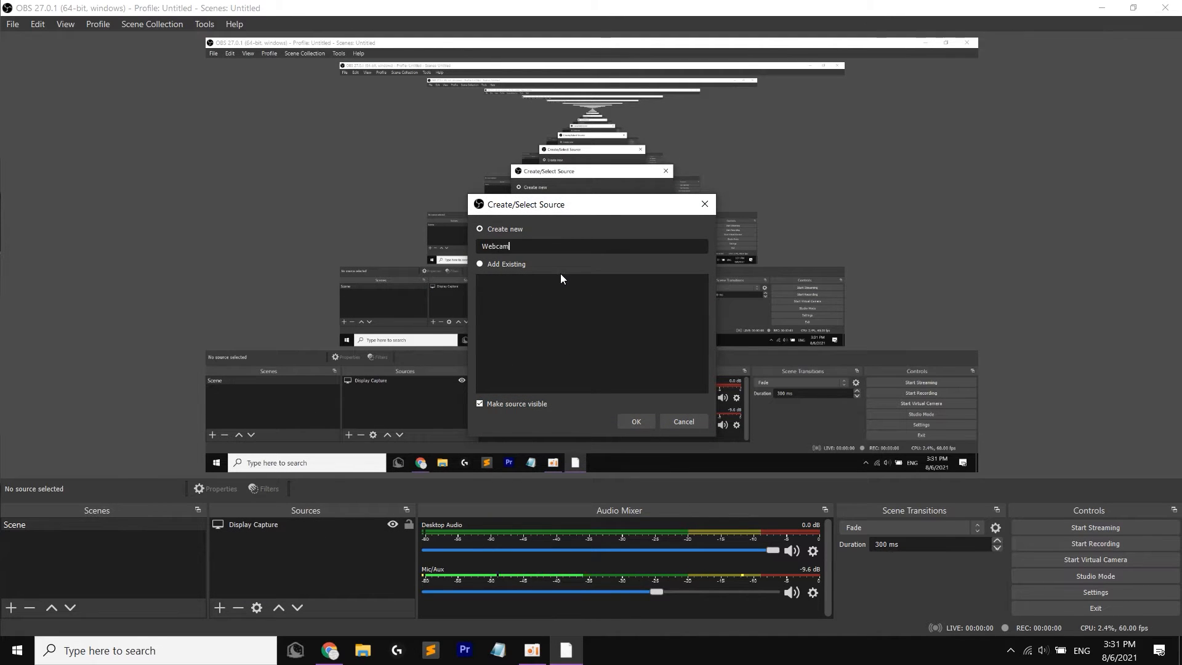
{"action": "left_click", "coordinate": [634, 421]}
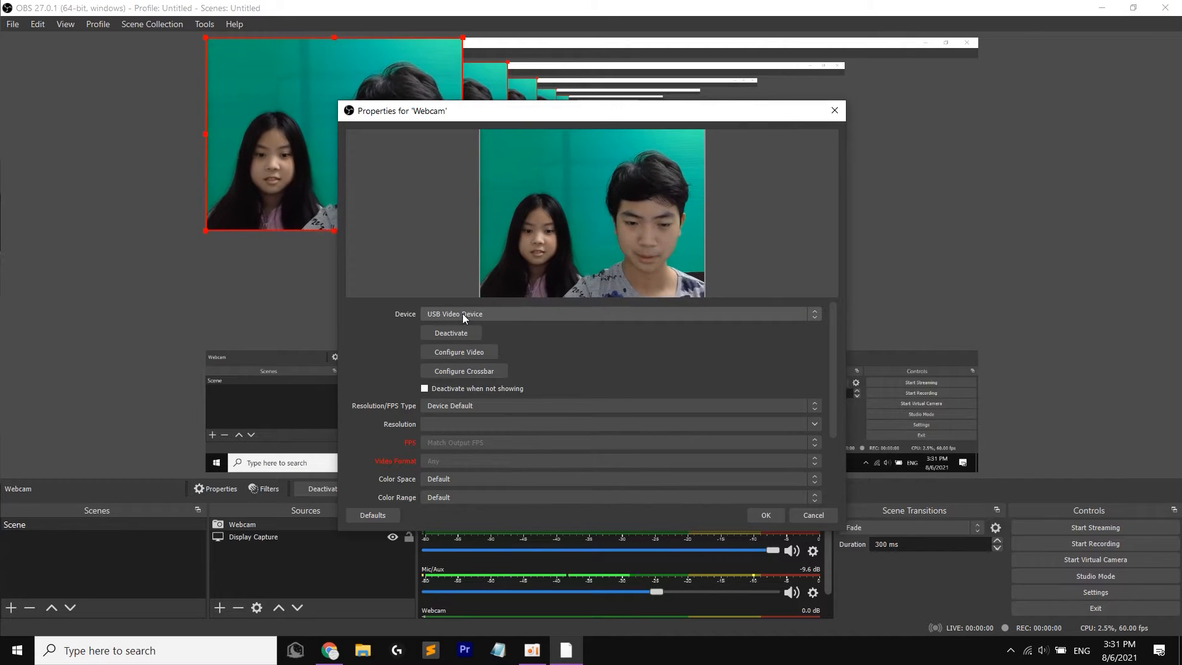
{"action": "mouse_move", "coordinate": [575, 348]}
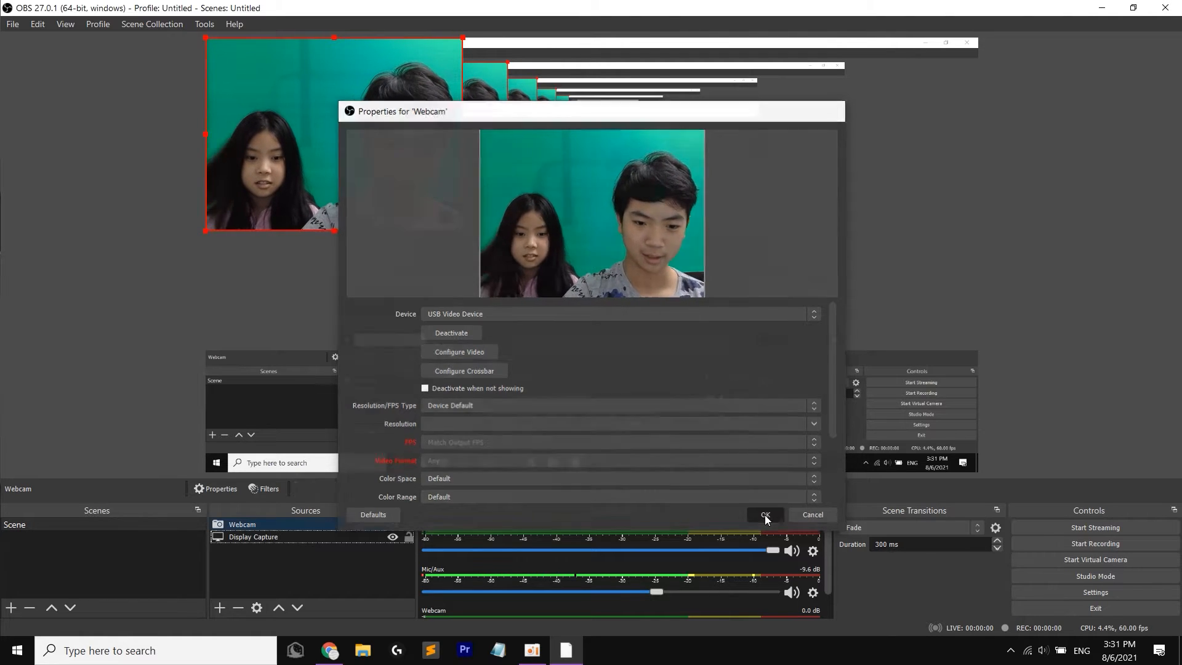
{"action": "left_click", "coordinate": [765, 515]}
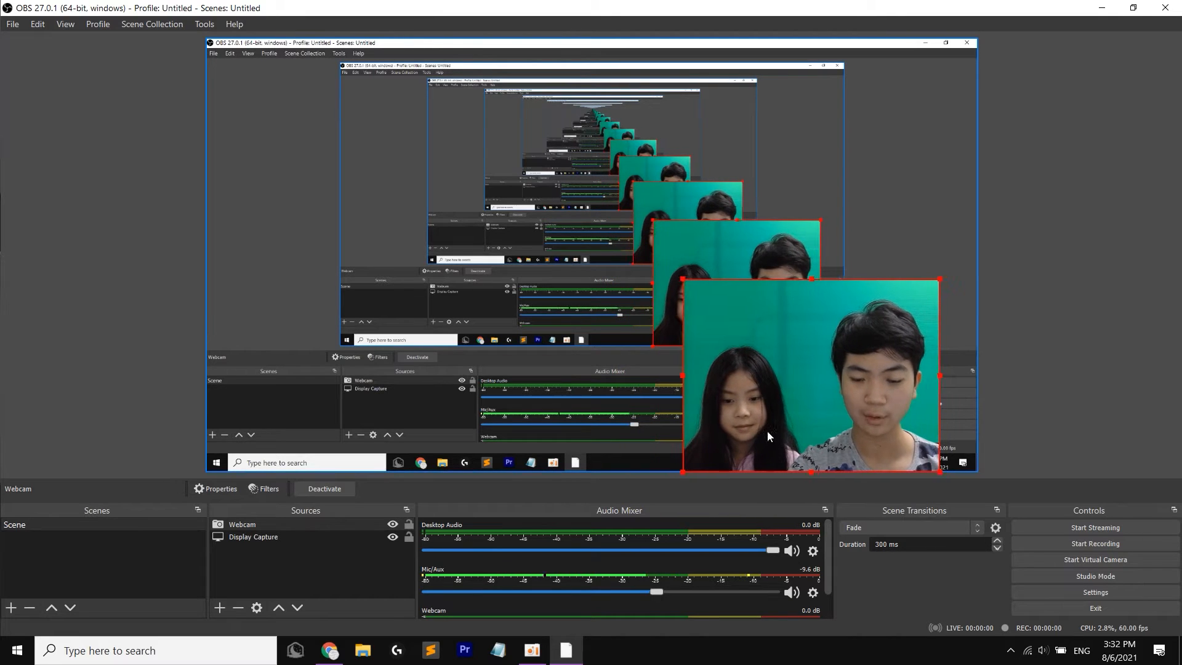
Step: Add a Chroma Key effect filter with its default name to the Webcam source
{"action": "left_click", "coordinate": [268, 488]}
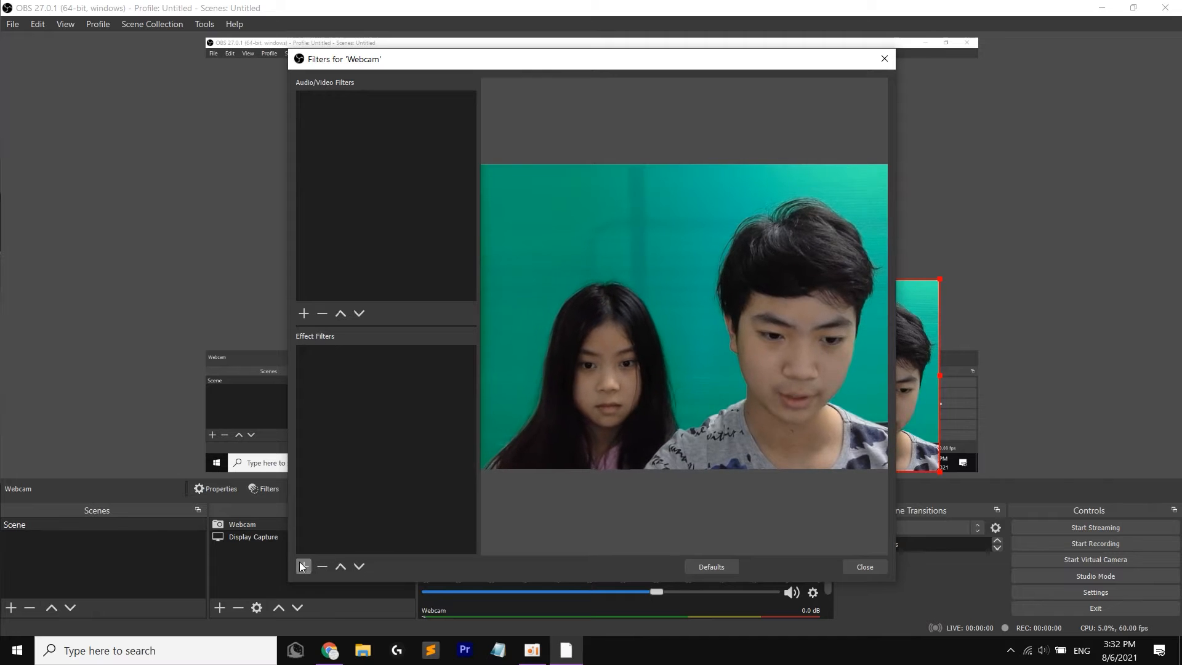
{"action": "left_click", "coordinate": [303, 566]}
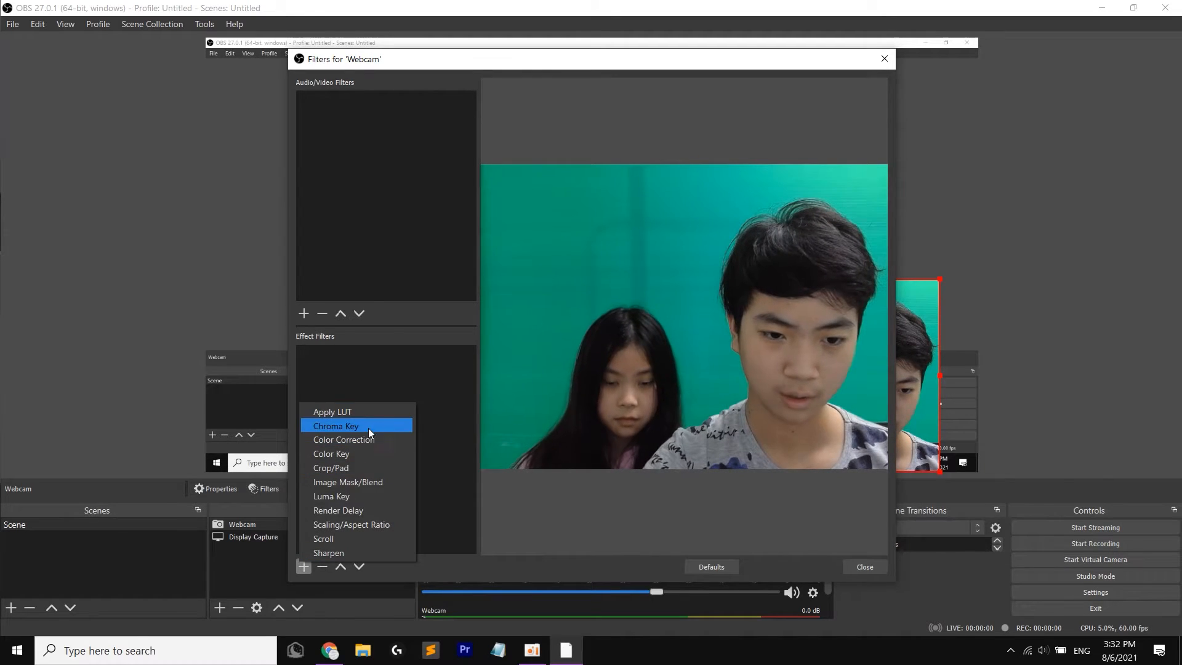
{"action": "left_click", "coordinate": [335, 426]}
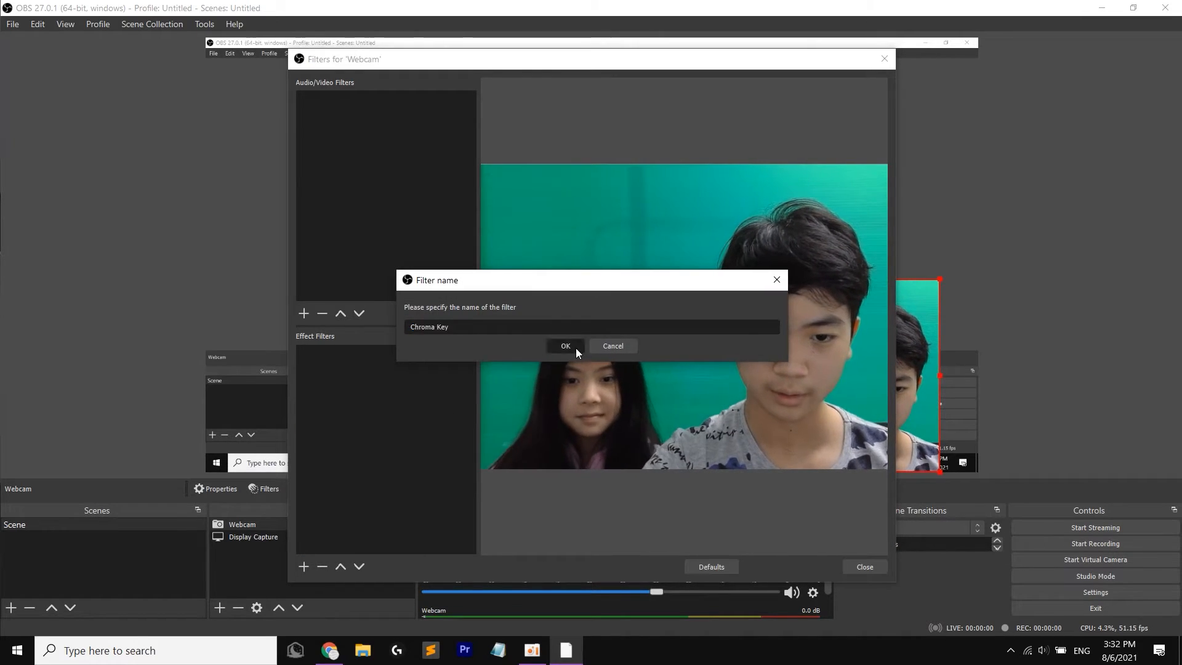
{"action": "left_click", "coordinate": [565, 345]}
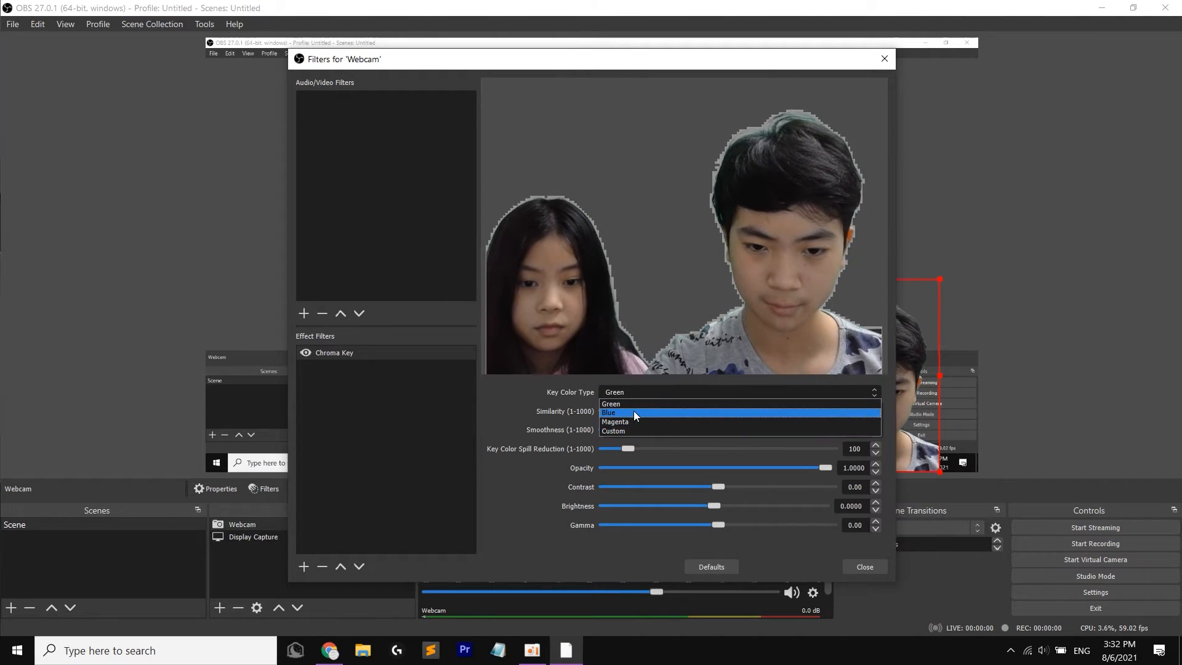
{"action": "mouse_move", "coordinate": [639, 421]}
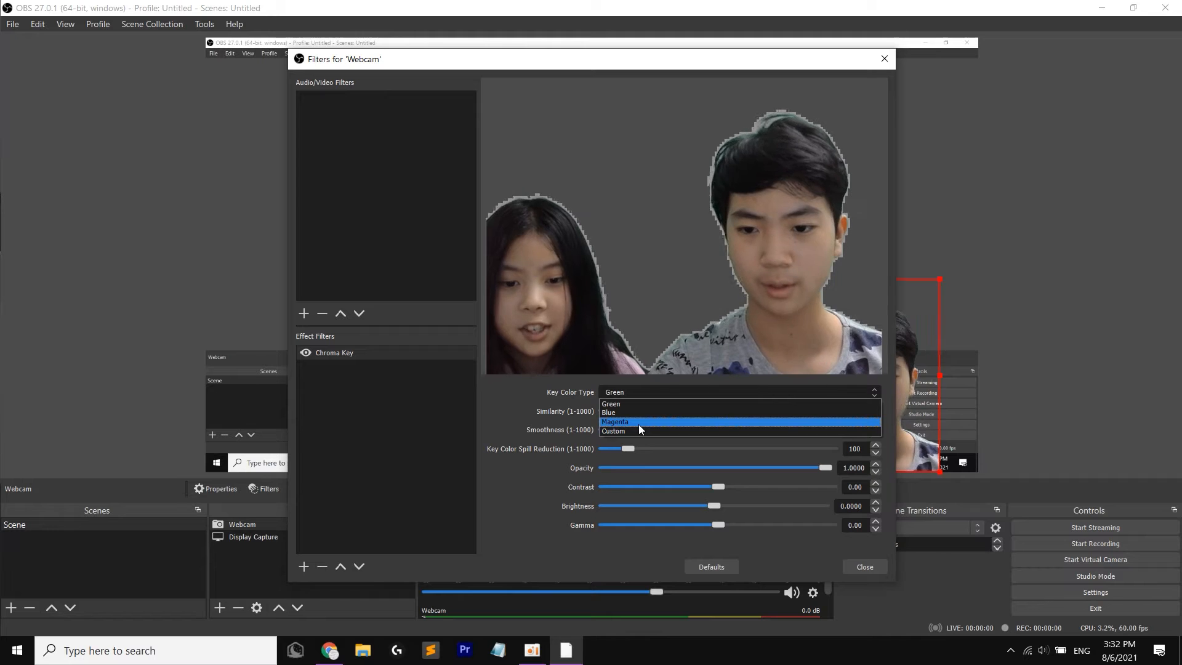
{"action": "mouse_move", "coordinate": [641, 424]}
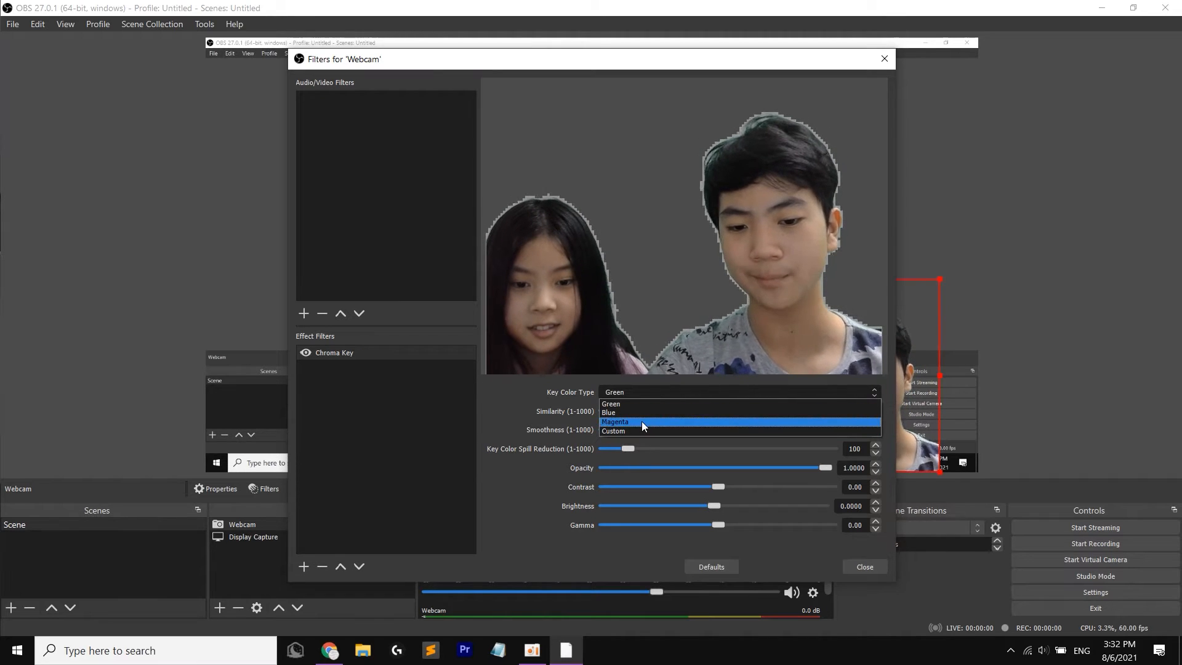
{"action": "mouse_move", "coordinate": [640, 413]}
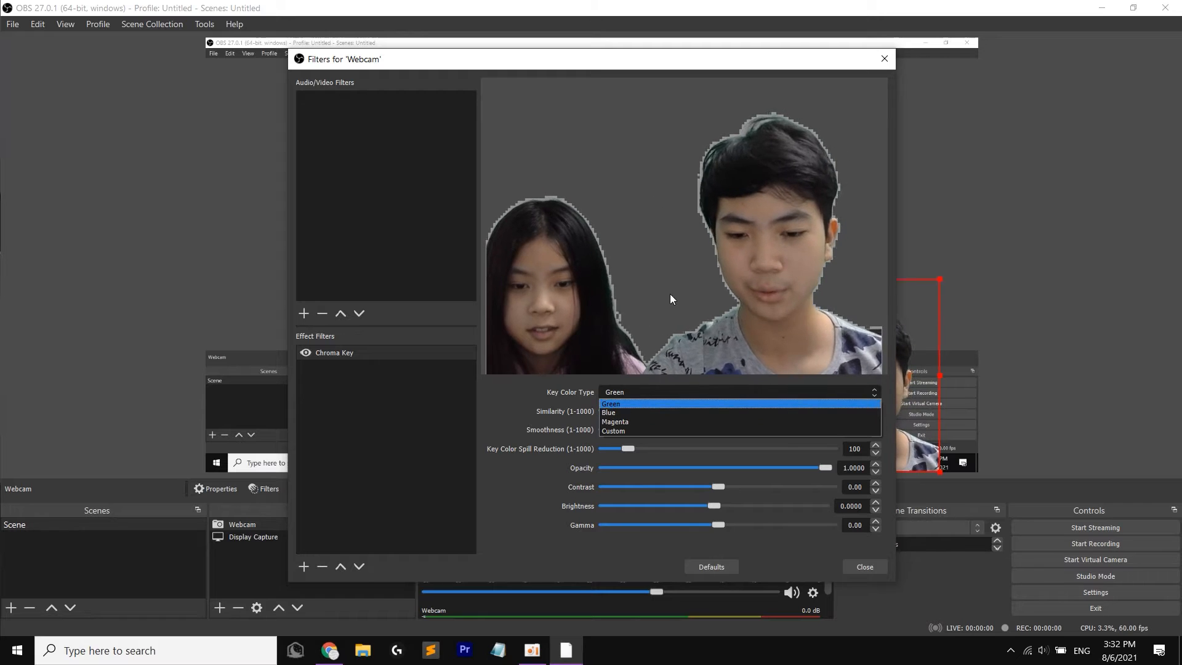
{"action": "mouse_move", "coordinate": [635, 431]}
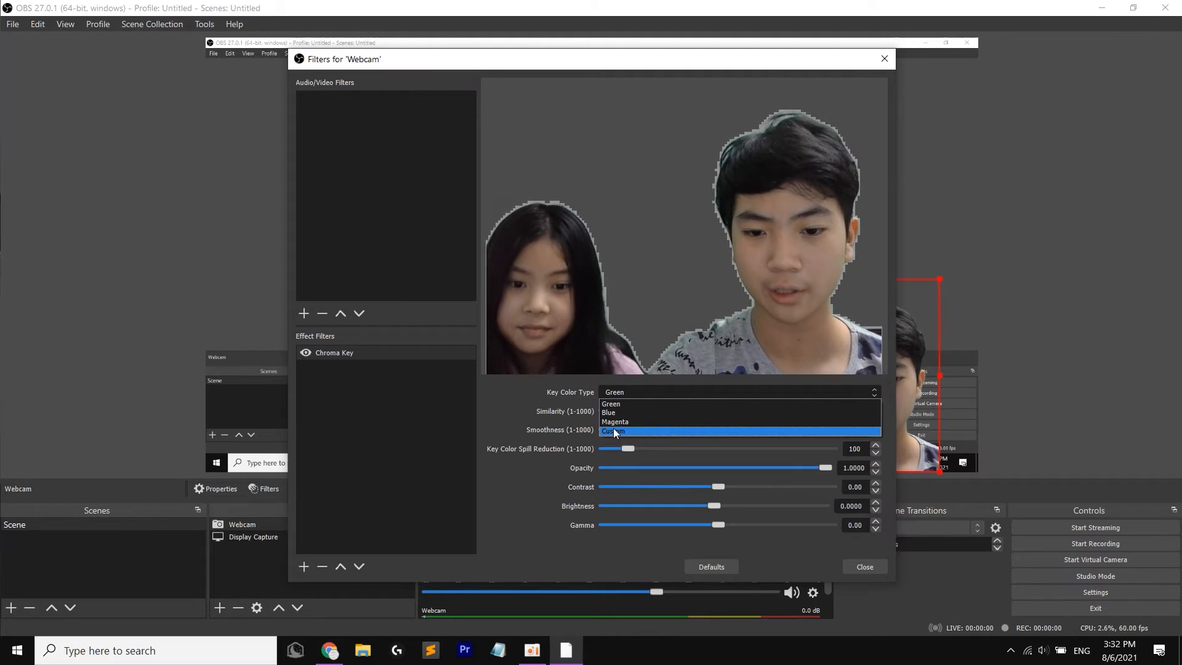
{"action": "mouse_move", "coordinate": [636, 404]}
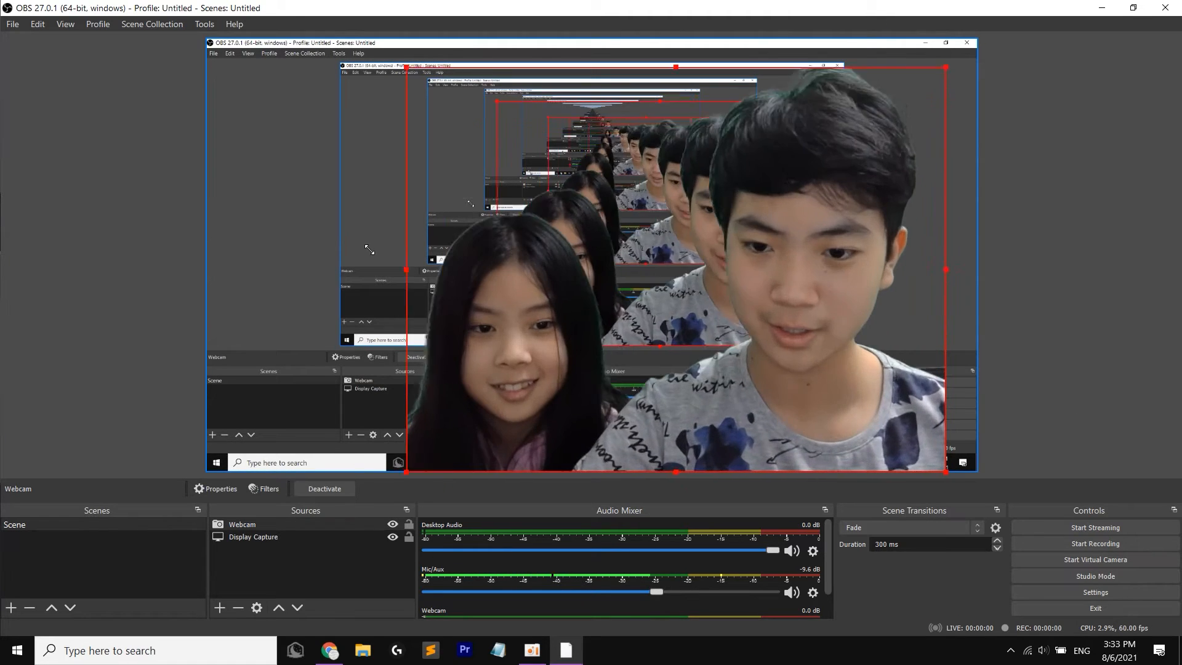
Step: Add a new scene named 'Face' from the Scenes panel
{"action": "left_click", "coordinate": [12, 536]}
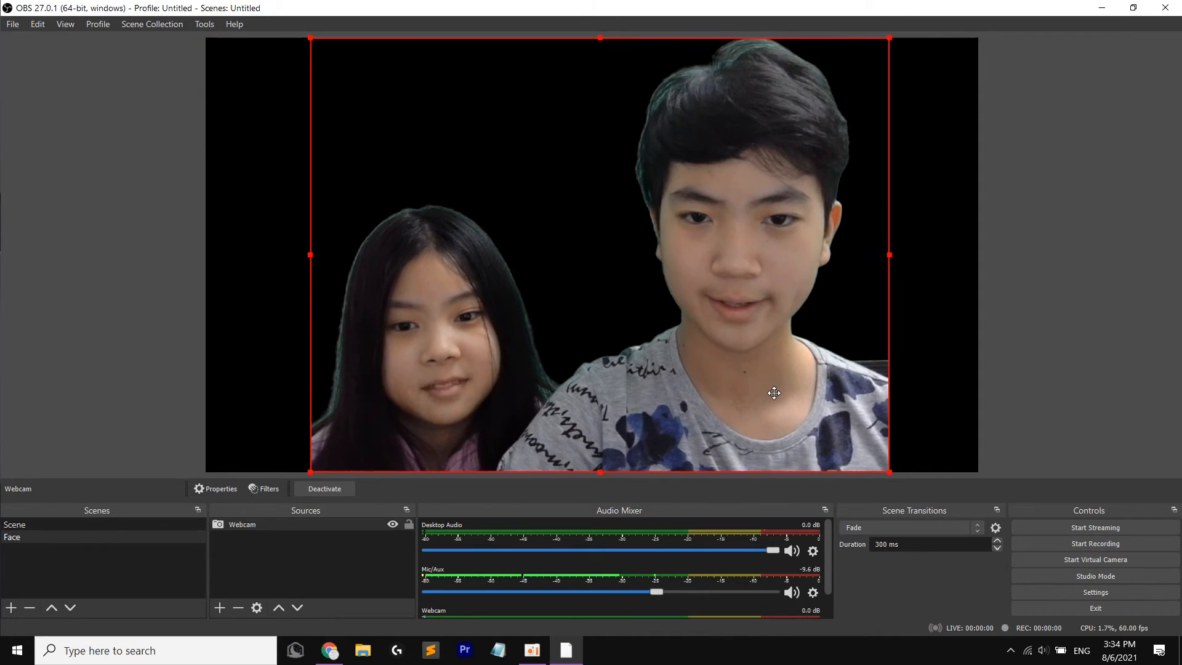
{"action": "left_click", "coordinate": [978, 372]}
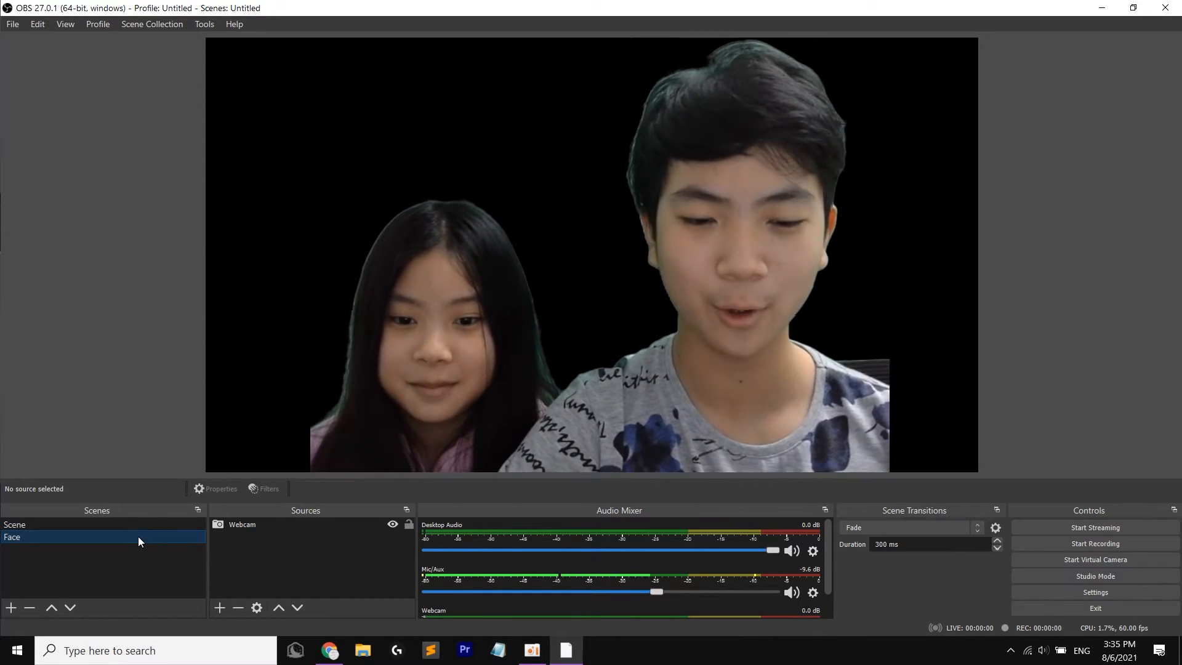
{"action": "left_click", "coordinate": [242, 524]}
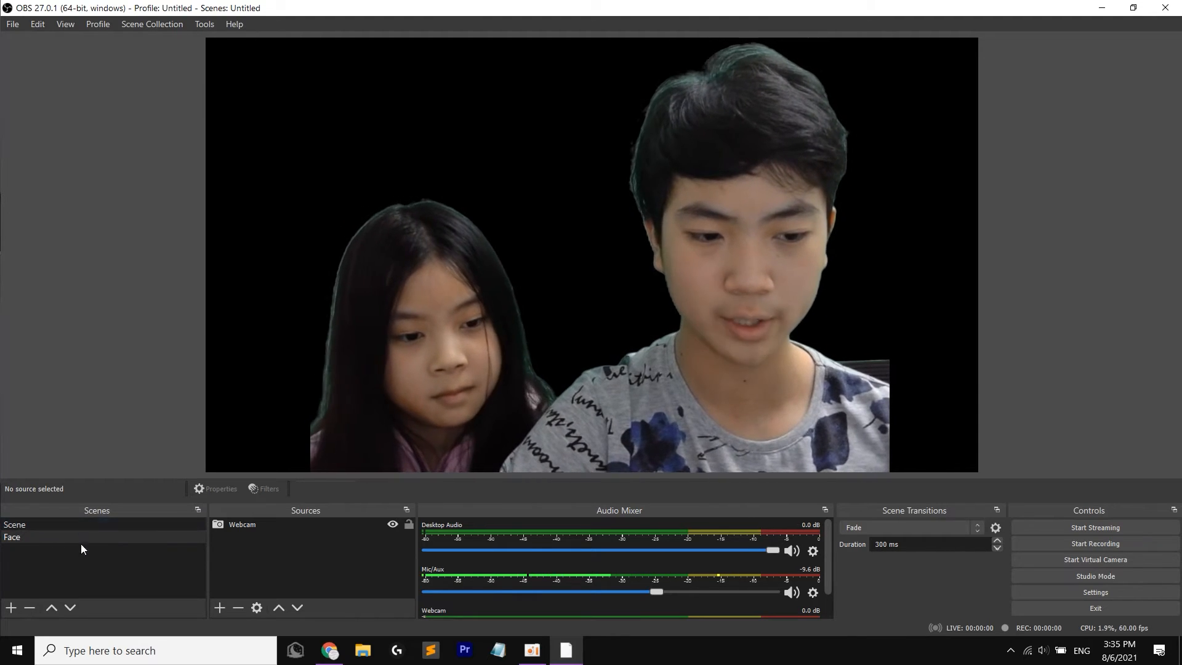
Step: Preview Swipe, Luma Wipe, Fade to Color and Stinger transitions by switching between the Scene and Face scenes
{"action": "left_click", "coordinate": [46, 525]}
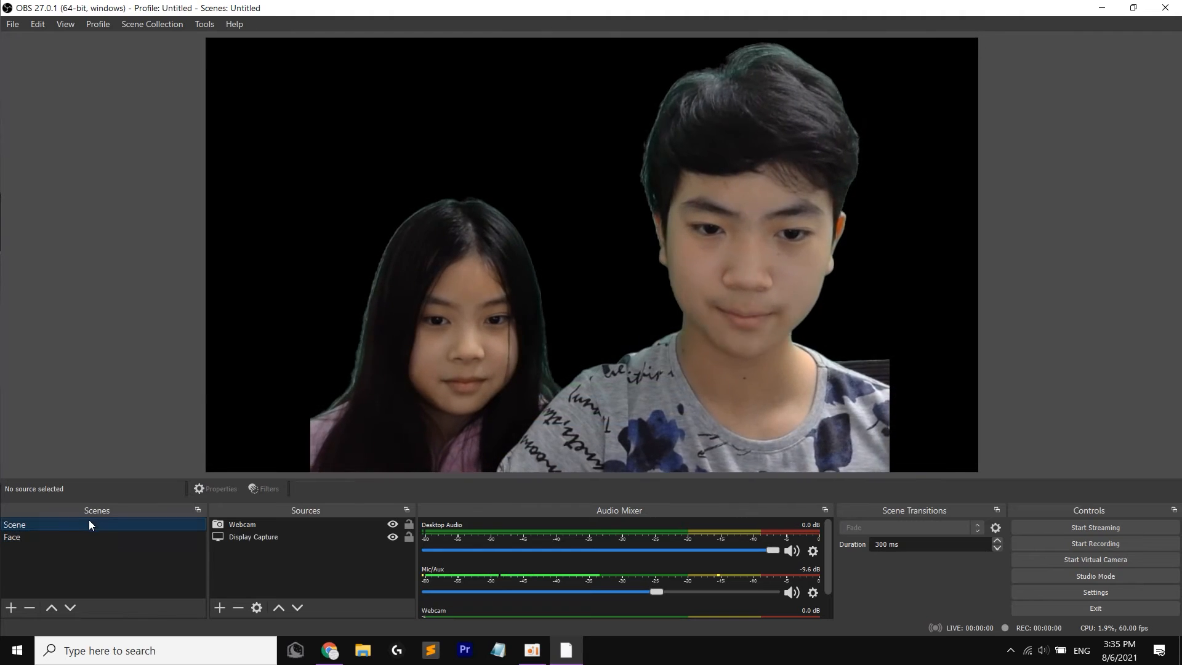
{"action": "left_click", "coordinate": [994, 527]}
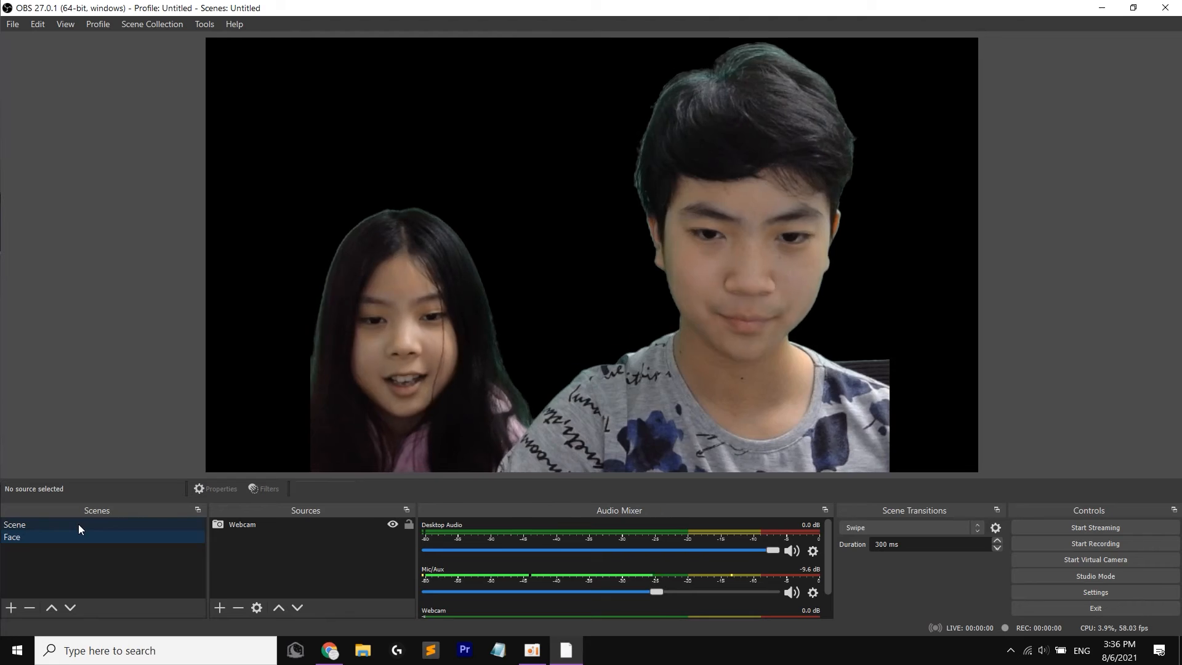
{"action": "left_click", "coordinate": [995, 527]}
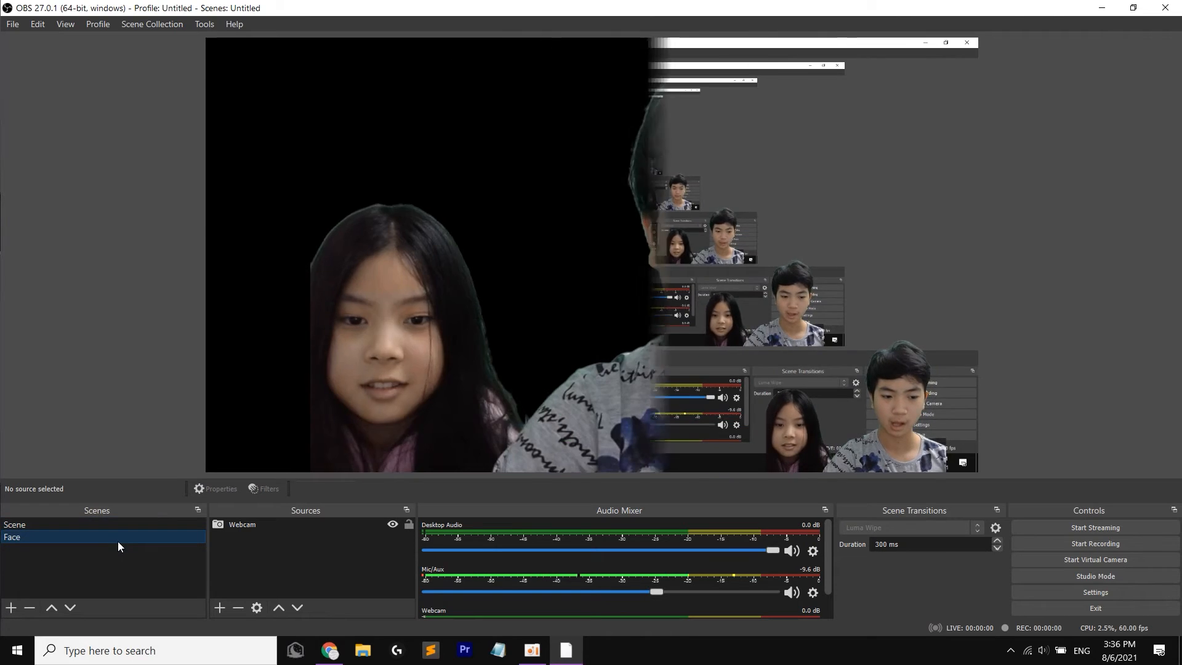
{"action": "left_click", "coordinate": [995, 527]}
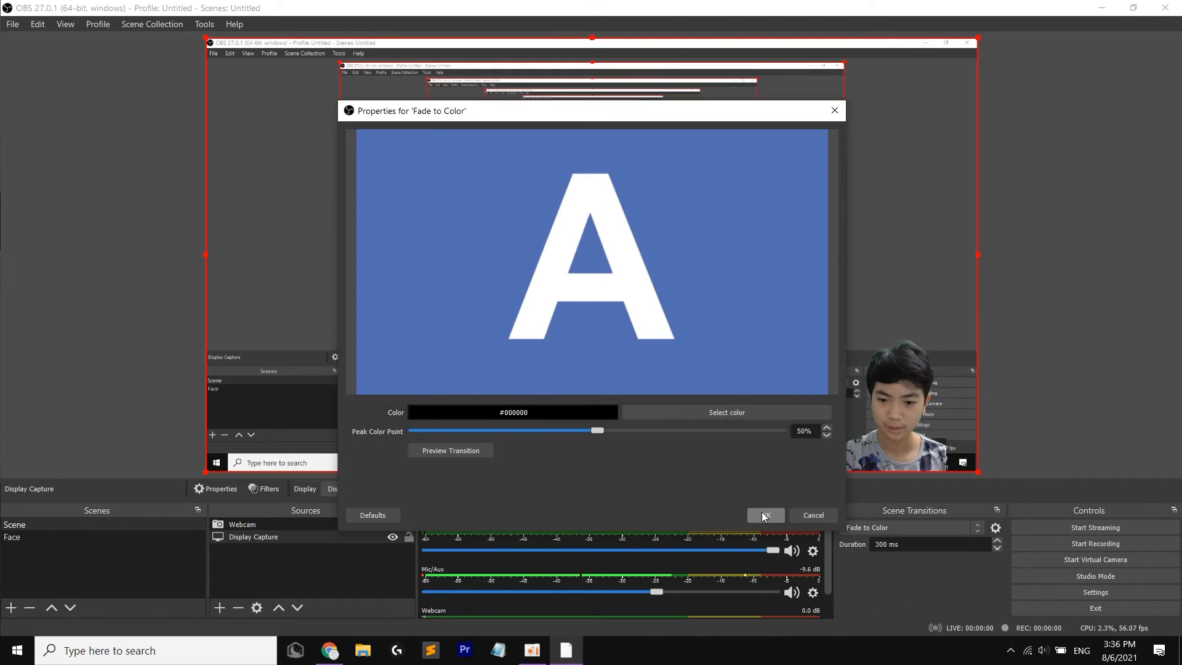
{"action": "left_click", "coordinate": [765, 515]}
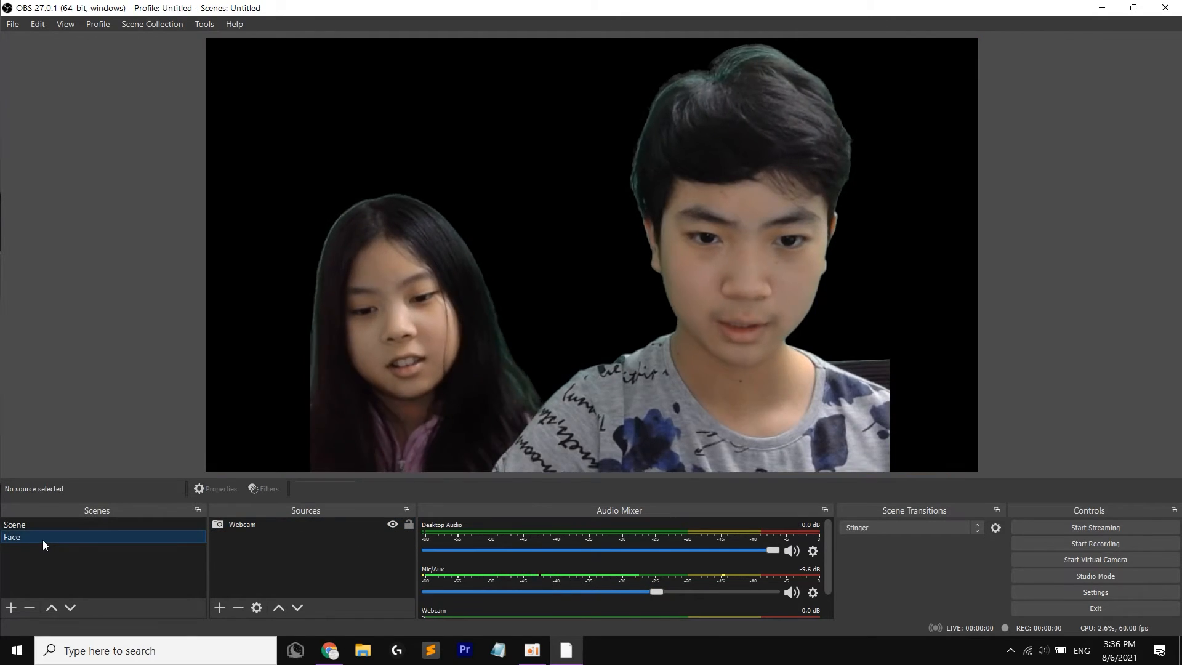
{"action": "left_click", "coordinate": [1093, 592]}
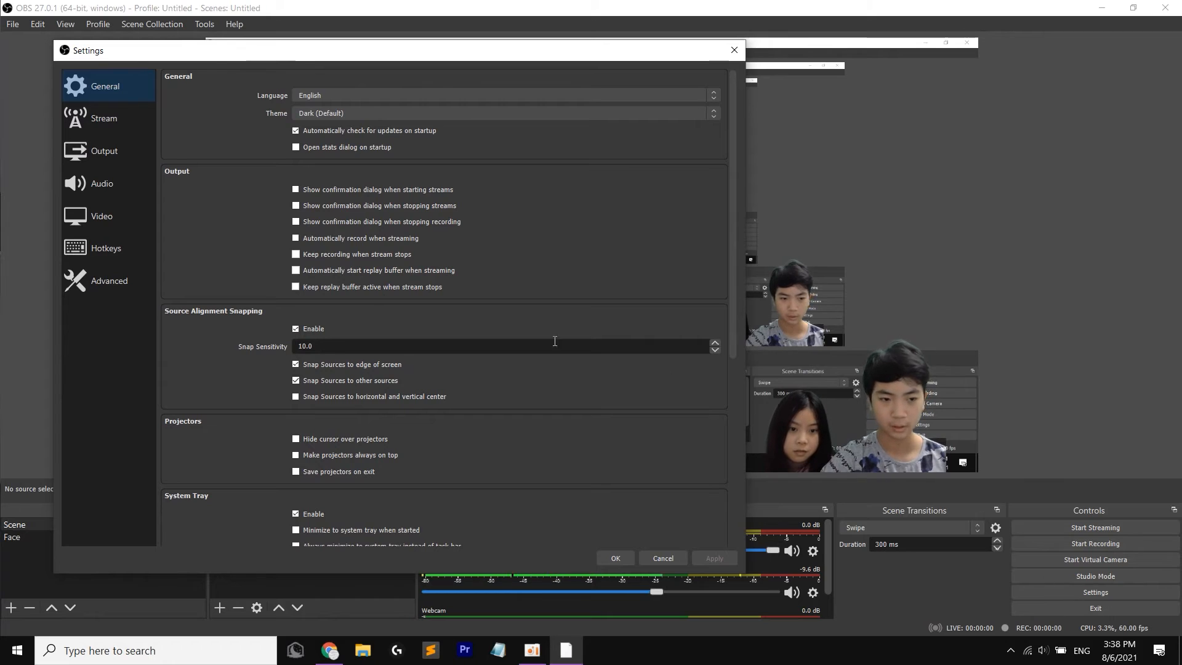
Step: In Output settings, set the recording format to mp4 instead of mkv
{"action": "left_click", "coordinate": [103, 150]}
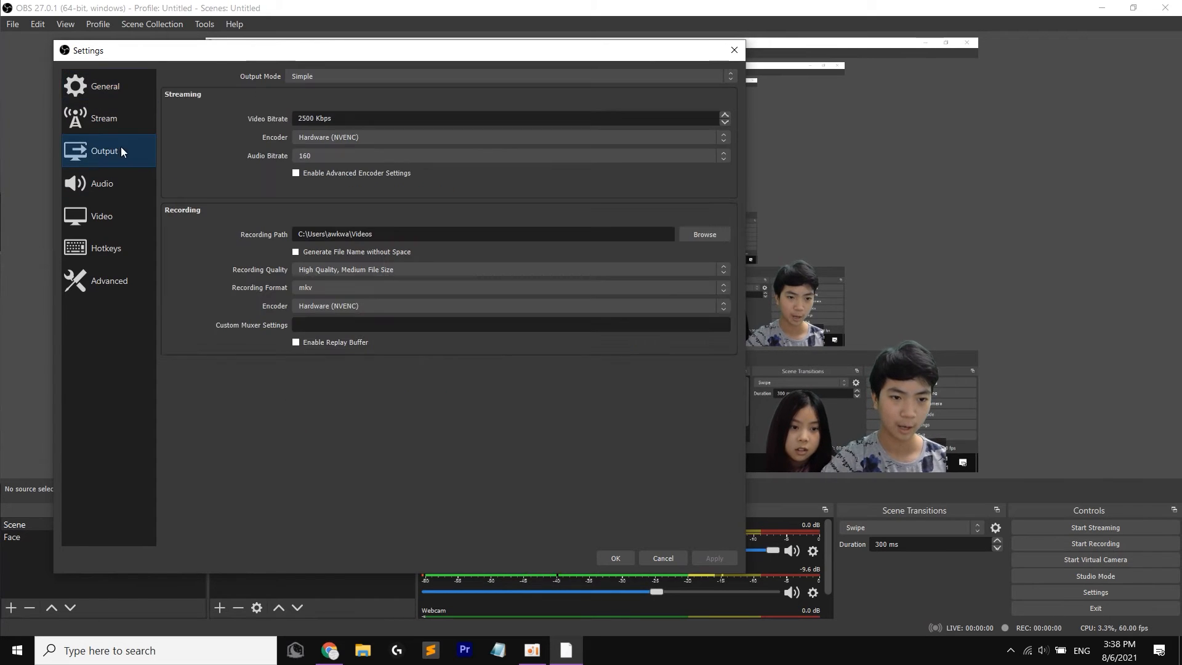
{"action": "mouse_move", "coordinate": [335, 141]}
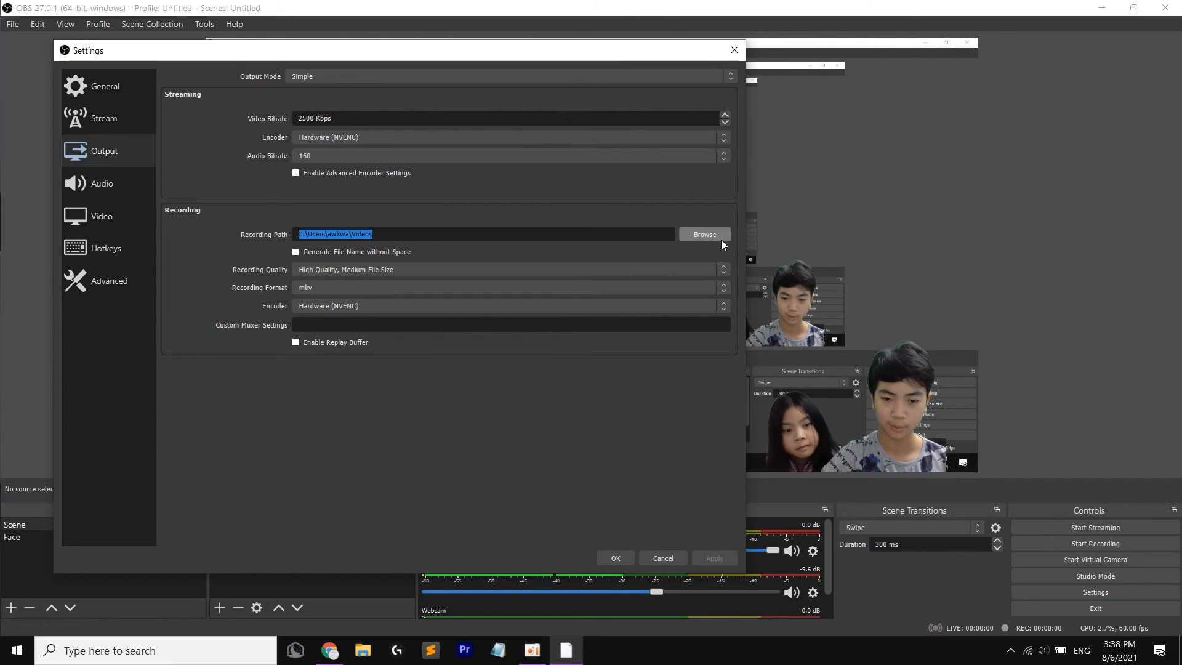
{"action": "left_click", "coordinate": [703, 234]}
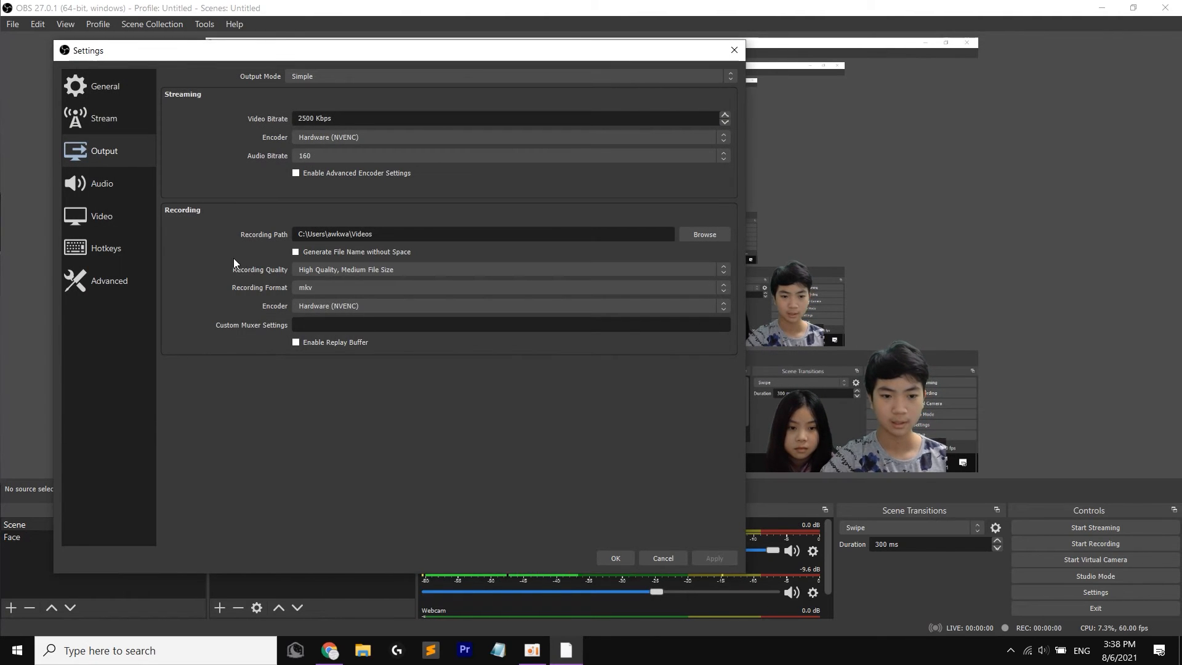
{"action": "mouse_move", "coordinate": [323, 302]}
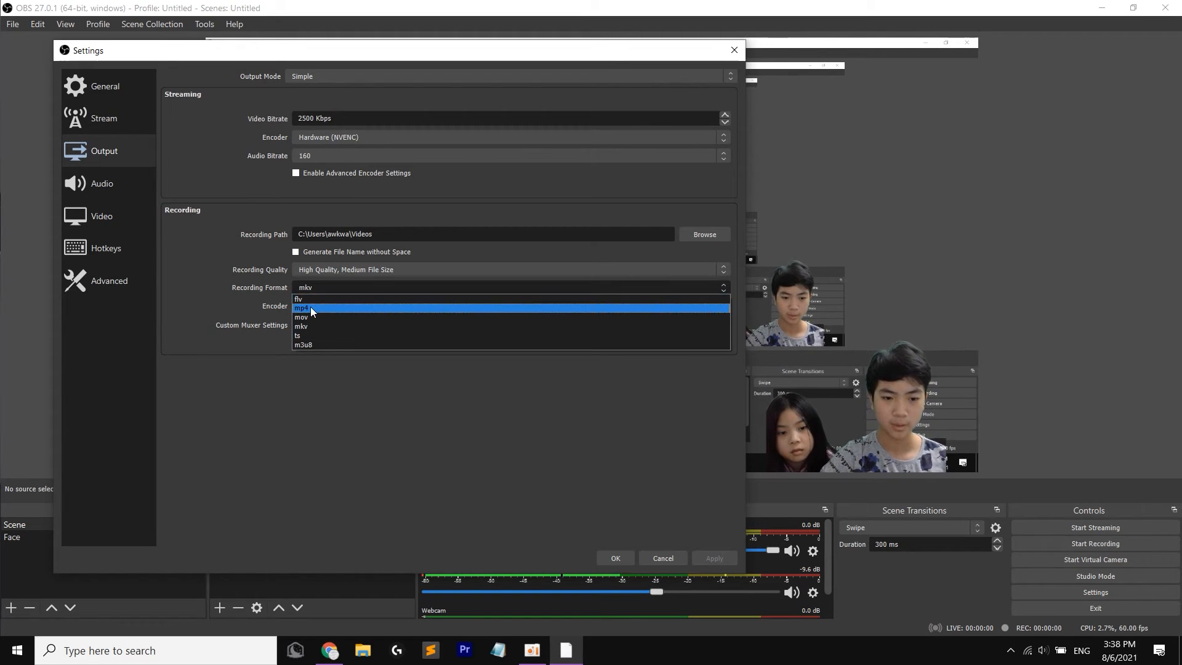
{"action": "left_click", "coordinate": [303, 307]}
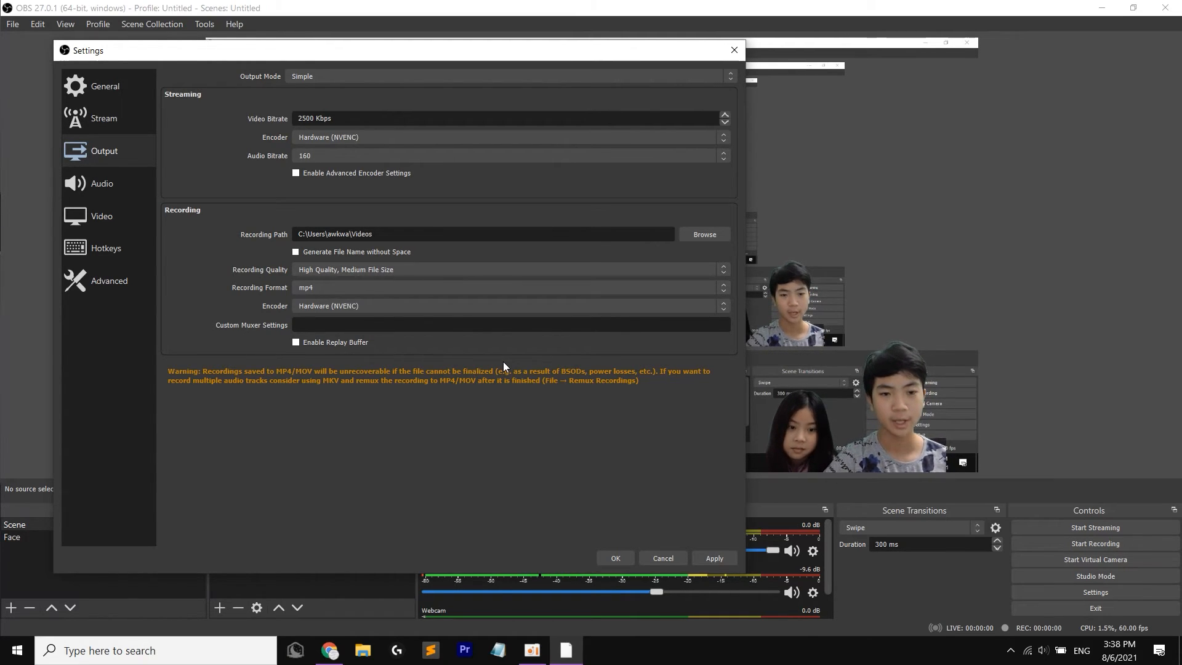
{"action": "left_click", "coordinate": [508, 287]}
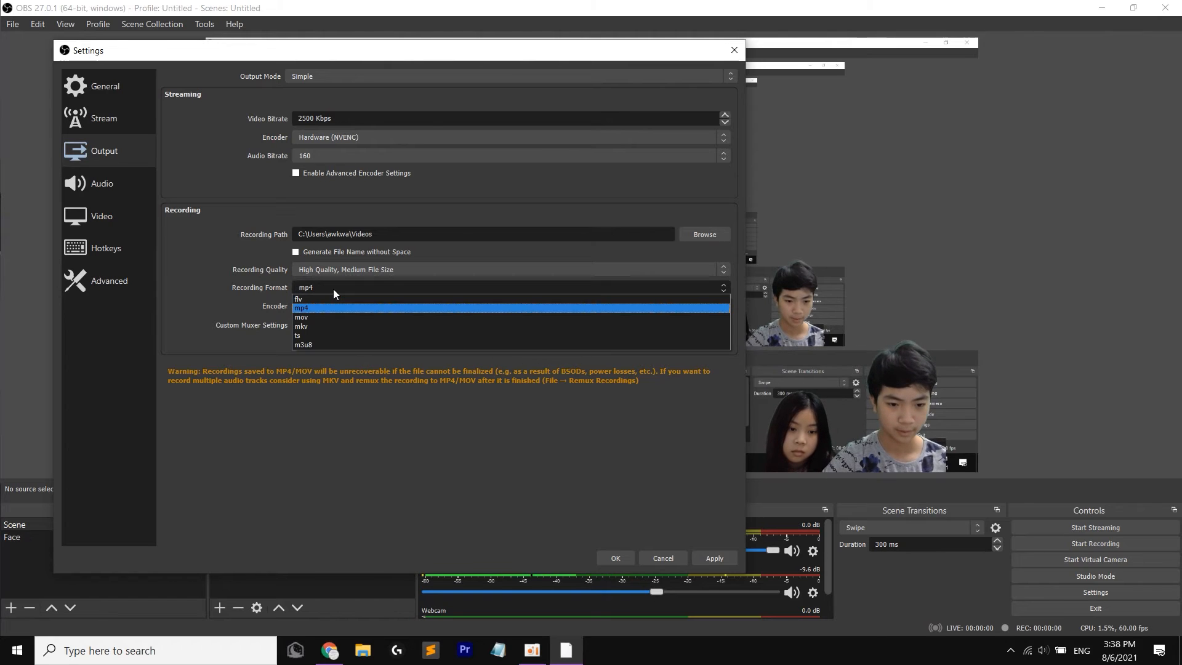
{"action": "left_click", "coordinate": [304, 308]}
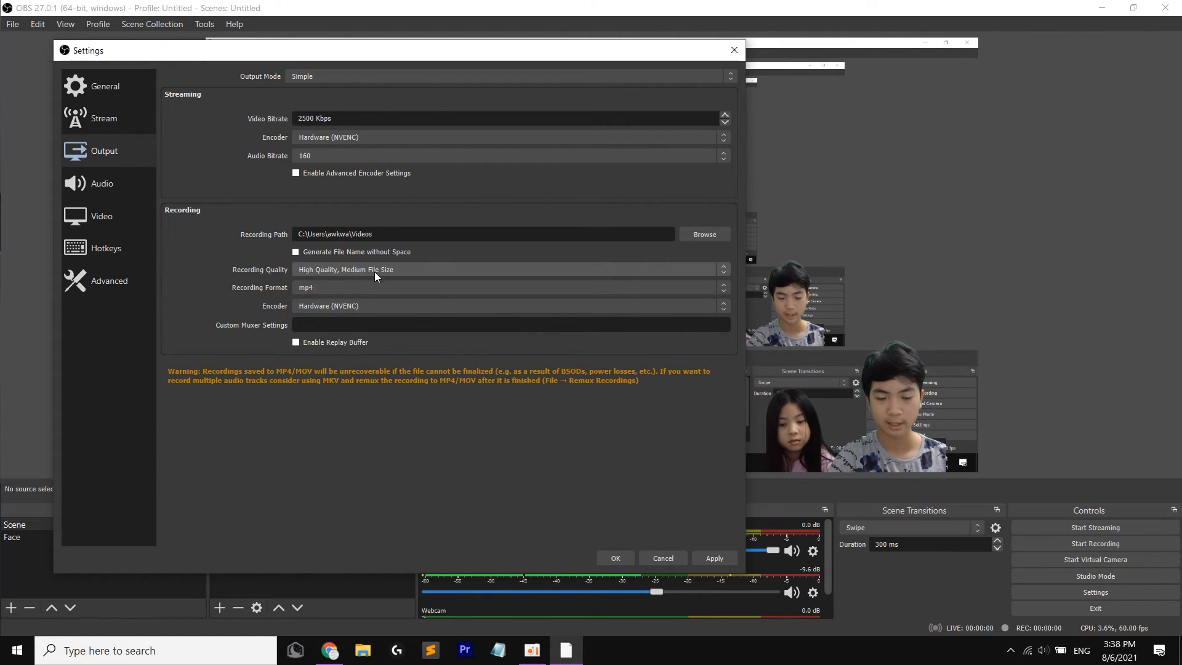
{"action": "mouse_move", "coordinate": [341, 309]}
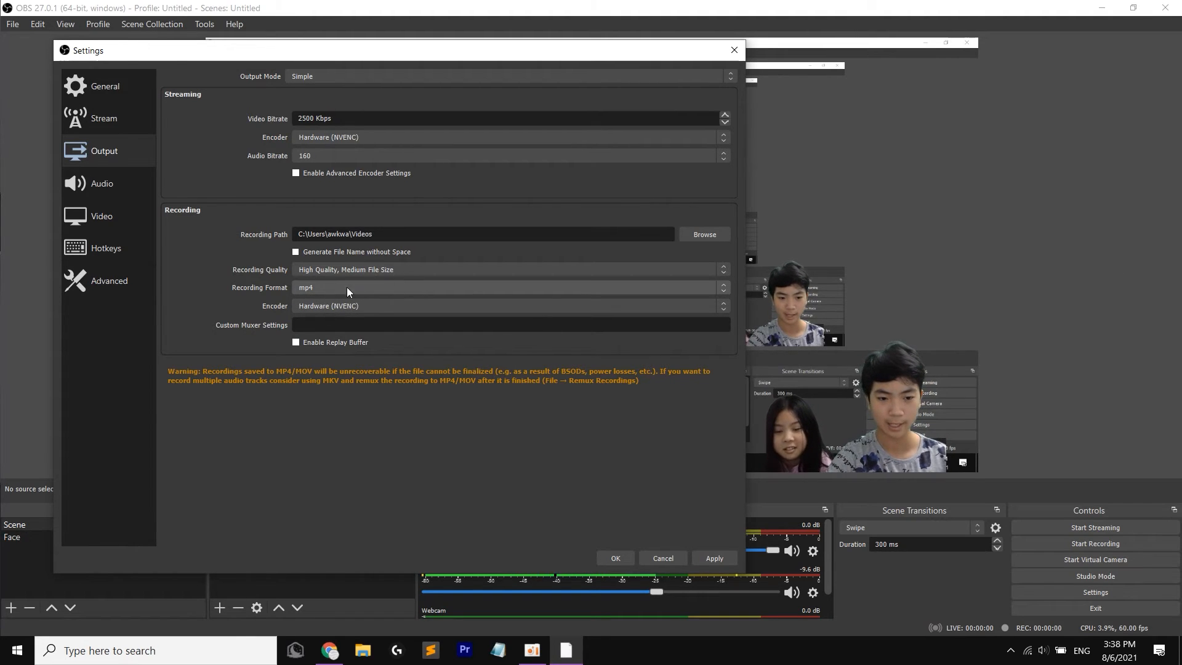
{"action": "mouse_move", "coordinate": [491, 347]}
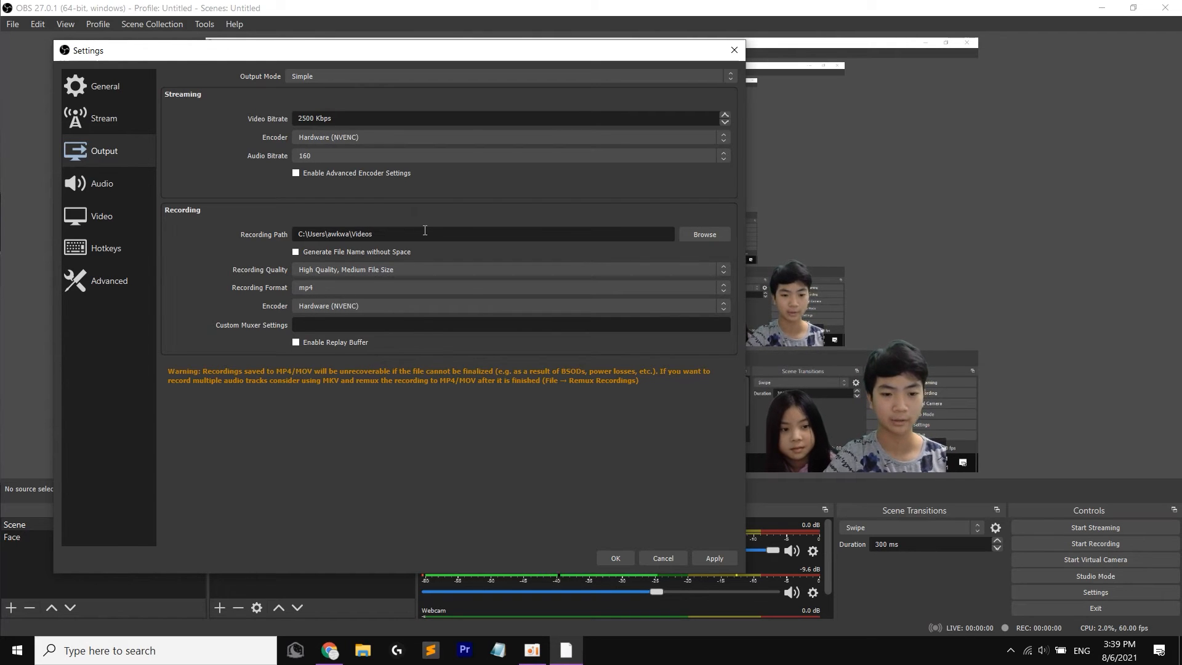
{"action": "mouse_move", "coordinate": [312, 293]}
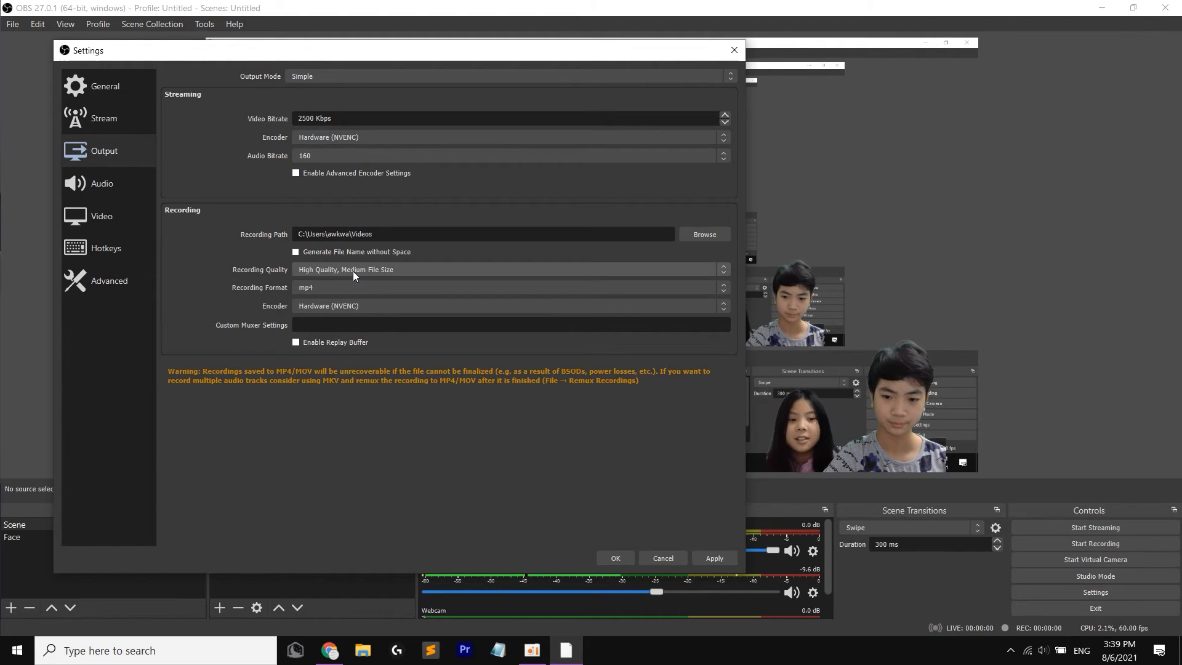
Step: In General settings, change the interface theme from System to Dark (Default)
{"action": "left_click", "coordinate": [105, 86]}
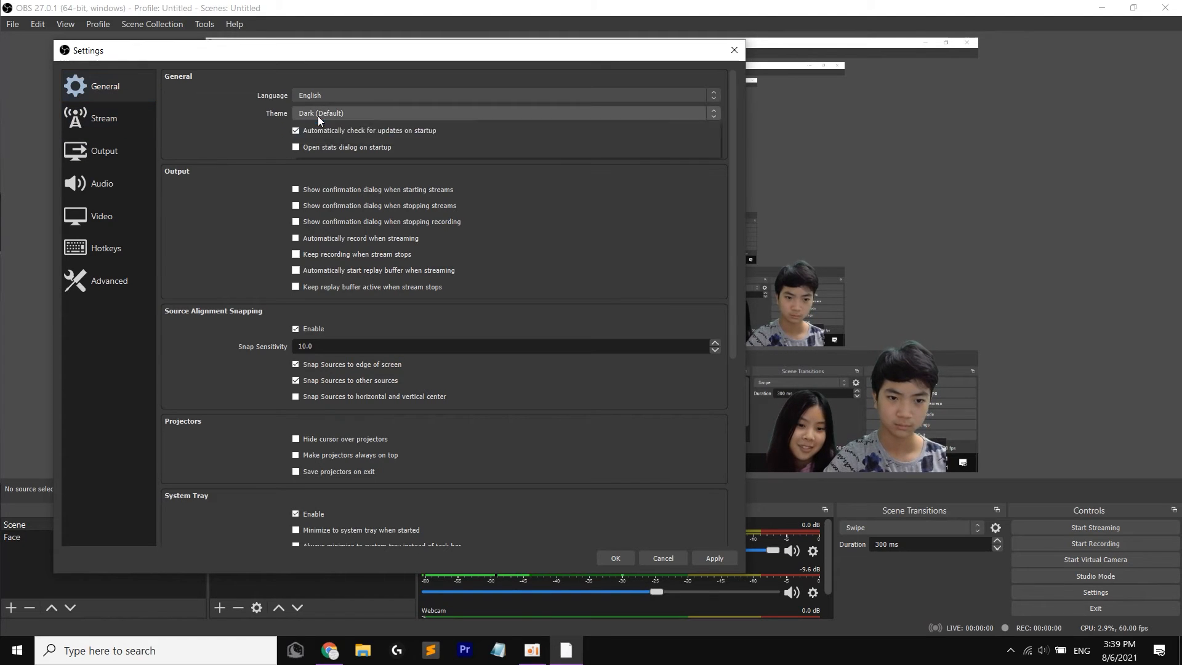
{"action": "left_click", "coordinate": [501, 113]}
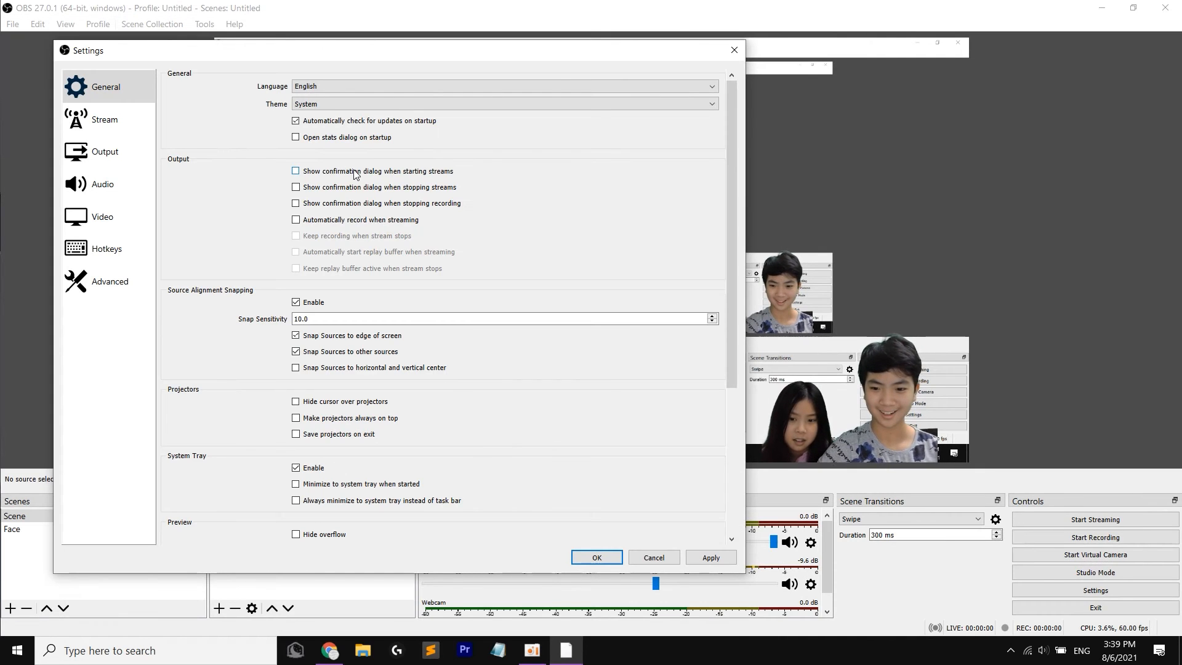
{"action": "left_click", "coordinate": [295, 171]}
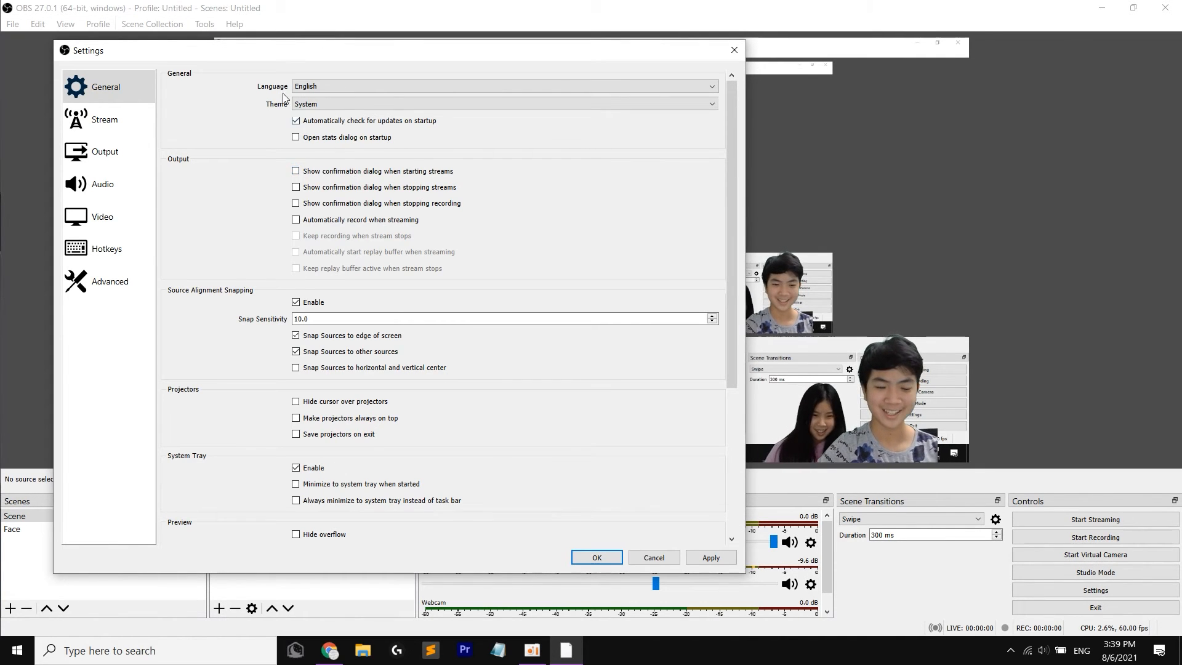
{"action": "left_click", "coordinate": [501, 103]}
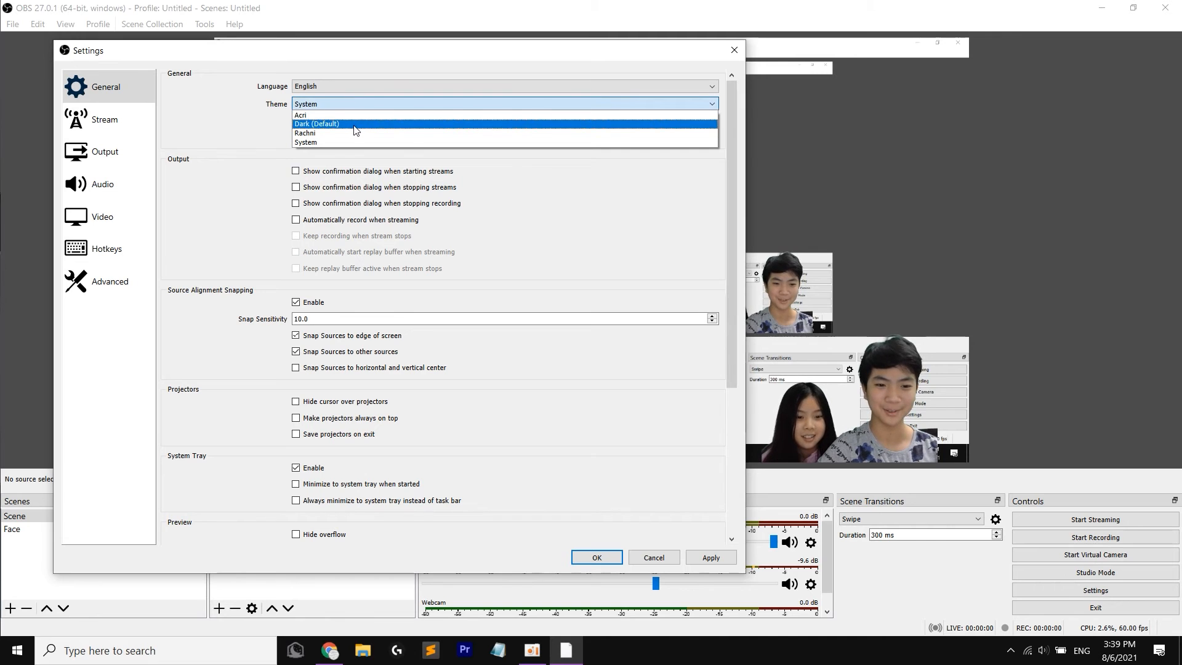
{"action": "left_click", "coordinate": [306, 143]}
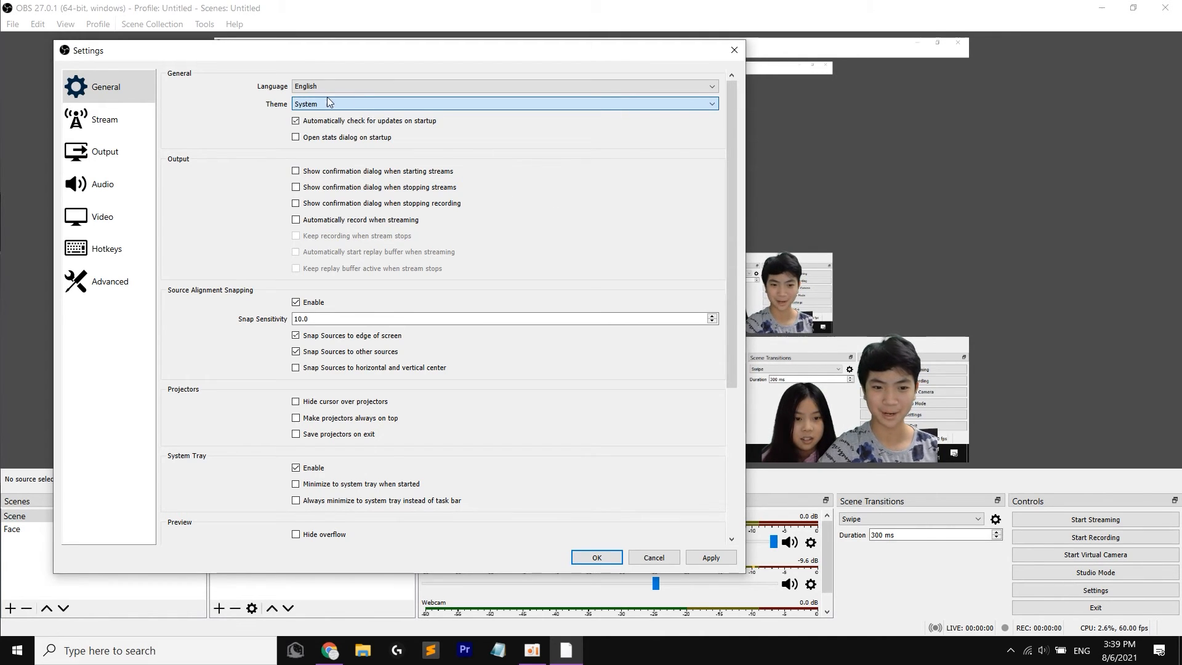
{"action": "left_click", "coordinate": [501, 103]}
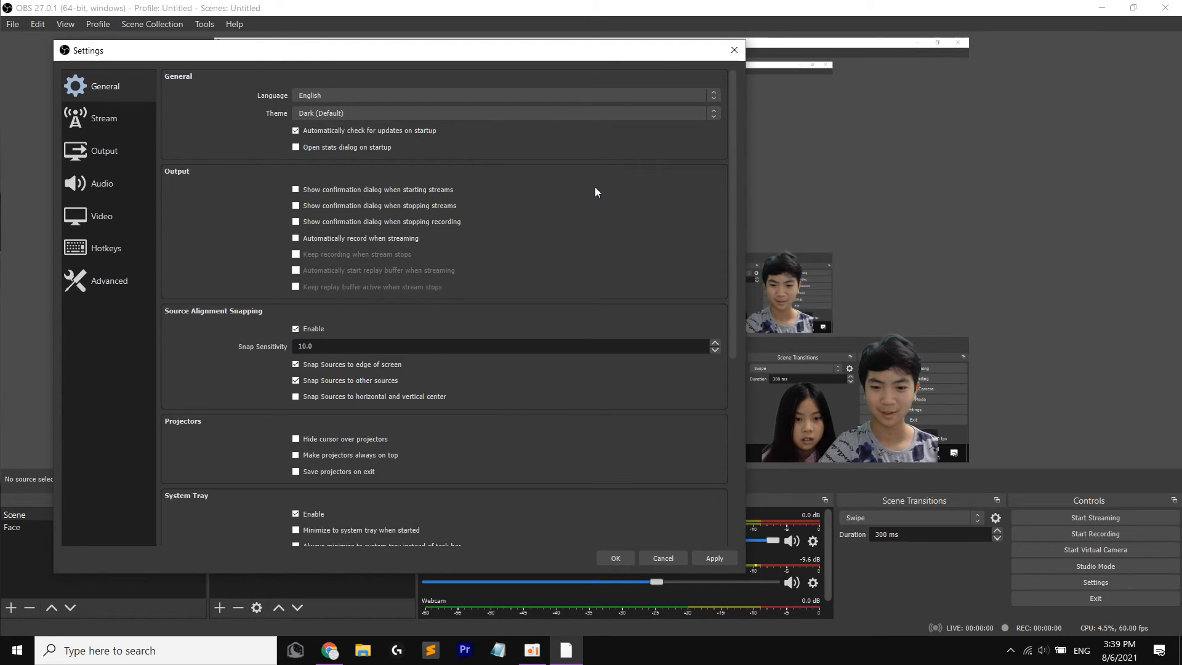
{"action": "mouse_move", "coordinate": [852, 466]}
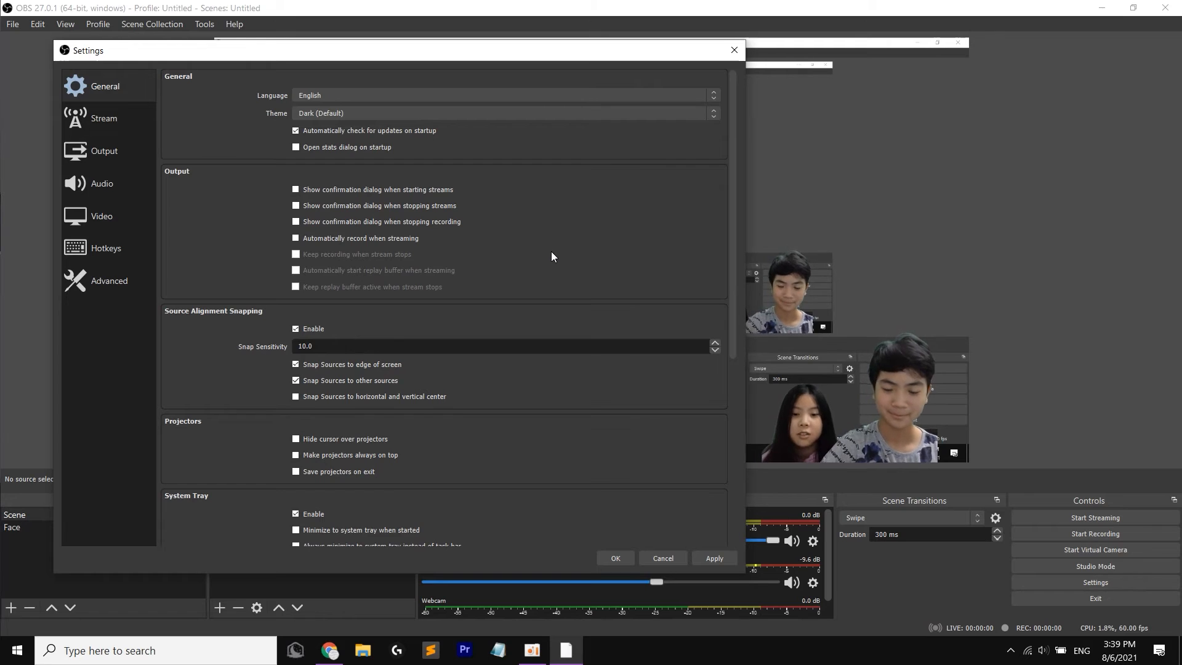
Step: Try the Rachni theme, then return to Dark (Default)
{"action": "left_click", "coordinate": [501, 113]}
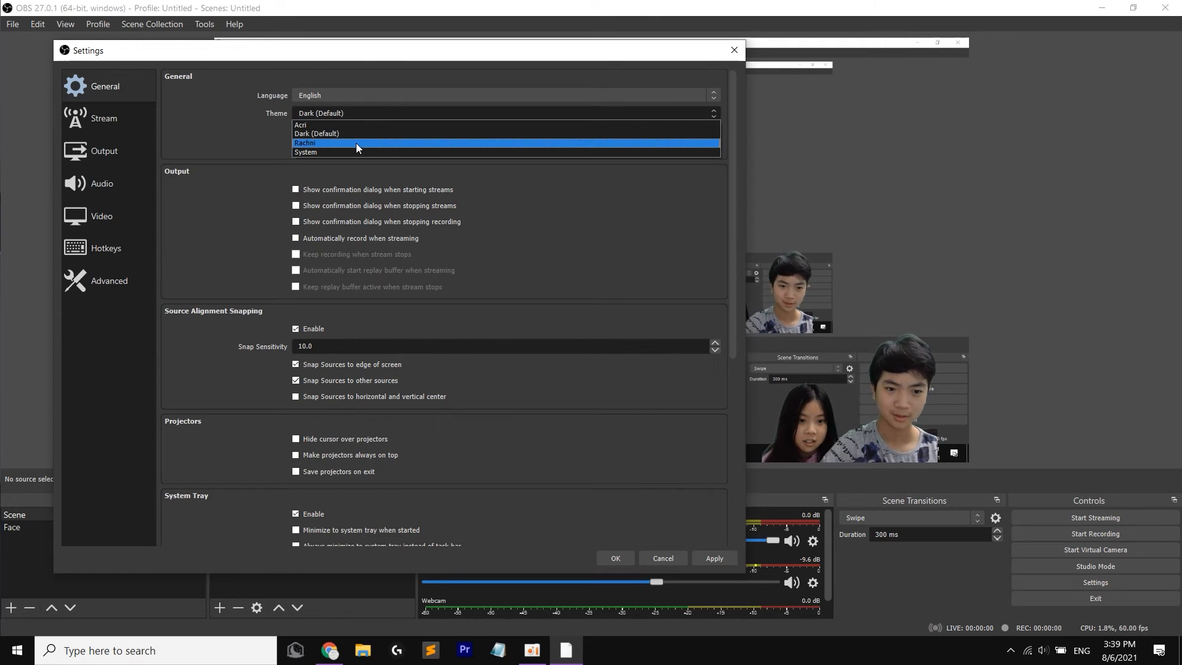
{"action": "left_click", "coordinate": [316, 133]}
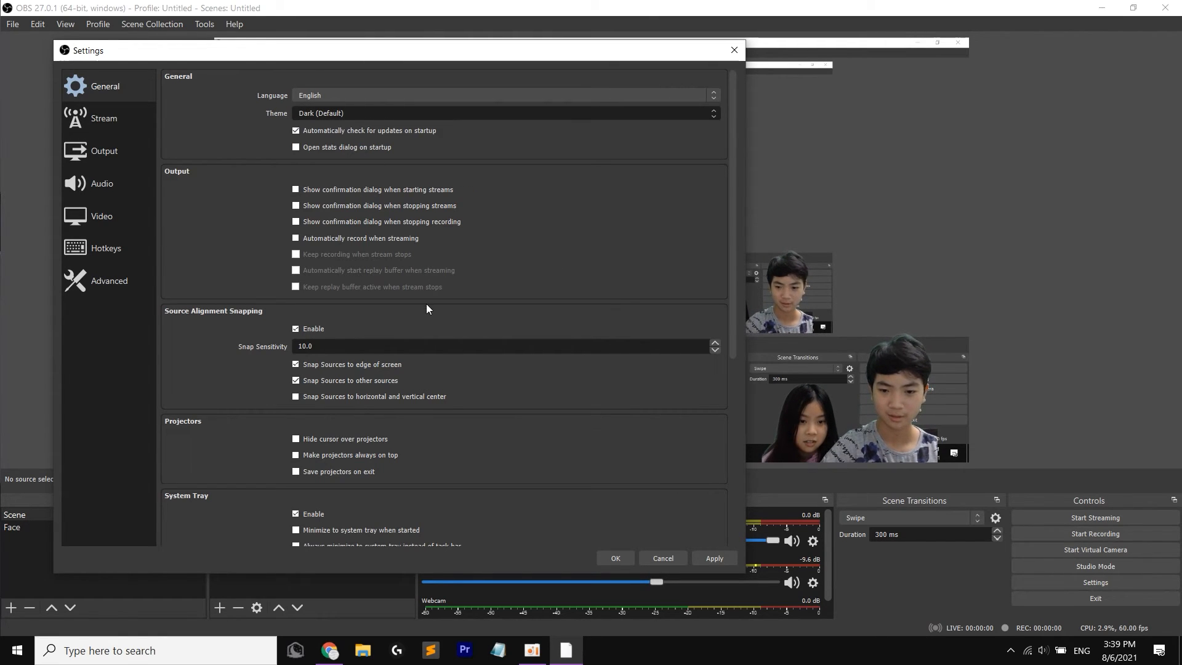
{"action": "mouse_move", "coordinate": [491, 251]}
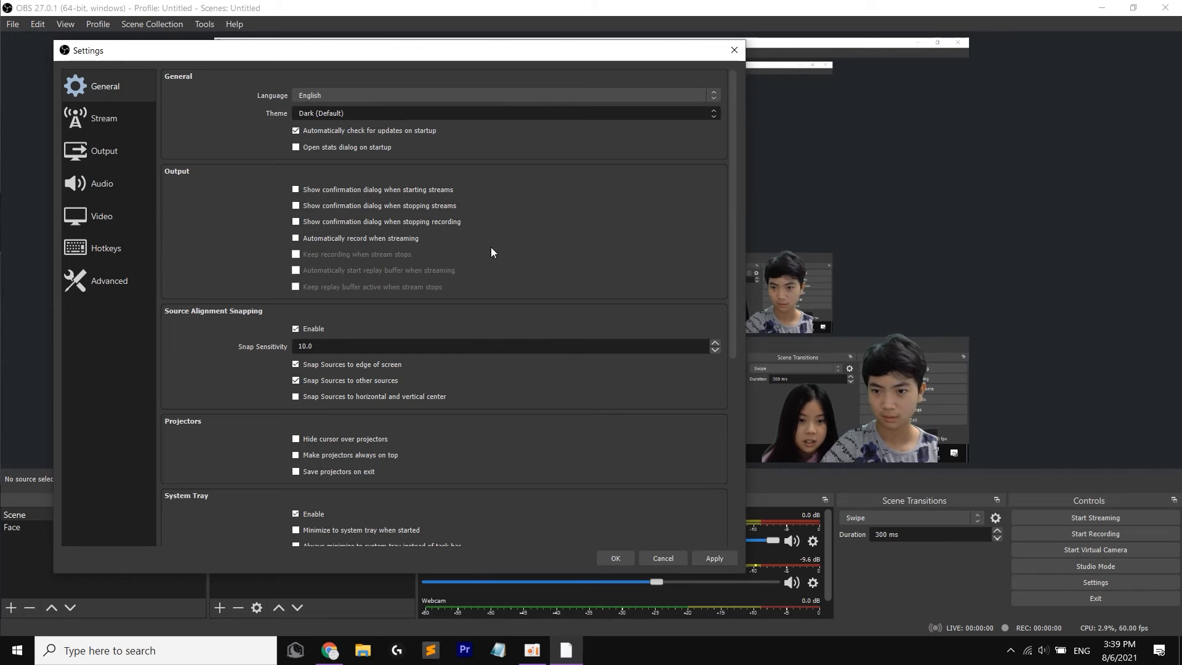
{"action": "left_click", "coordinate": [504, 113]}
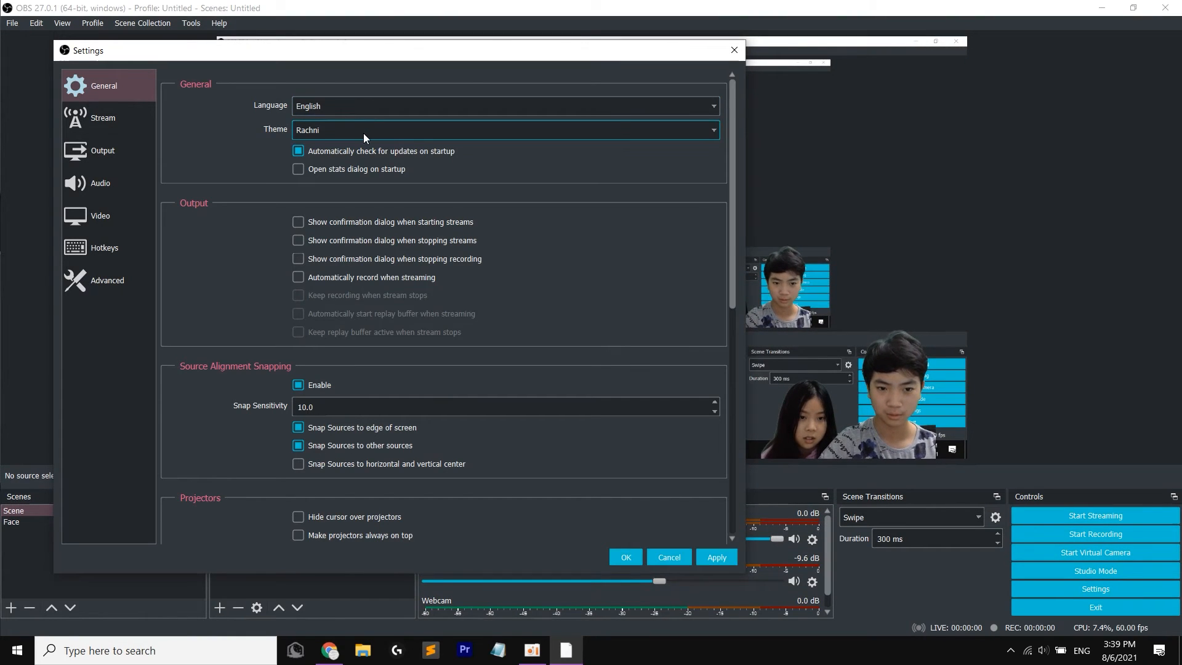
{"action": "left_click", "coordinate": [504, 129]}
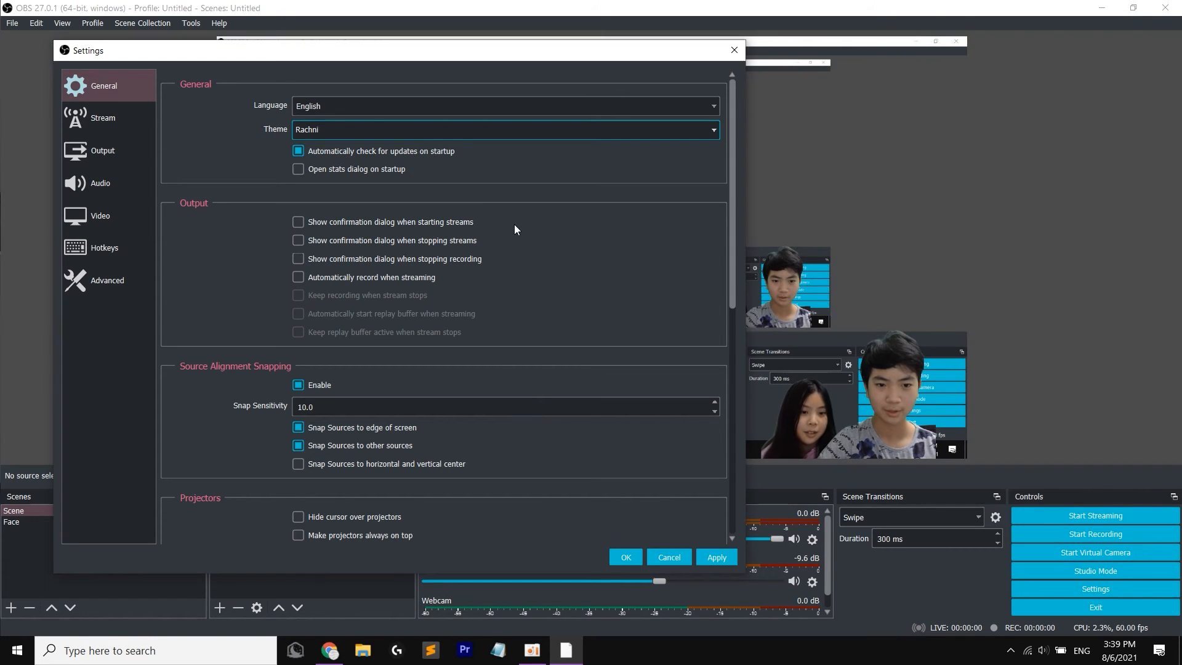
{"action": "left_click", "coordinate": [503, 130]}
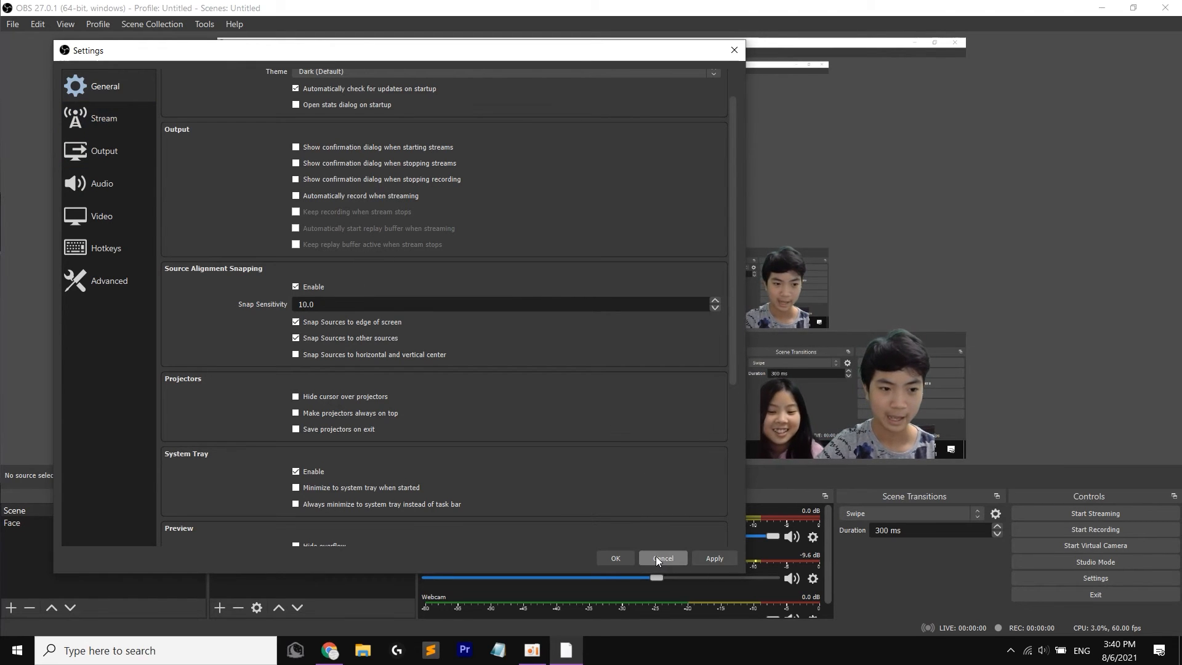
Step: Review Video settings, keeping 1920x1080 resolution, 60 FPS and the Bicubic downscale filter
{"action": "left_click", "coordinate": [101, 216]}
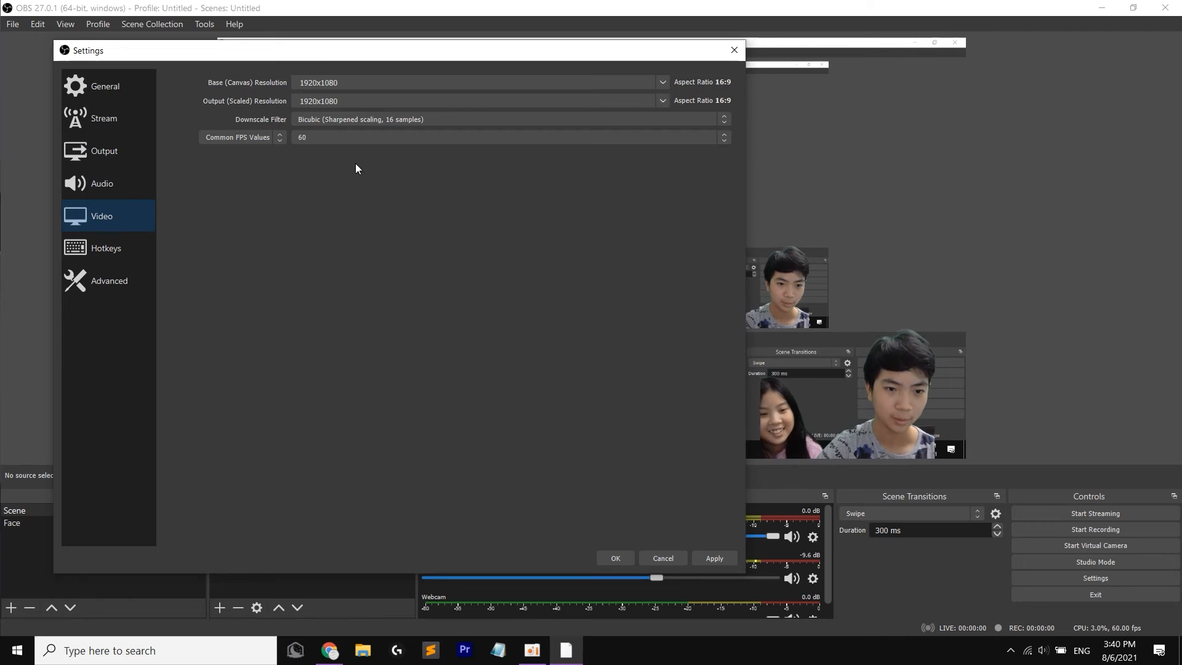
{"action": "mouse_move", "coordinate": [361, 114]}
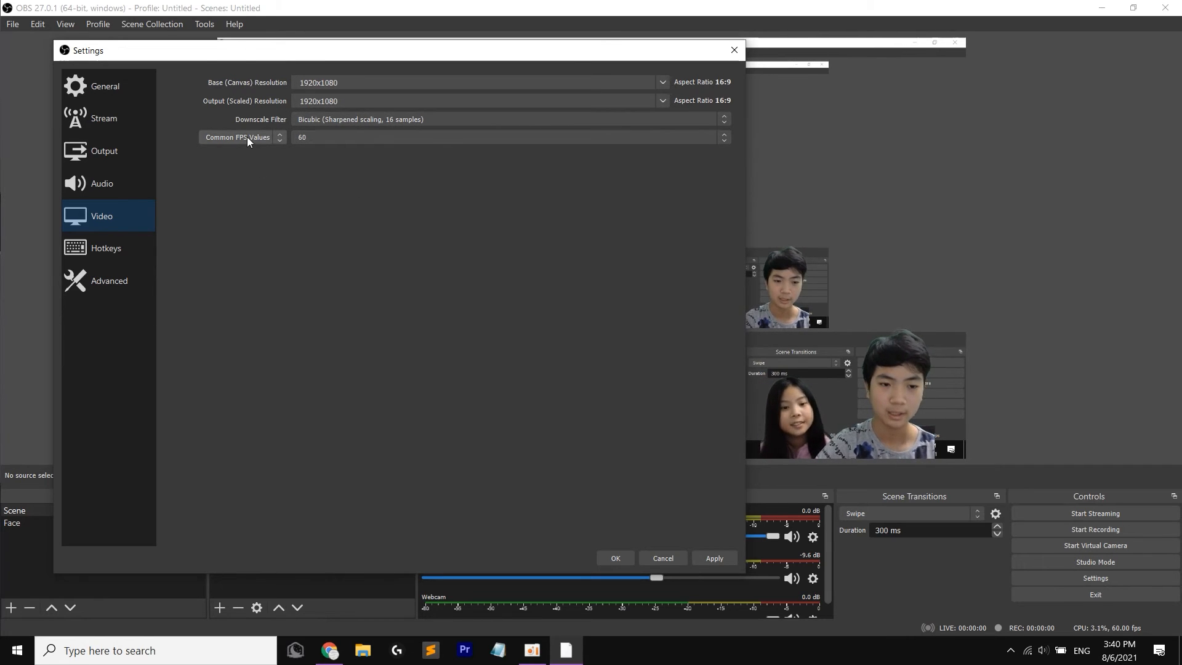
{"action": "left_click", "coordinate": [241, 136]}
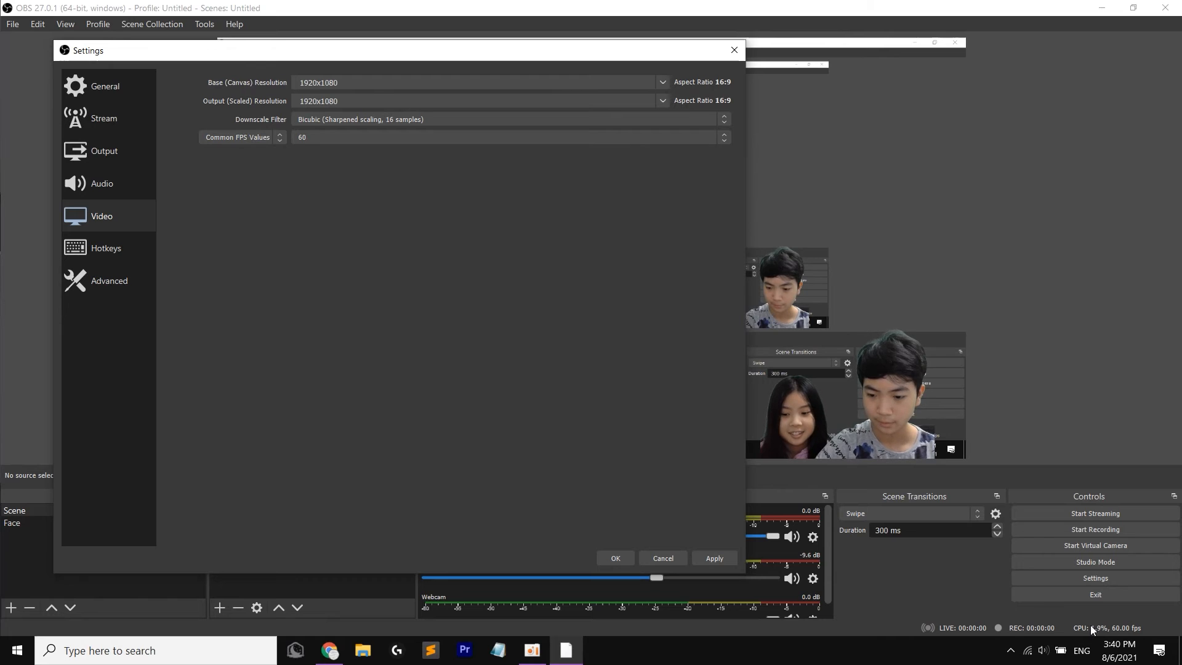
{"action": "mouse_move", "coordinate": [298, 187]}
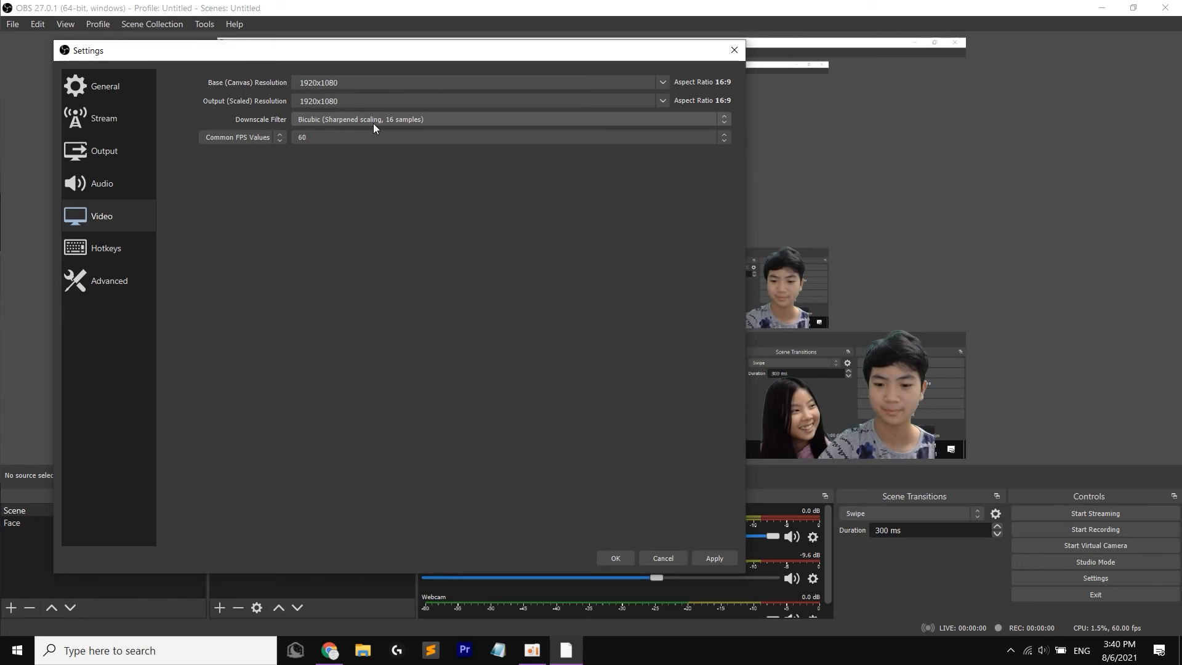
{"action": "mouse_move", "coordinate": [280, 176]}
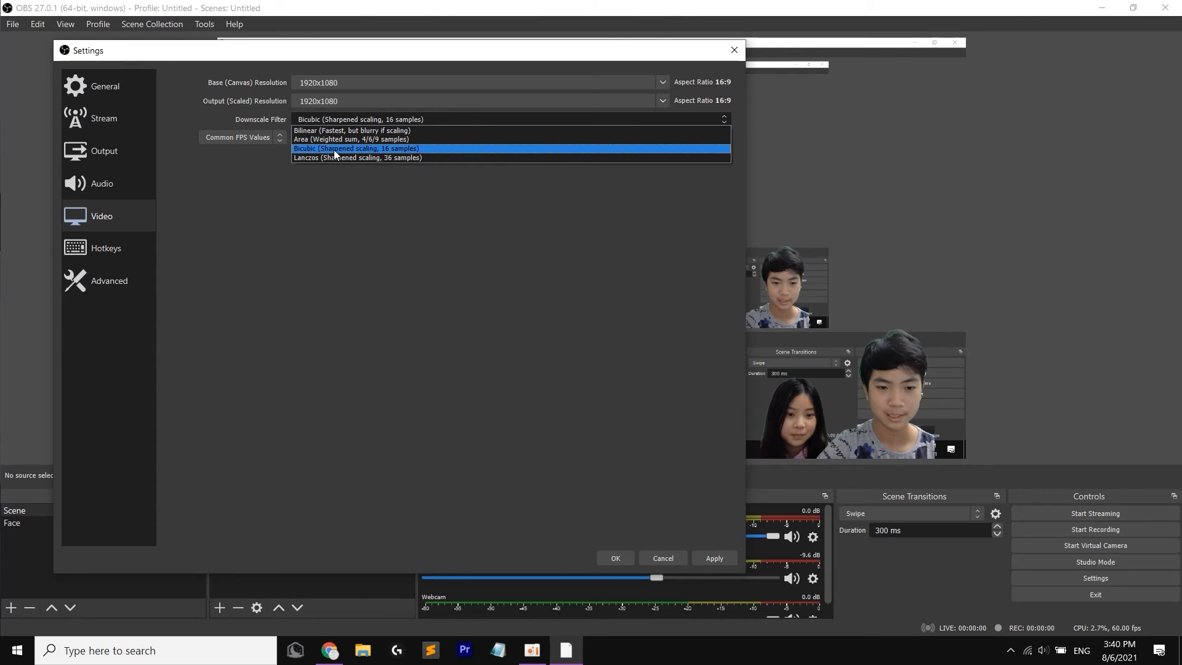
{"action": "mouse_move", "coordinate": [340, 151]}
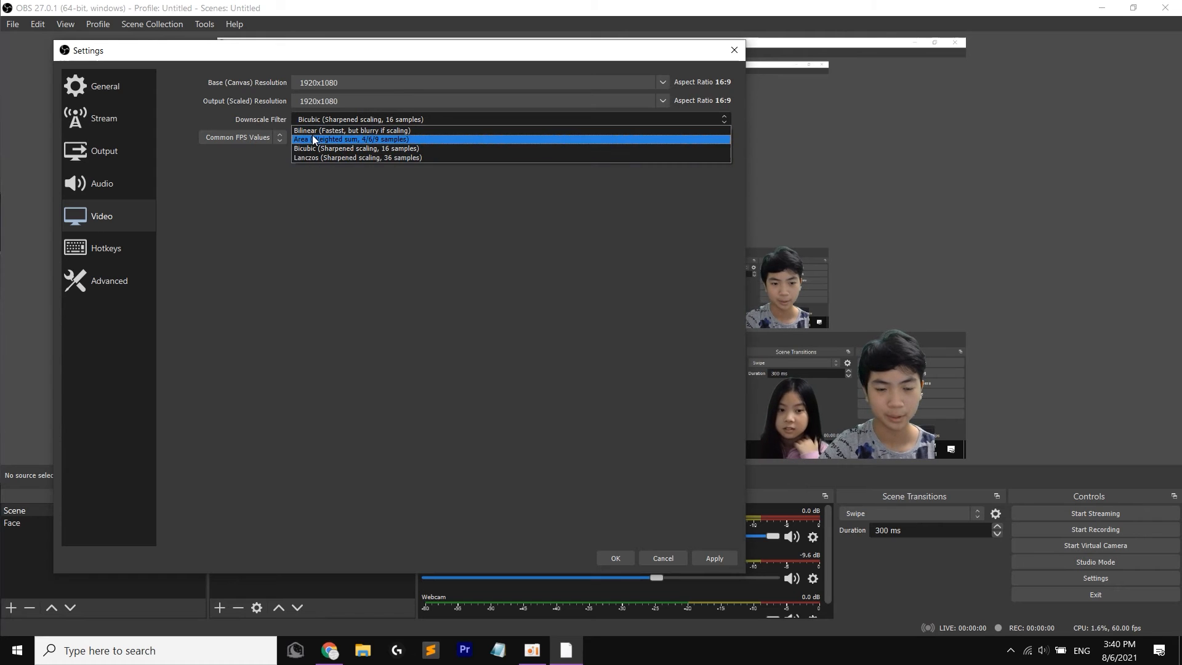
{"action": "mouse_move", "coordinate": [350, 130]}
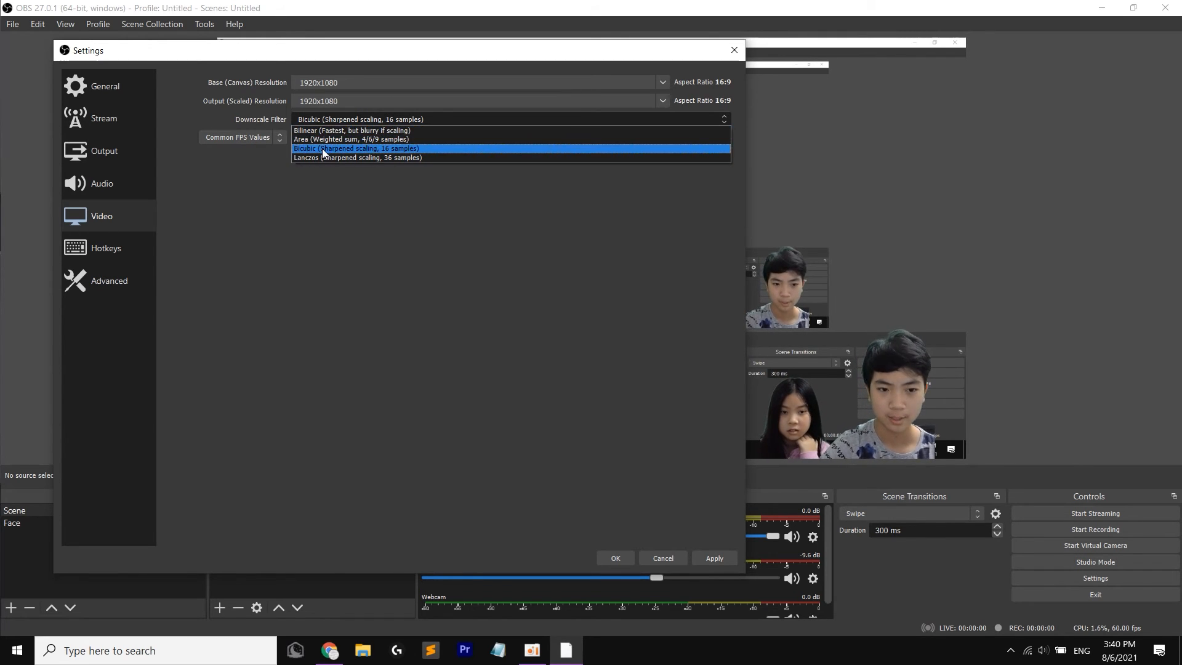
{"action": "left_click", "coordinate": [355, 149]}
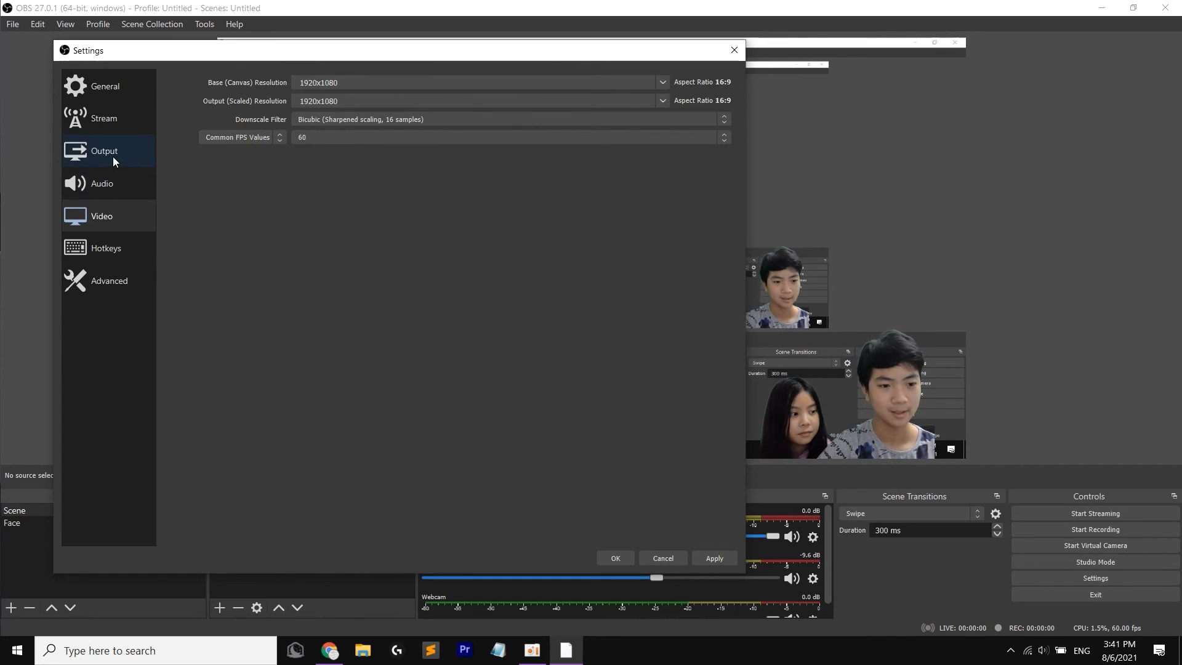
Step: Check Advanced output mode, return to Simple with 2500 Kbps and the Hardware (NVENC) encoder
{"action": "left_click", "coordinate": [103, 150]}
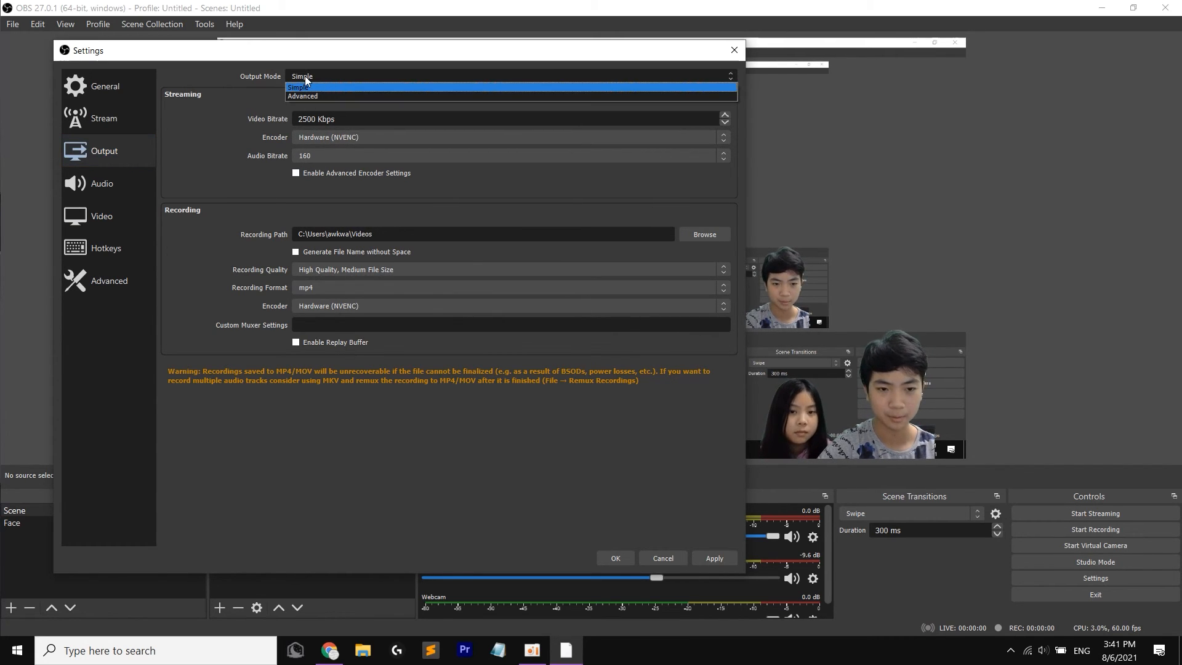
{"action": "left_click", "coordinate": [303, 96]}
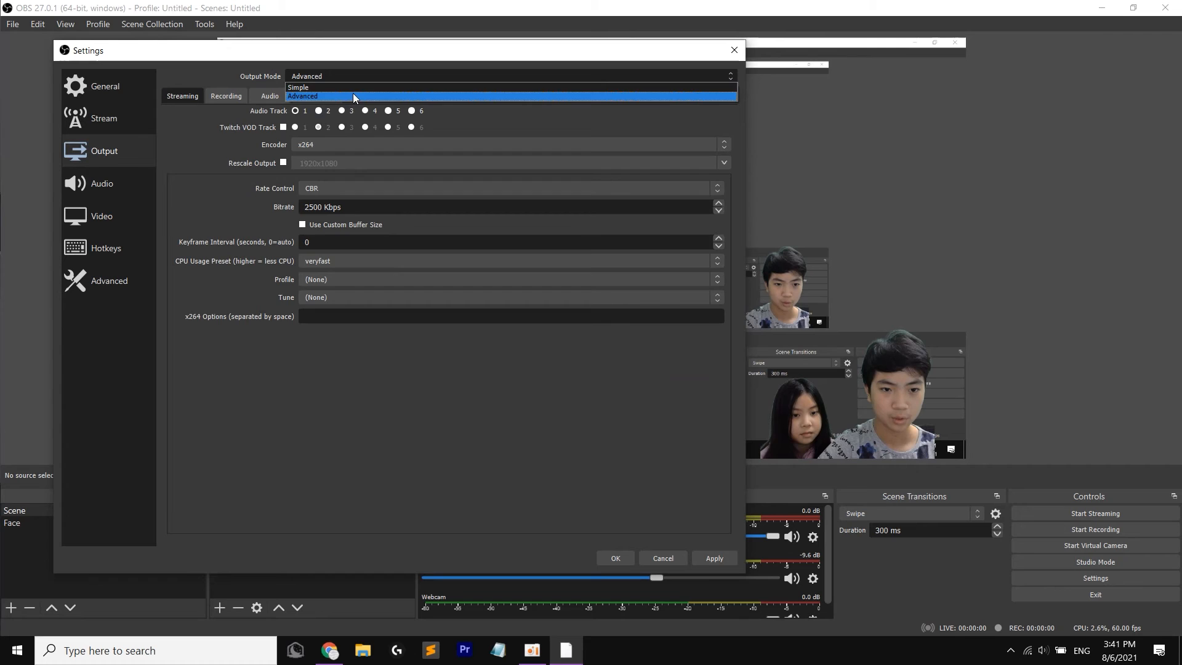
{"action": "left_click", "coordinate": [302, 88]}
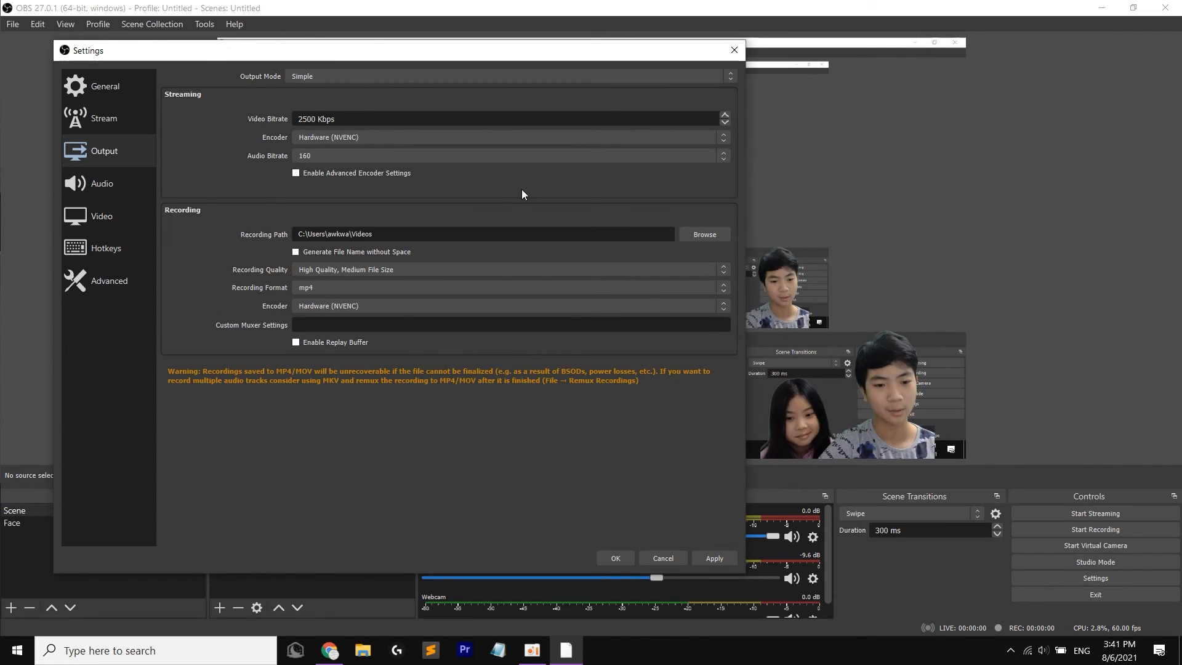
{"action": "mouse_move", "coordinate": [341, 142]}
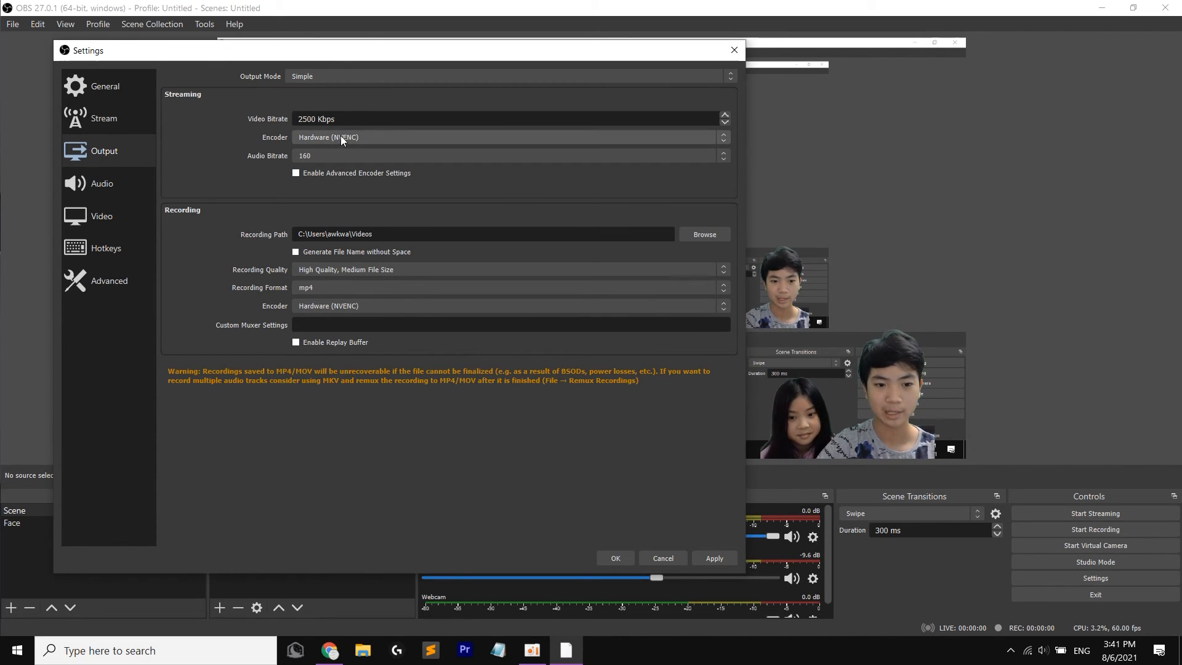
{"action": "left_click", "coordinate": [509, 136]}
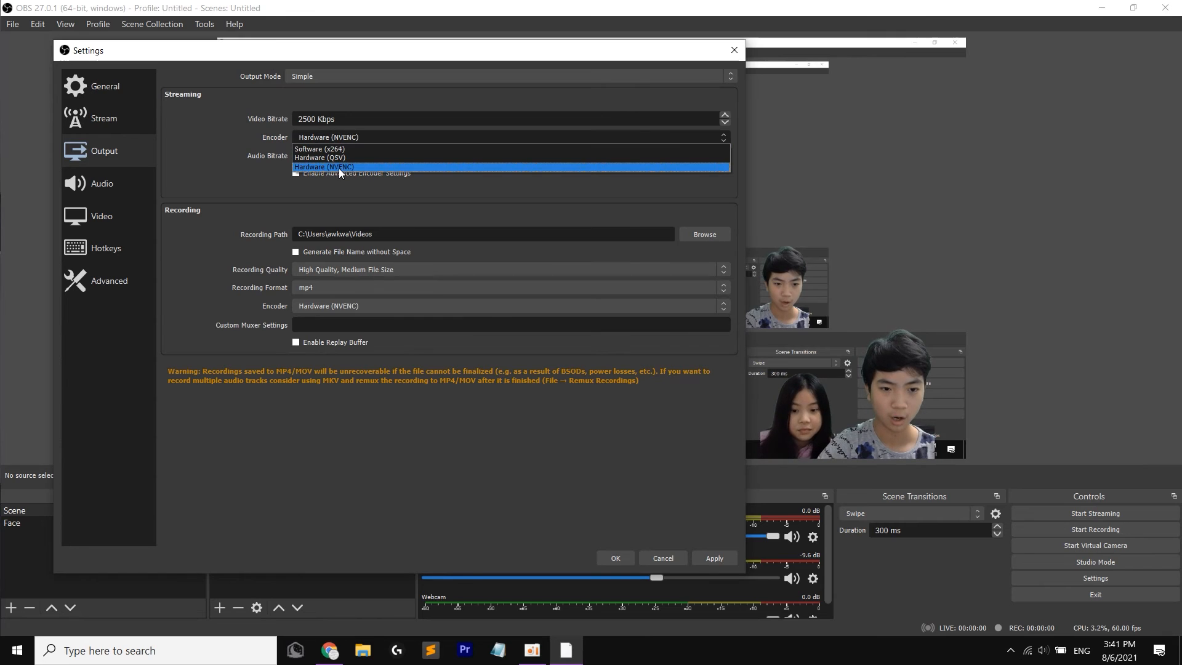
{"action": "mouse_move", "coordinate": [301, 166]}
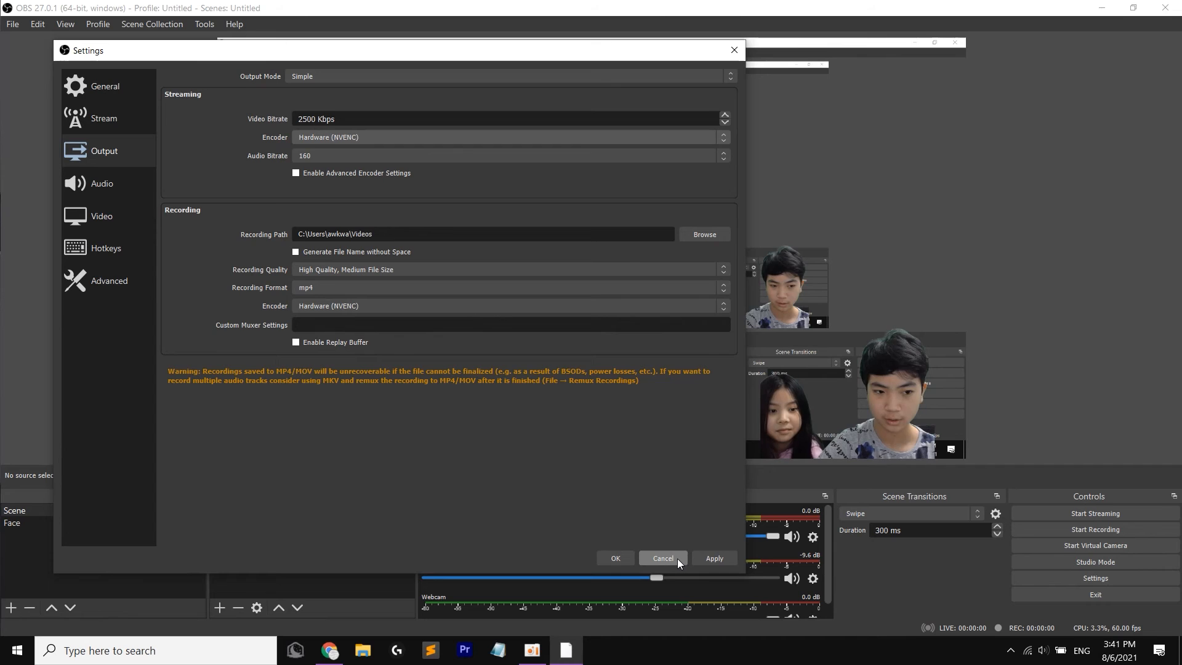
{"action": "mouse_move", "coordinate": [110, 186]}
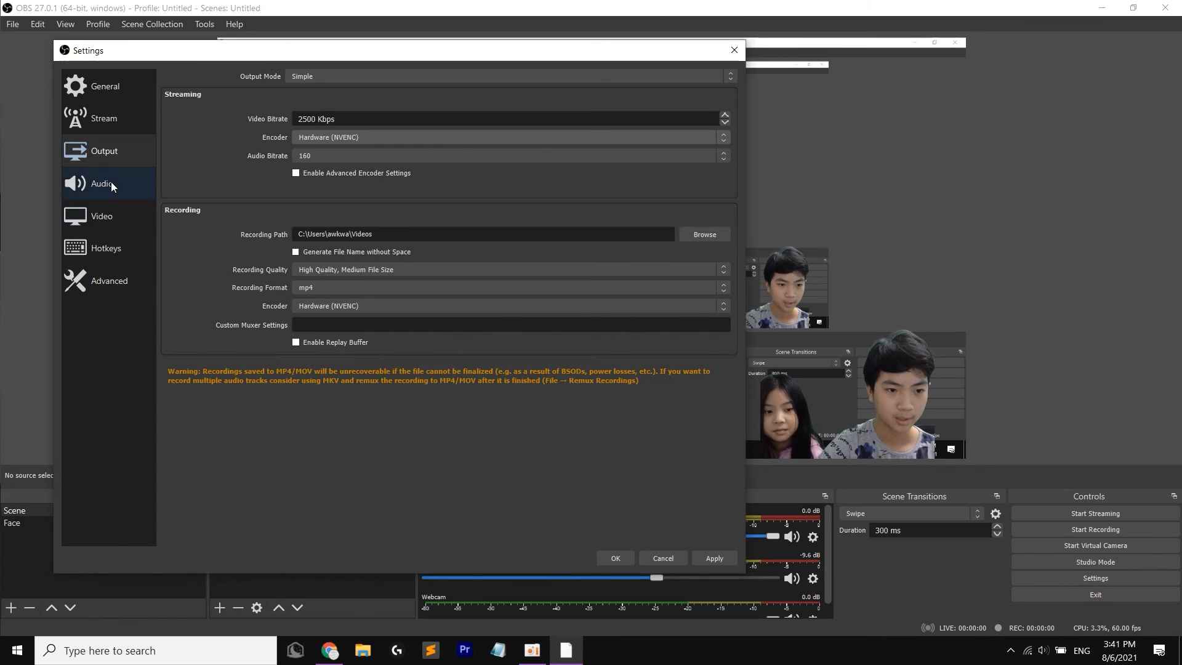
Step: Set the stream service to YouTube - RTMPS, then return to the web browser
{"action": "left_click", "coordinate": [103, 118]}
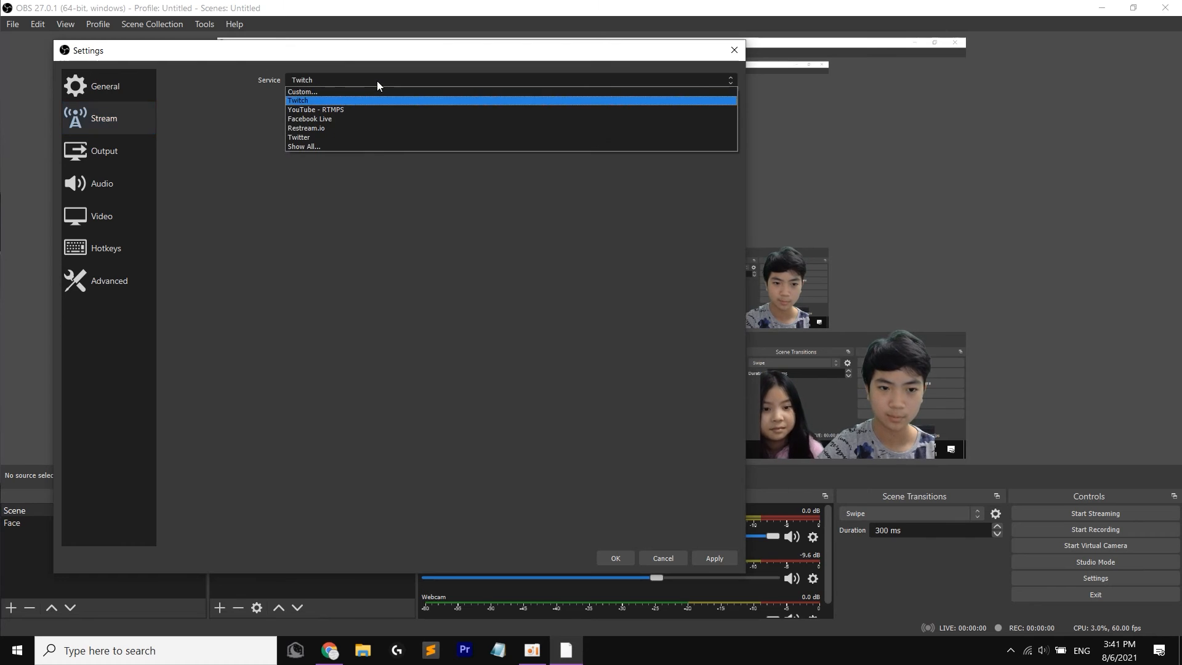
{"action": "mouse_move", "coordinate": [349, 110]}
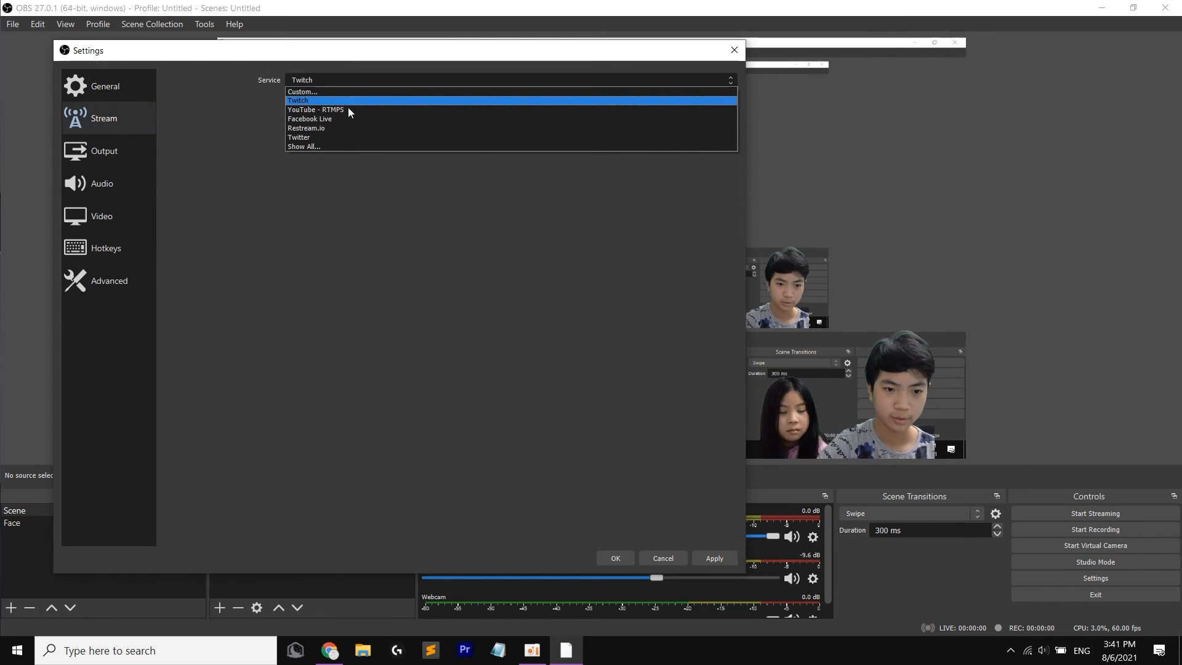
{"action": "mouse_move", "coordinate": [343, 128]}
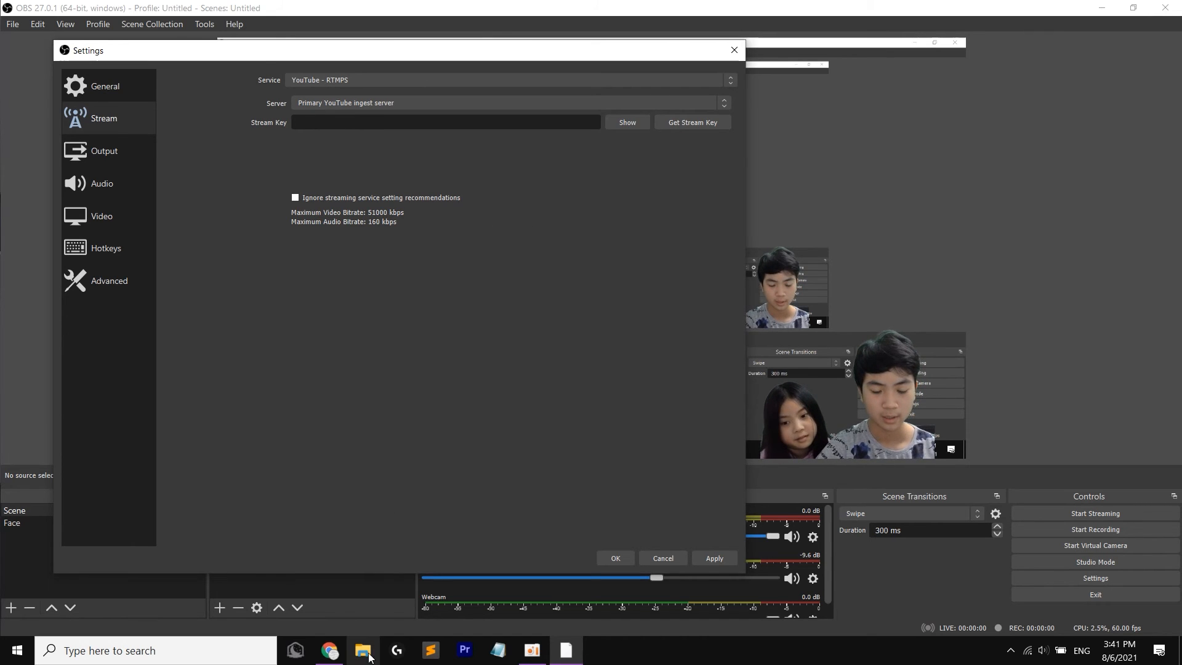
{"action": "left_click", "coordinate": [329, 649]}
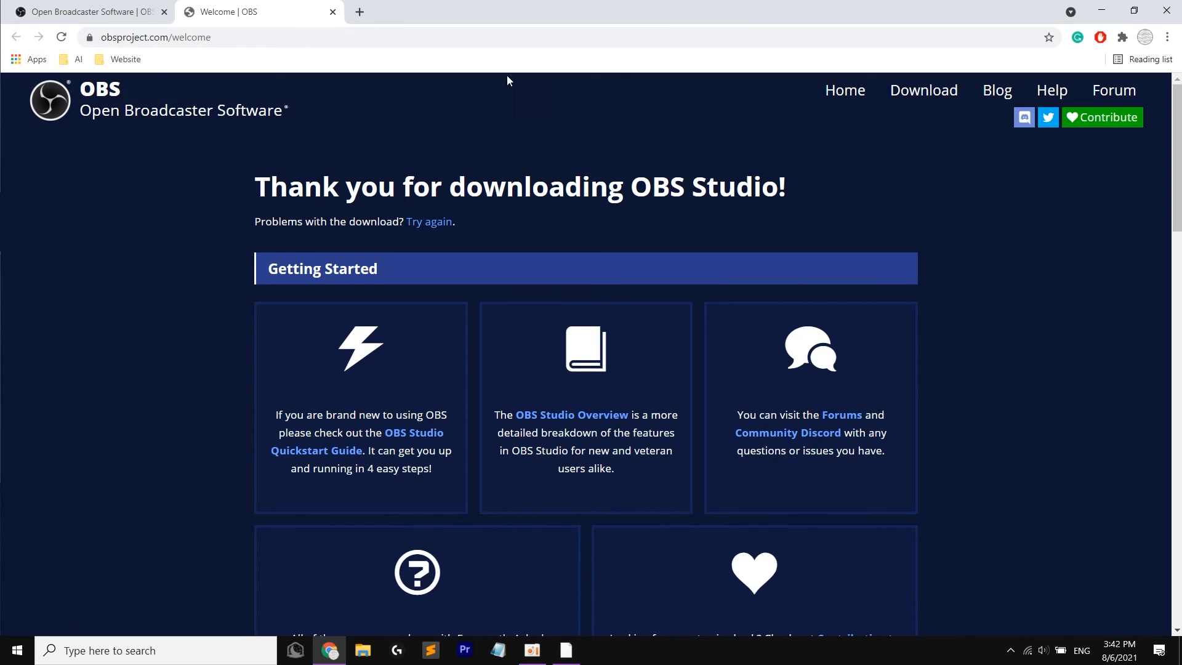
Step: Open the Coding for kids YouTube channel and bring up the Upload video / Go live menu
{"action": "left_click", "coordinate": [360, 11]}
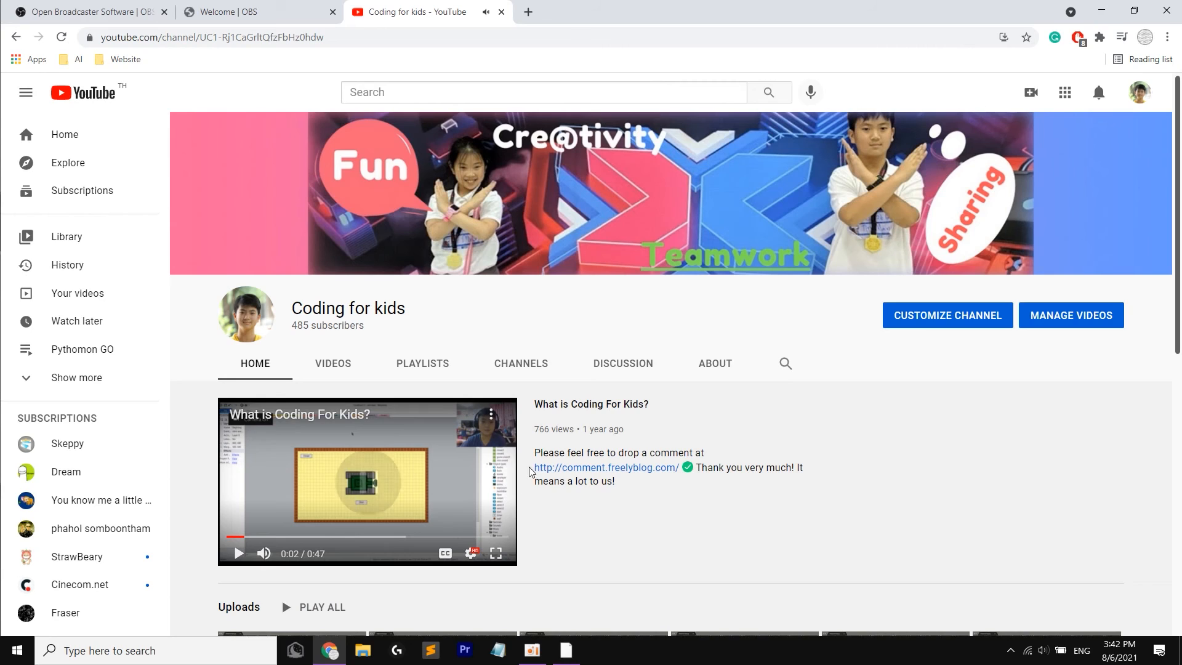
{"action": "mouse_move", "coordinate": [976, 168]}
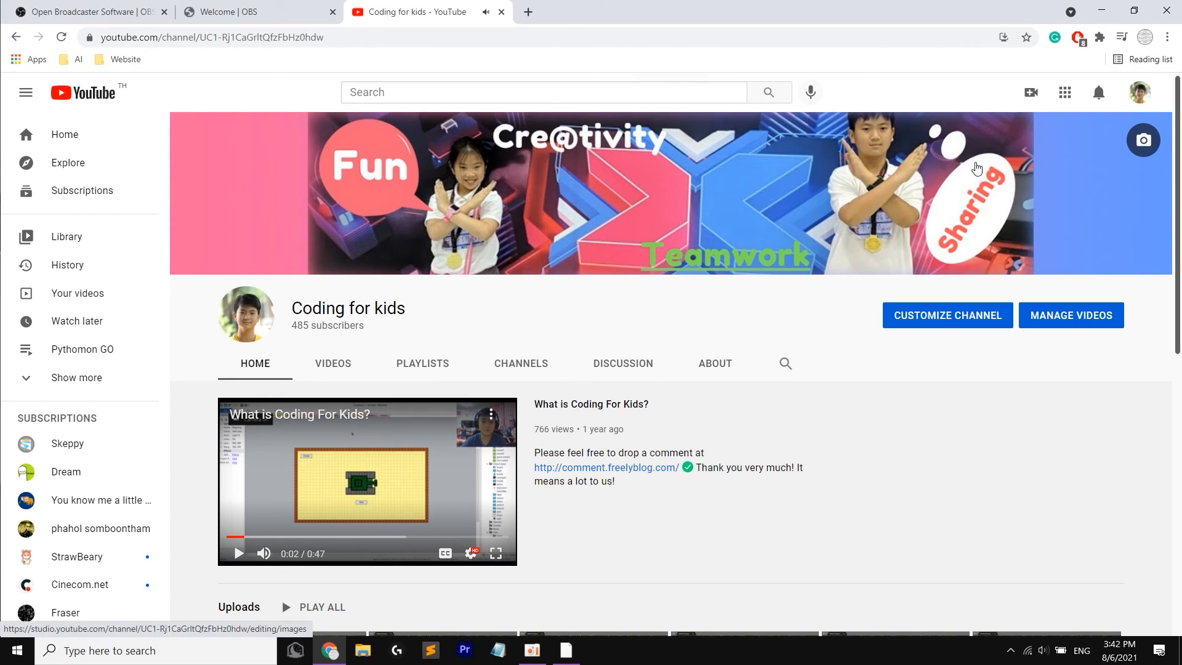
{"action": "mouse_move", "coordinate": [1098, 92]}
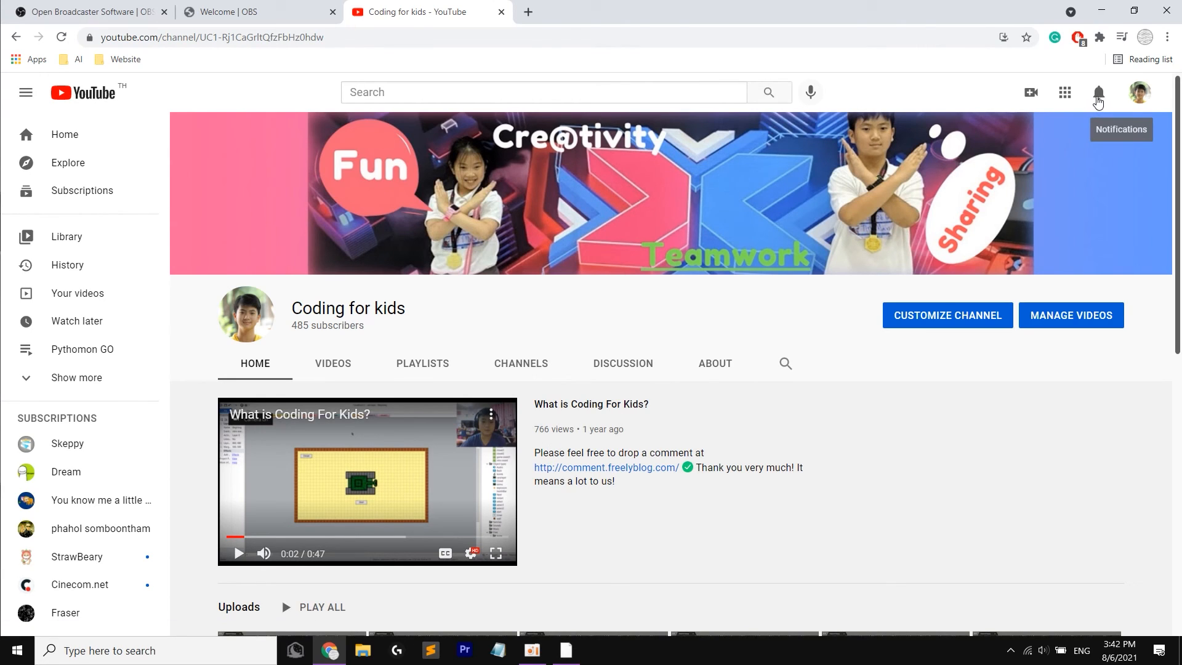
{"action": "left_click", "coordinate": [1139, 93]}
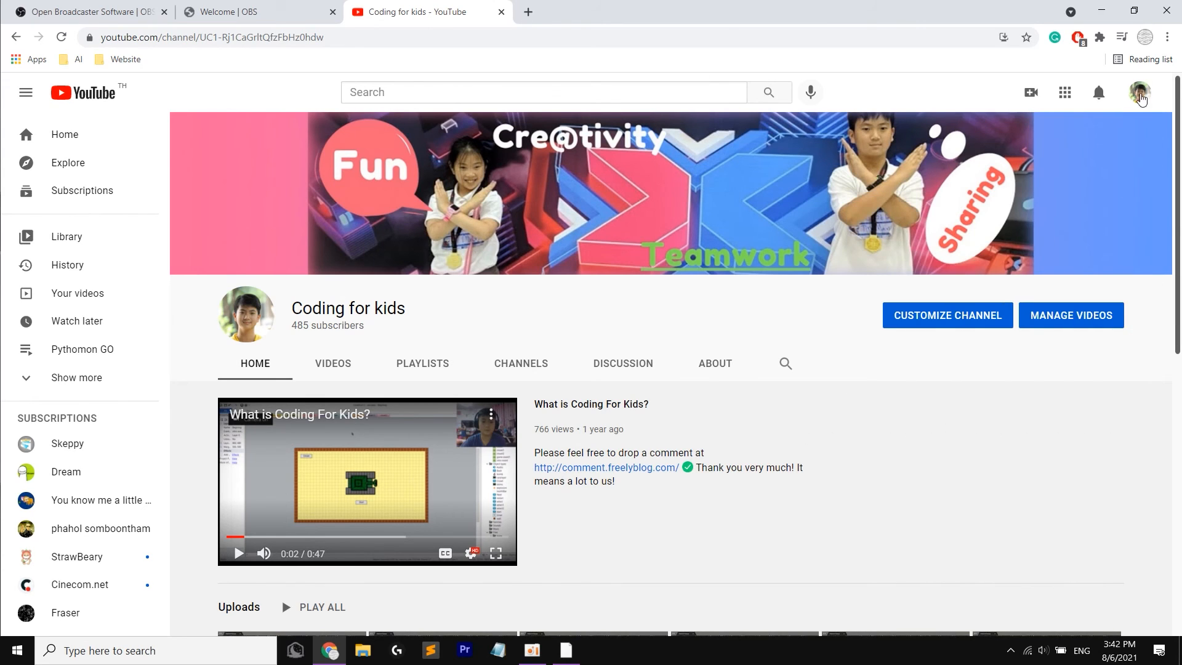
{"action": "left_click", "coordinate": [1140, 92]}
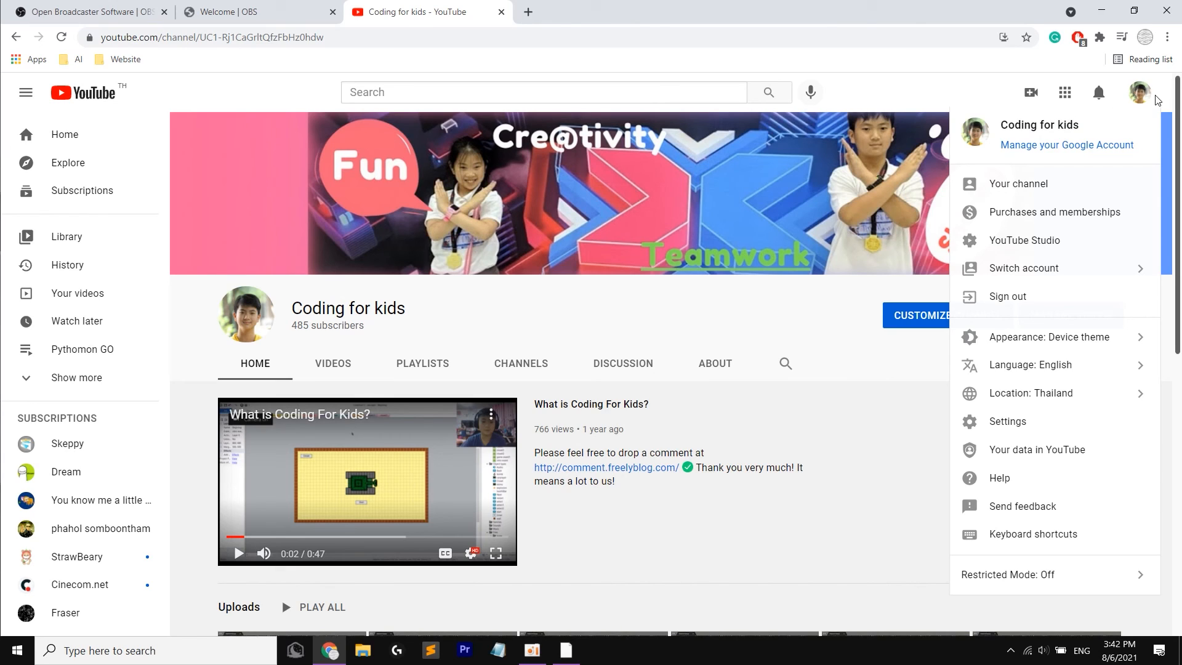
{"action": "mouse_move", "coordinate": [1050, 170]}
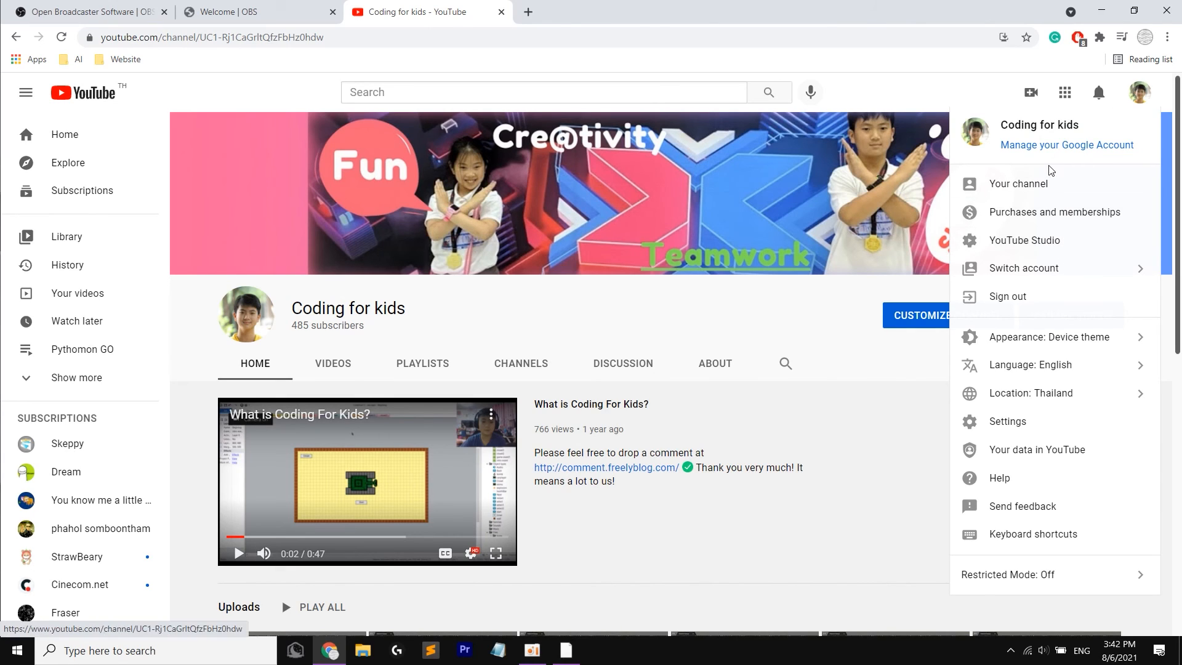
{"action": "left_click", "coordinate": [1029, 92]}
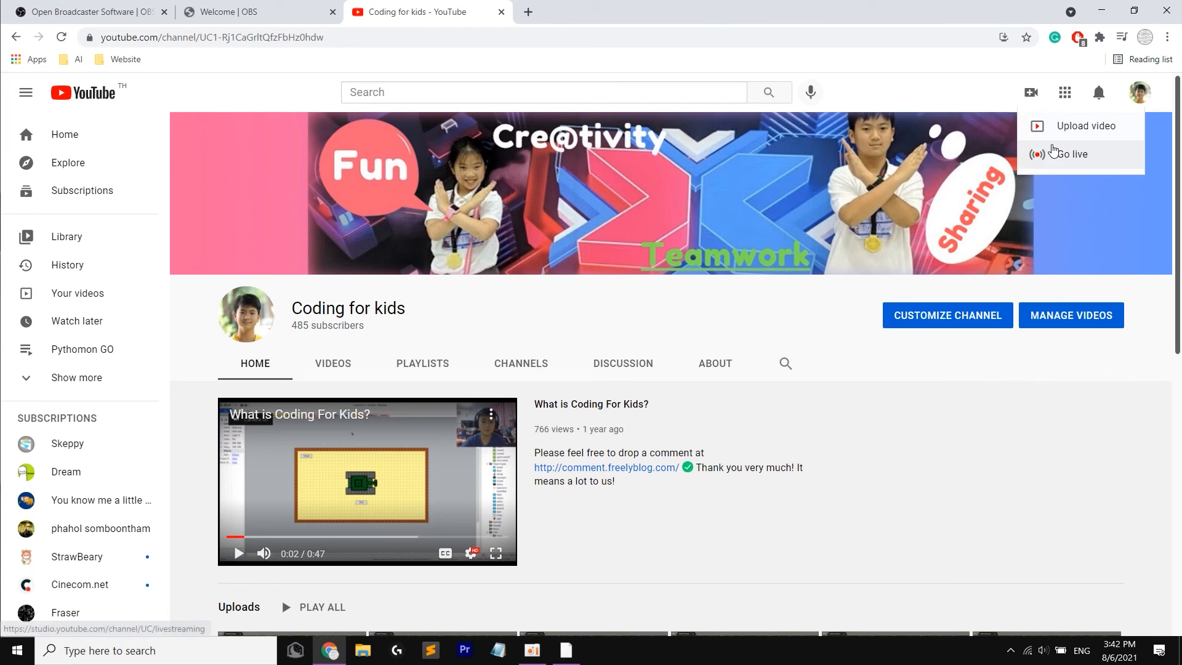
Step: Go live in YouTube Studio and copy the stream key
{"action": "left_click", "coordinate": [1069, 154]}
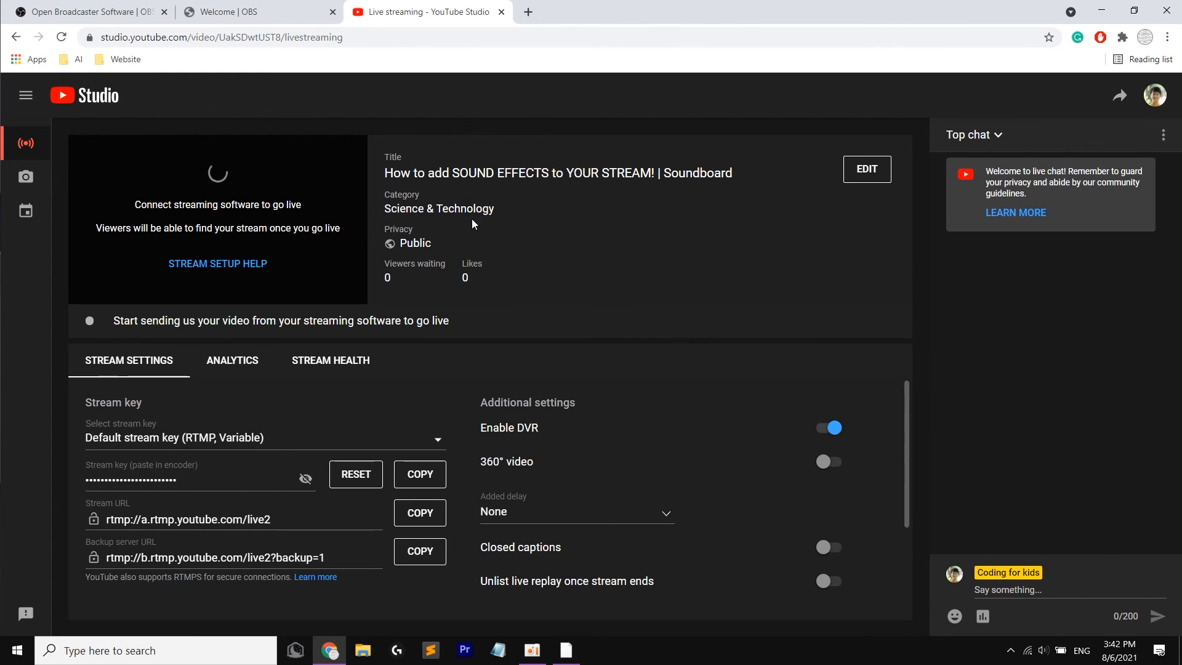
{"action": "mouse_move", "coordinate": [555, 303]}
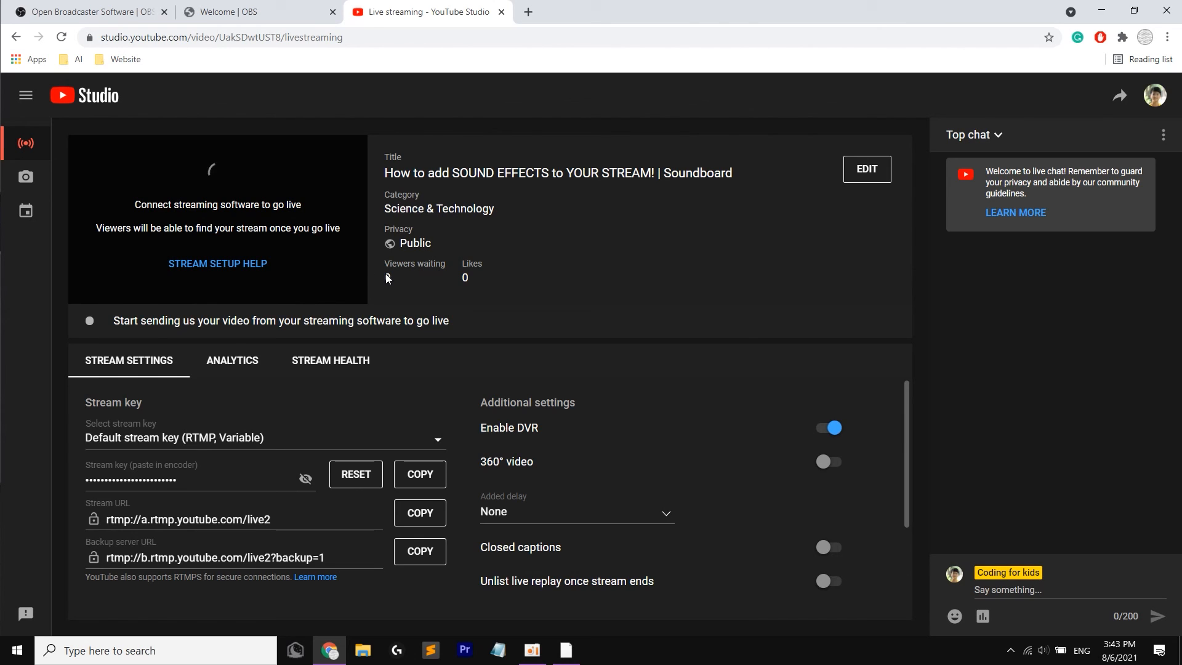
{"action": "mouse_move", "coordinate": [601, 285]}
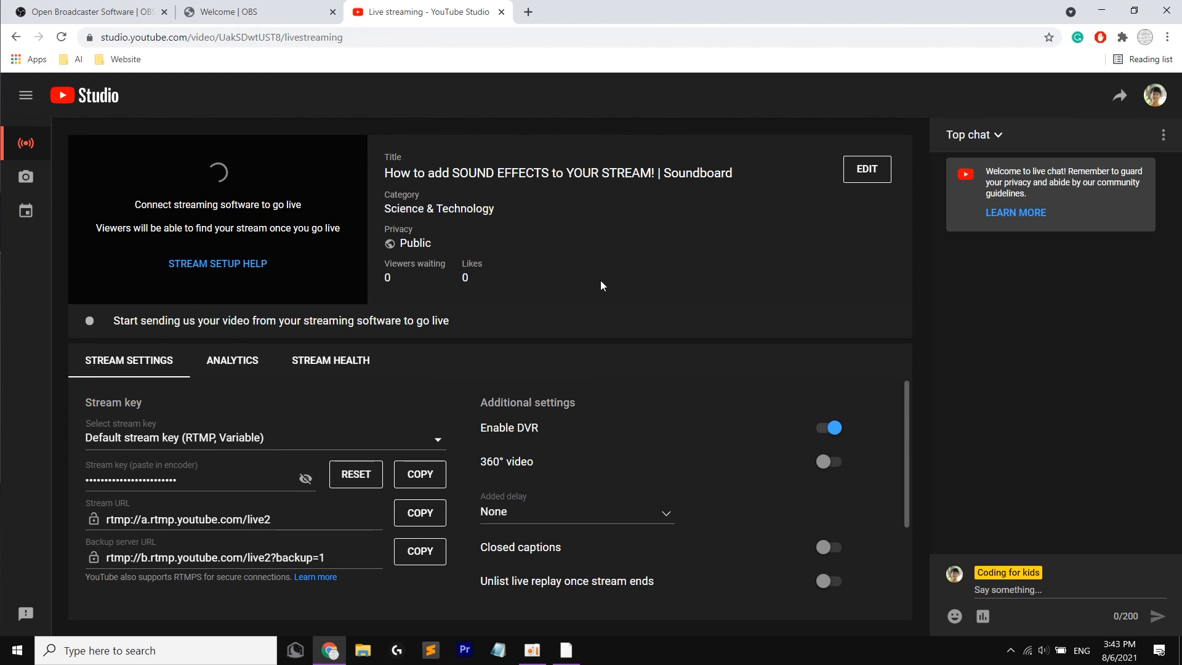
{"action": "mouse_move", "coordinate": [397, 463]}
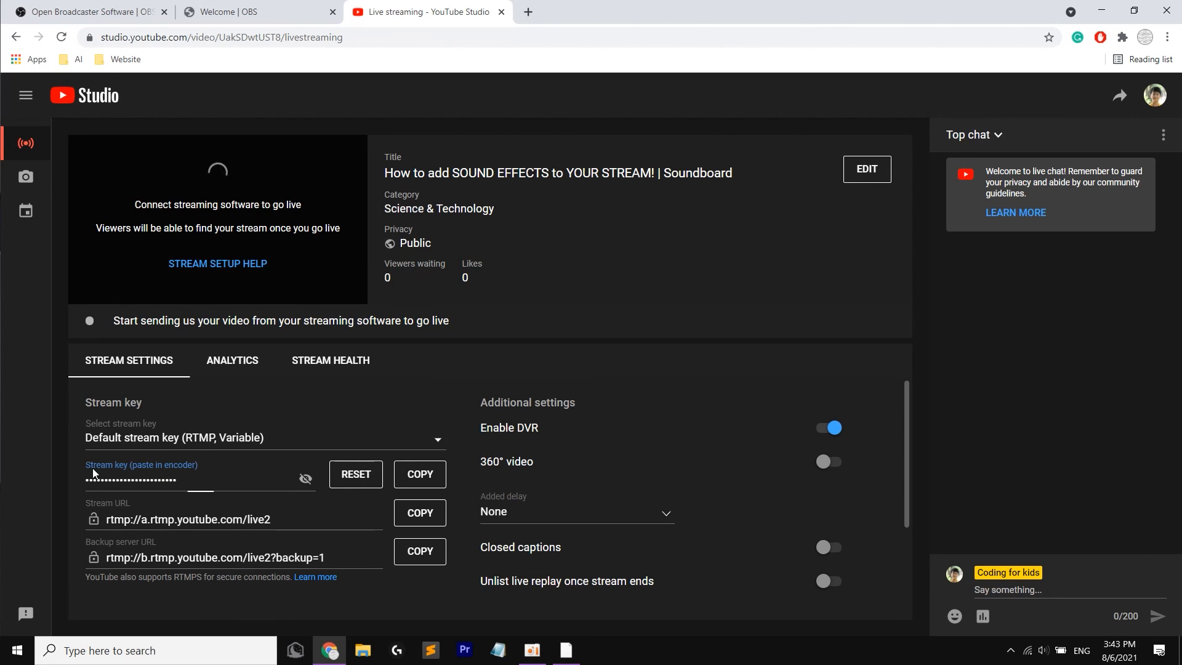
{"action": "left_click", "coordinate": [418, 474]}
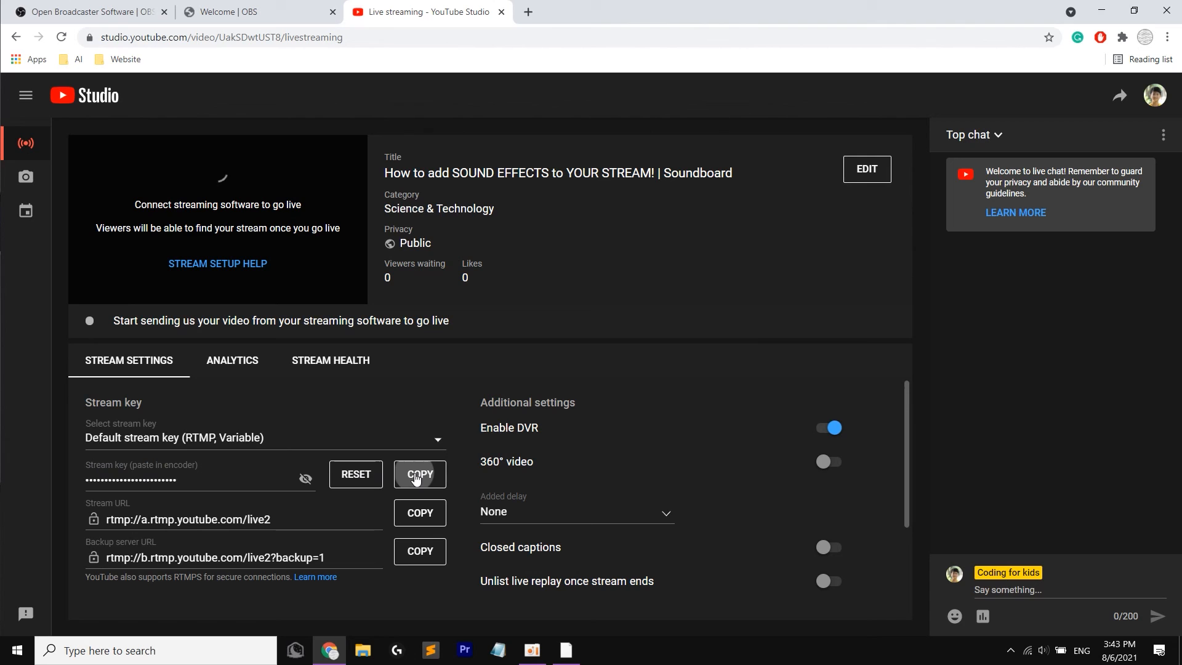
{"action": "left_click", "coordinate": [419, 474]}
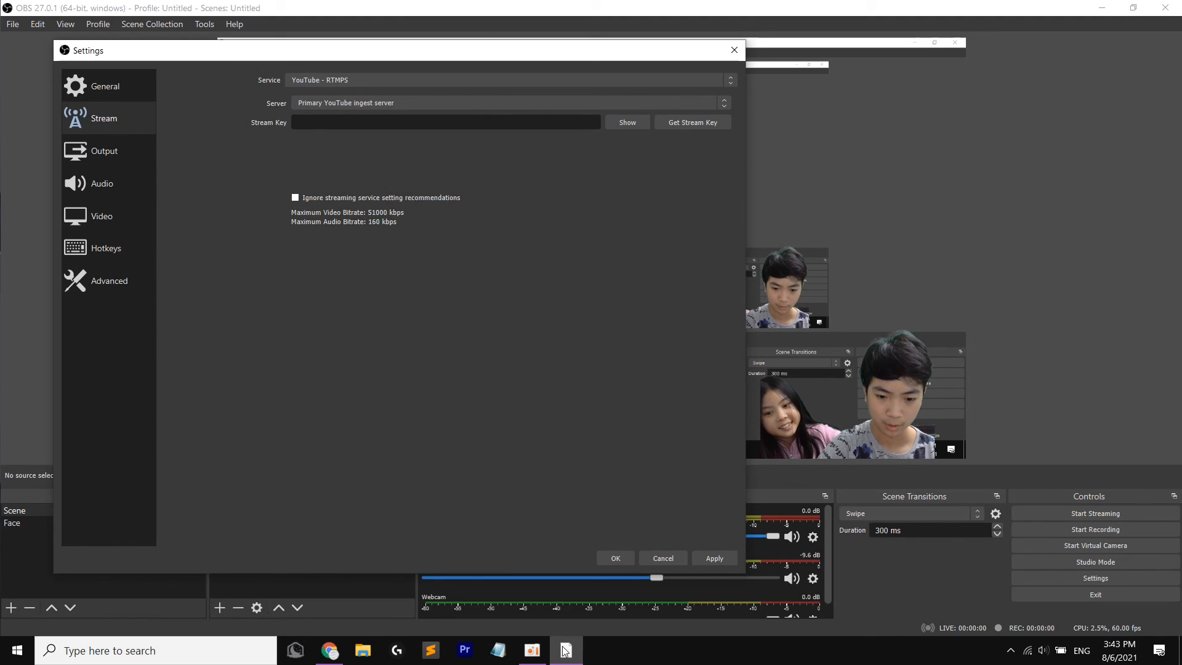
Step: Paste the YouTube stream key into the Stream Key field and apply the settings
{"action": "right_click", "coordinate": [564, 650]}
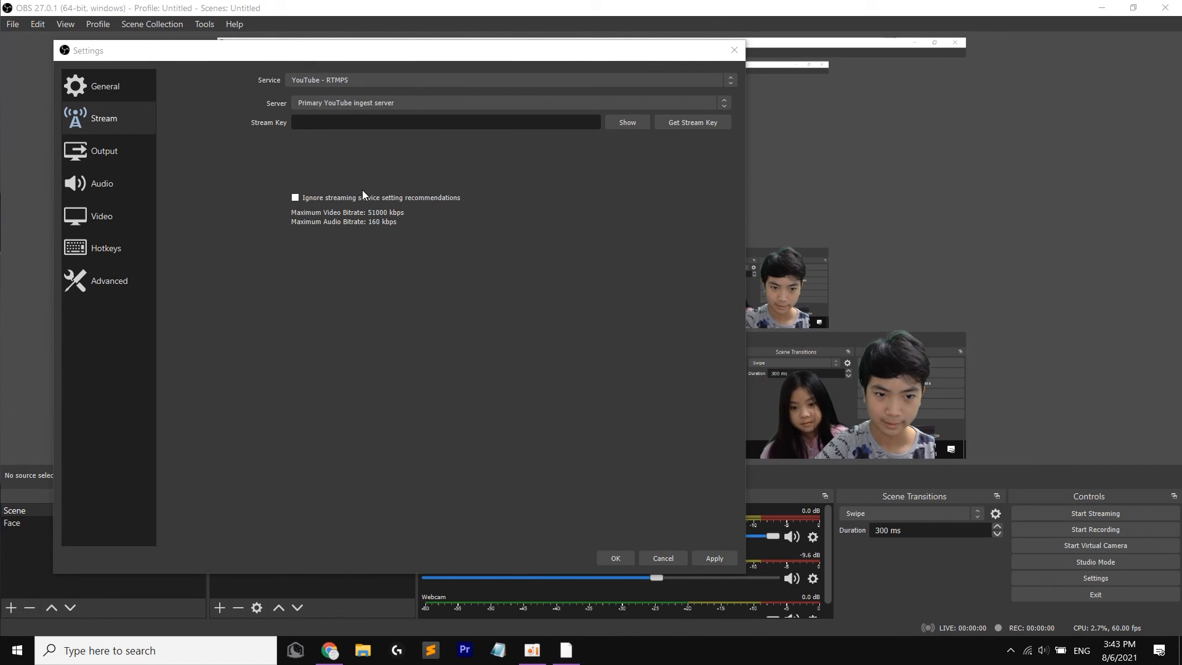
{"action": "left_click", "coordinate": [446, 121]}
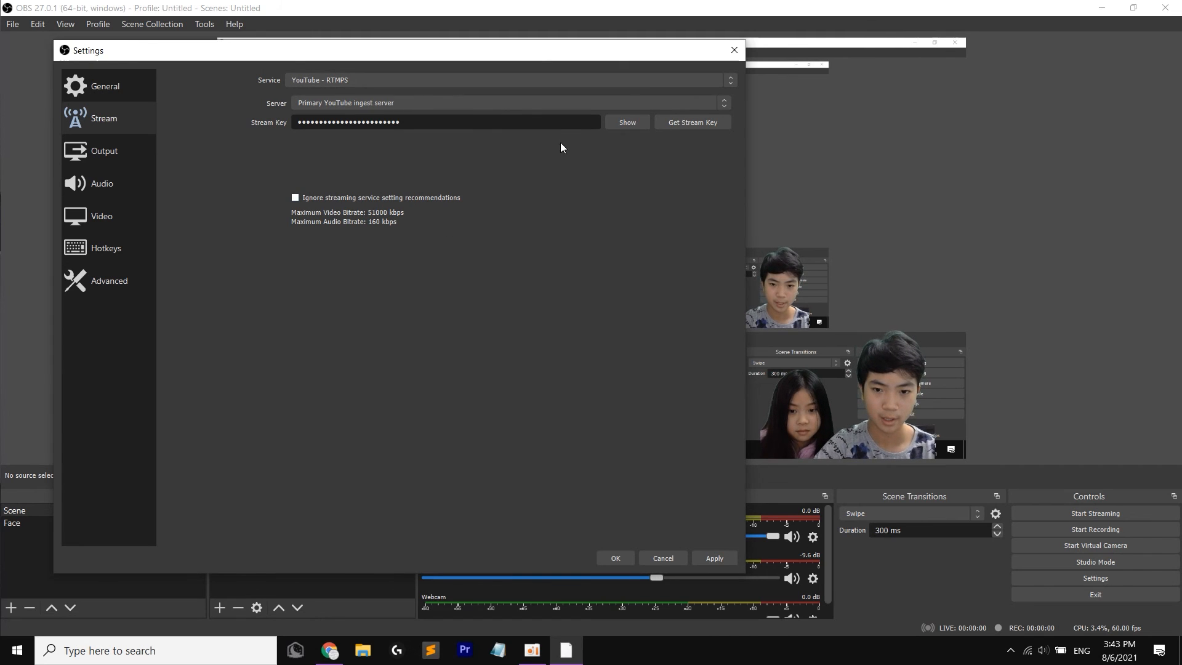
{"action": "left_click", "coordinate": [712, 558]}
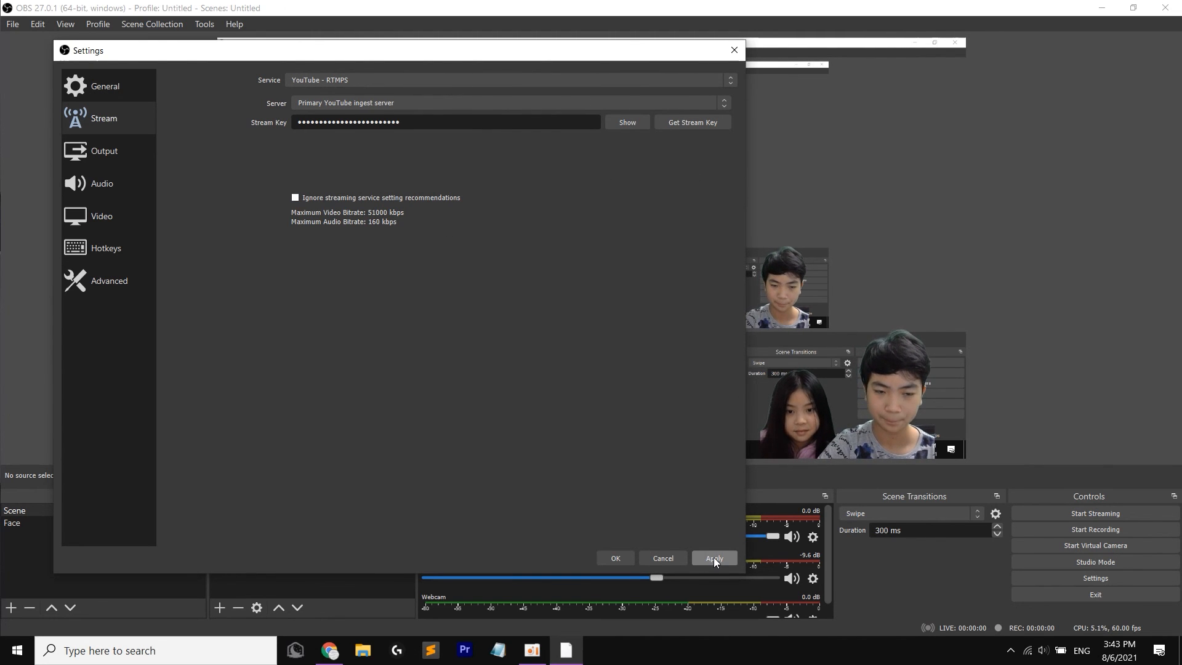
{"action": "mouse_move", "coordinate": [650, 578]}
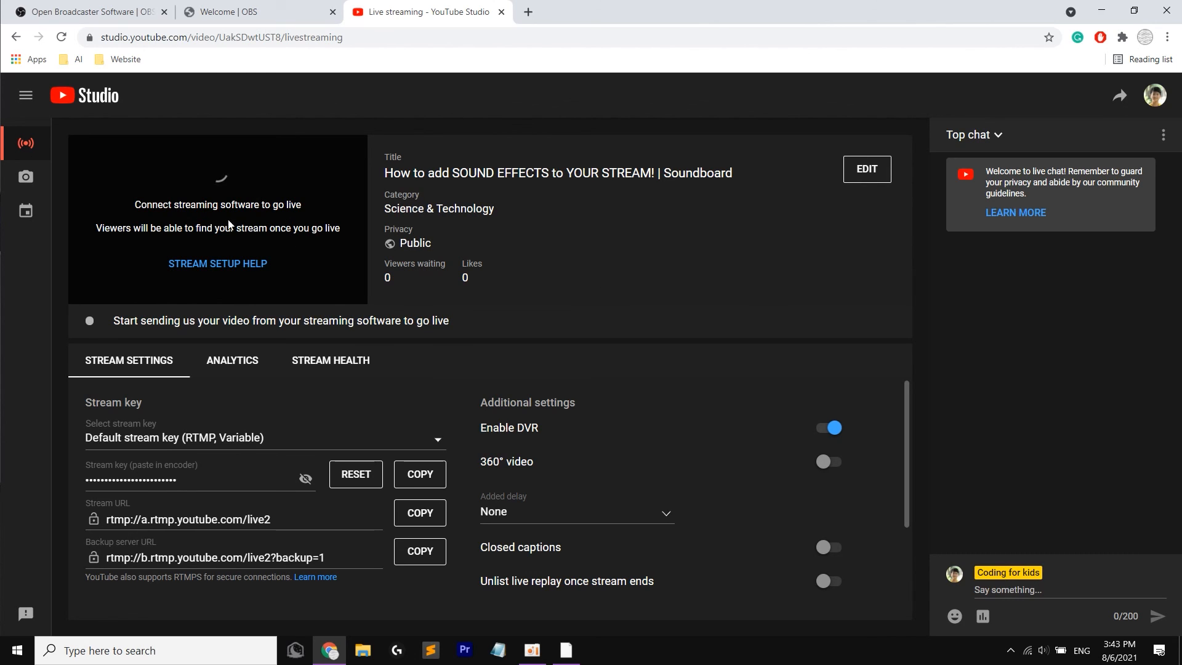
{"action": "mouse_move", "coordinate": [444, 241]}
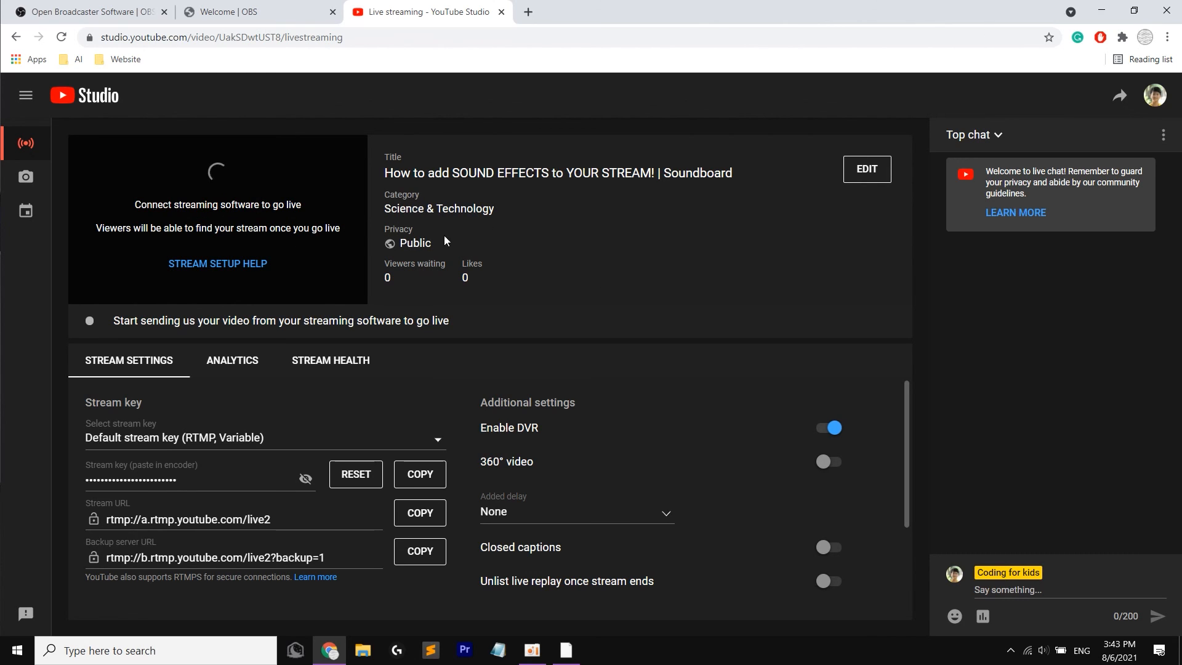
{"action": "mouse_move", "coordinate": [533, 320]}
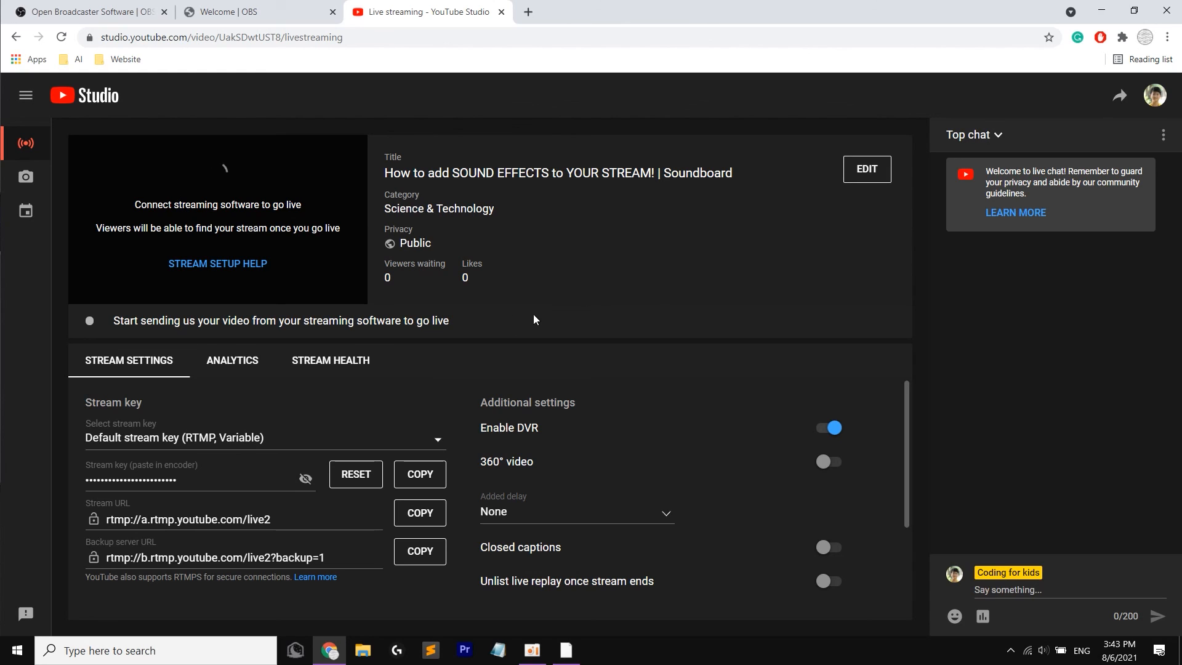
{"action": "mouse_move", "coordinate": [544, 236]}
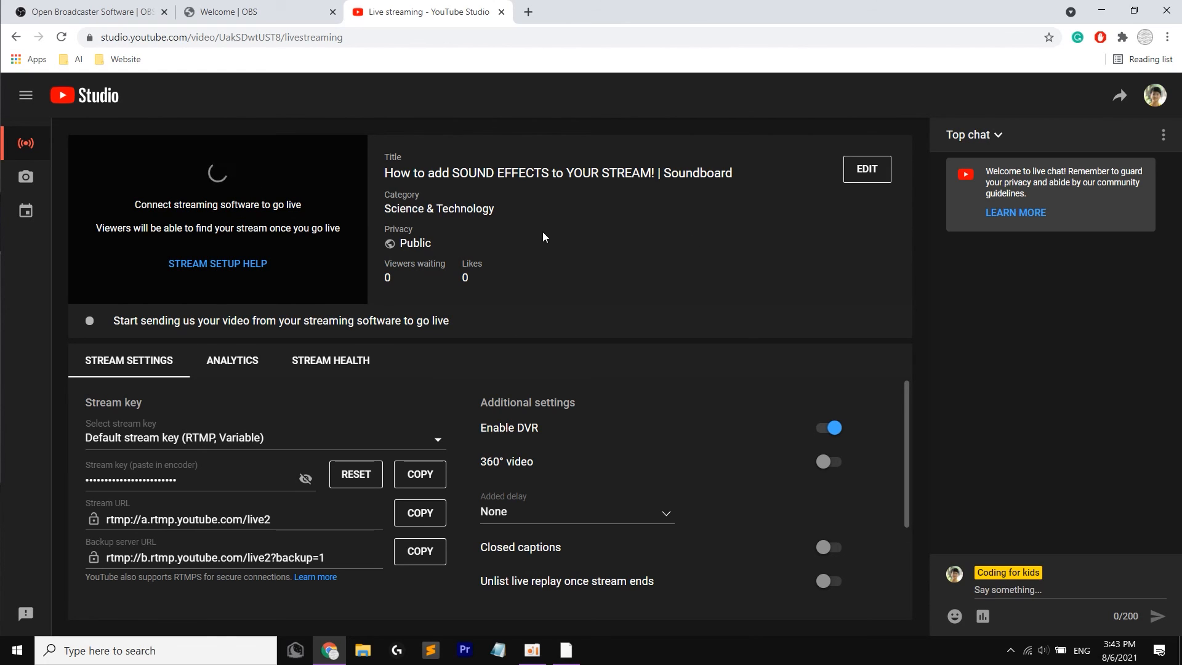
{"action": "mouse_move", "coordinate": [780, 202]}
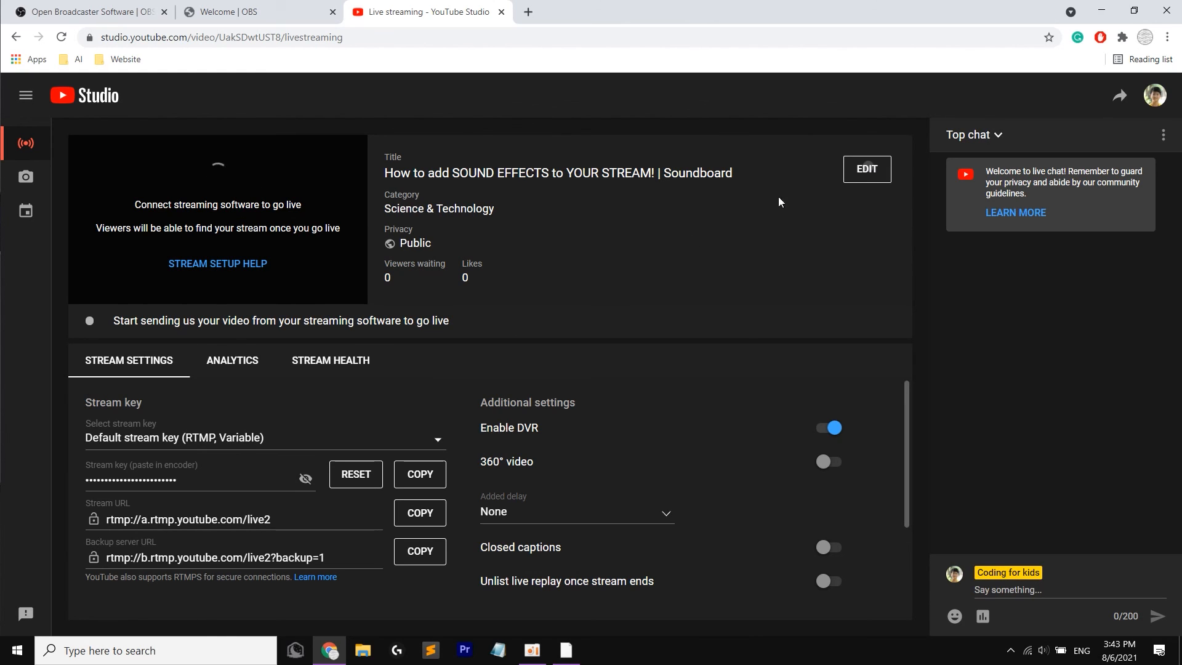
{"action": "left_click", "coordinate": [865, 168]}
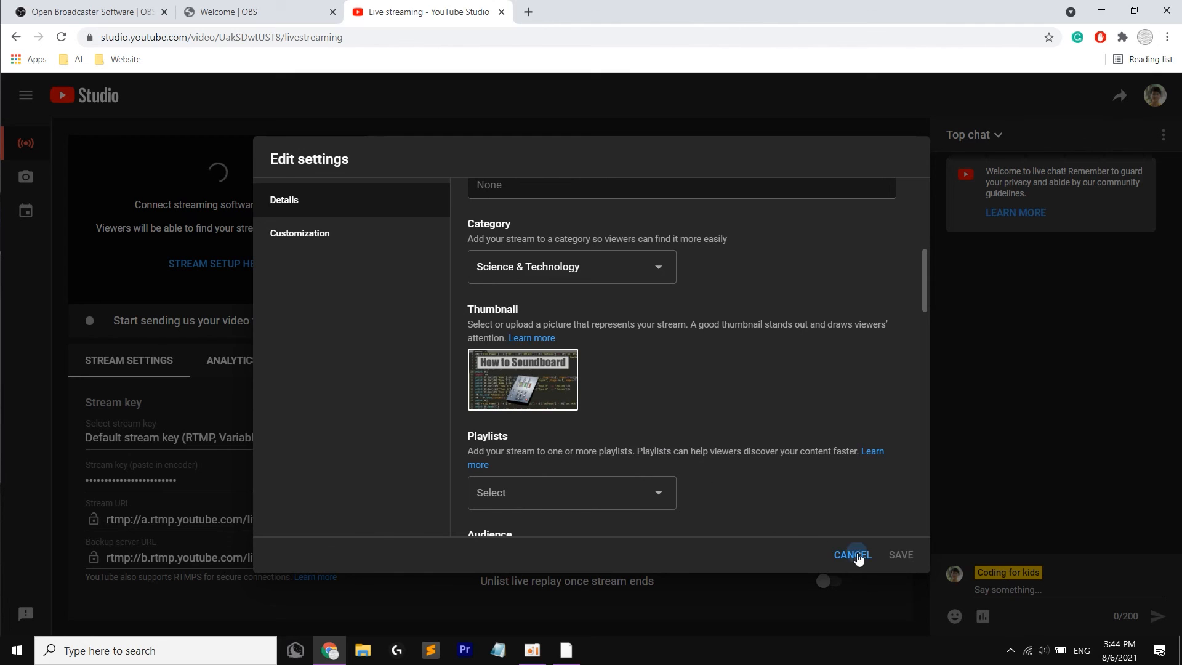
{"action": "left_click", "coordinate": [852, 554]}
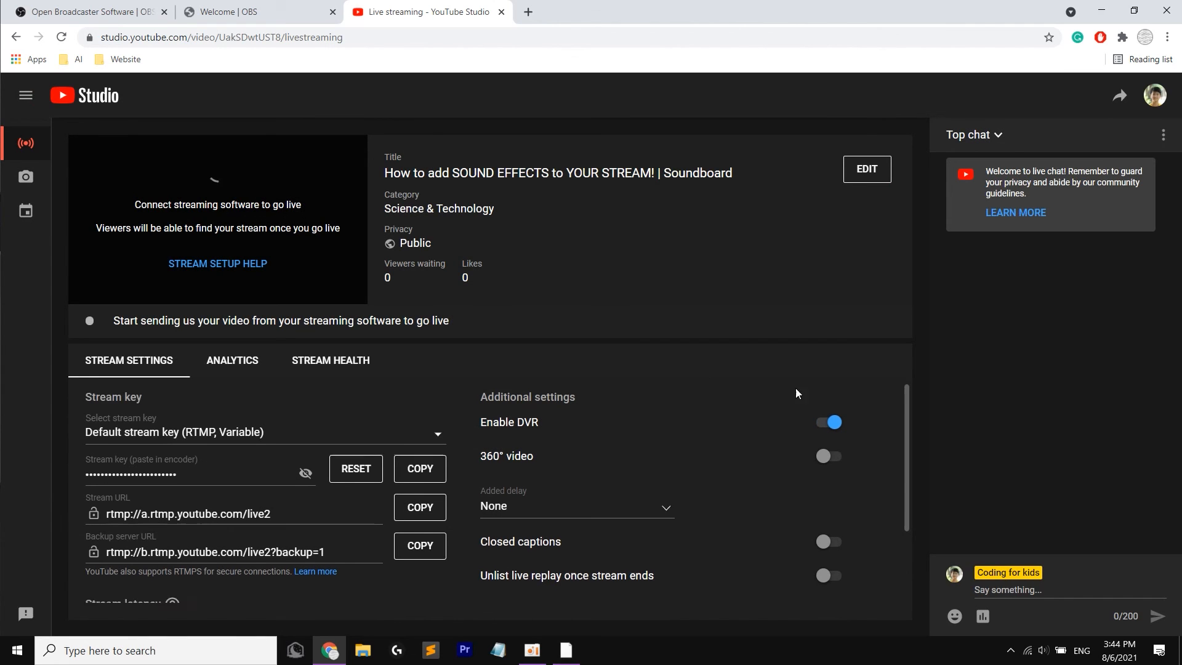
{"action": "scroll", "scroll_direction": "down", "scroll_amount": 3}
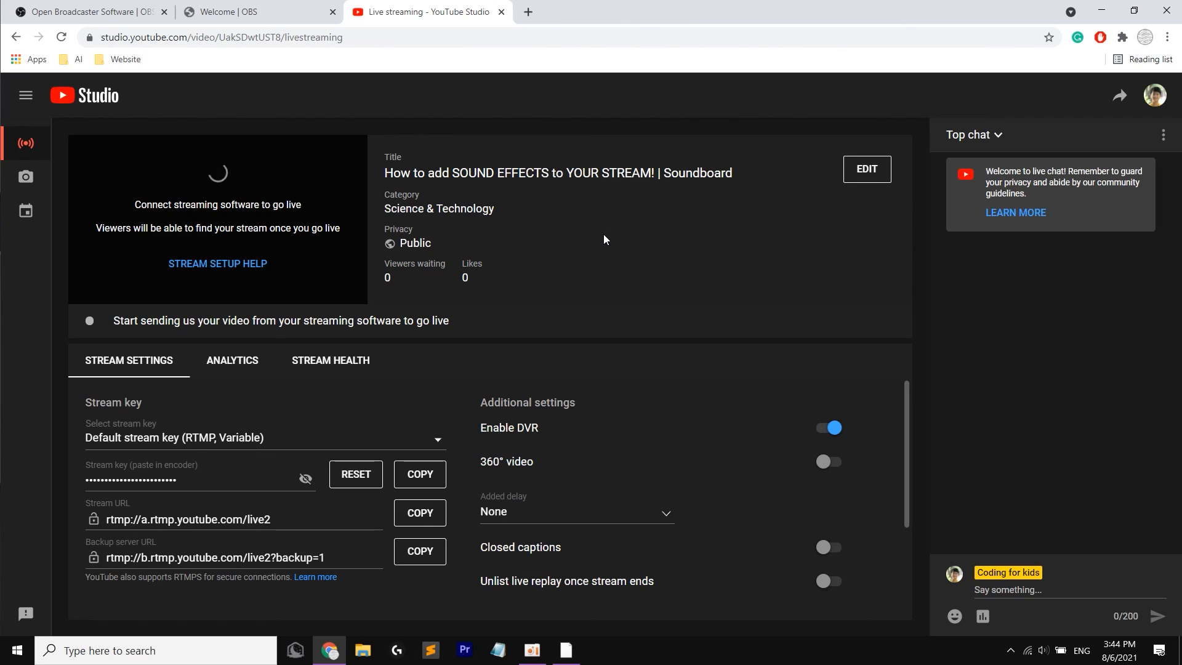
{"action": "mouse_move", "coordinate": [612, 254]}
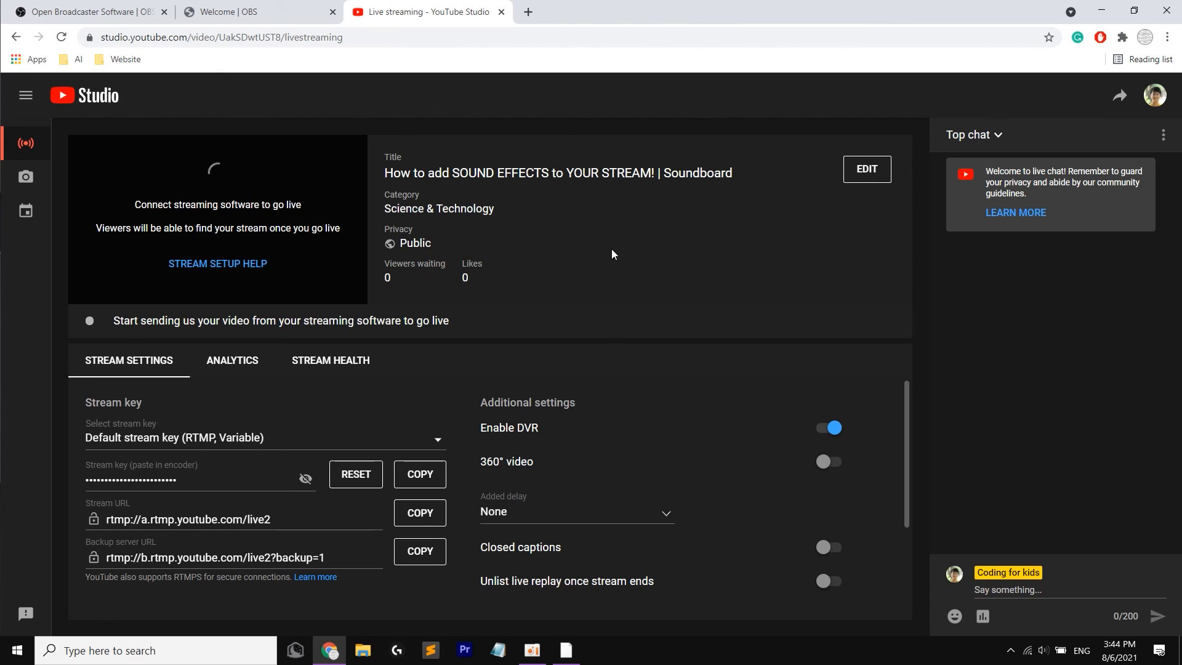